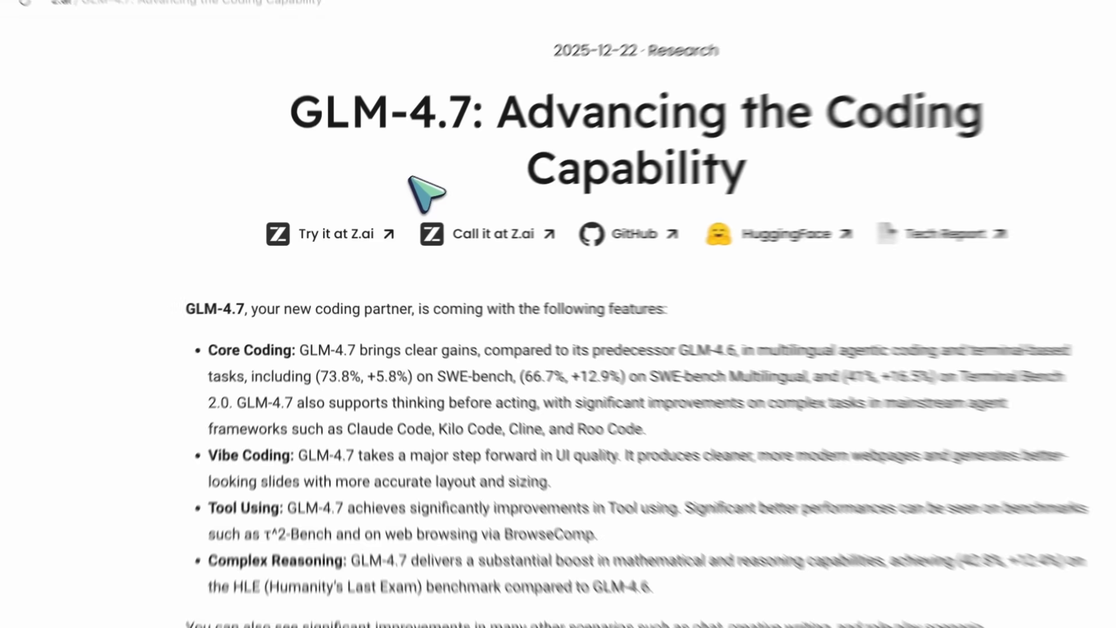
Step: Scroll down past the feature list to the LLM Performance Evaluation bar charts
scroll("down", 3)
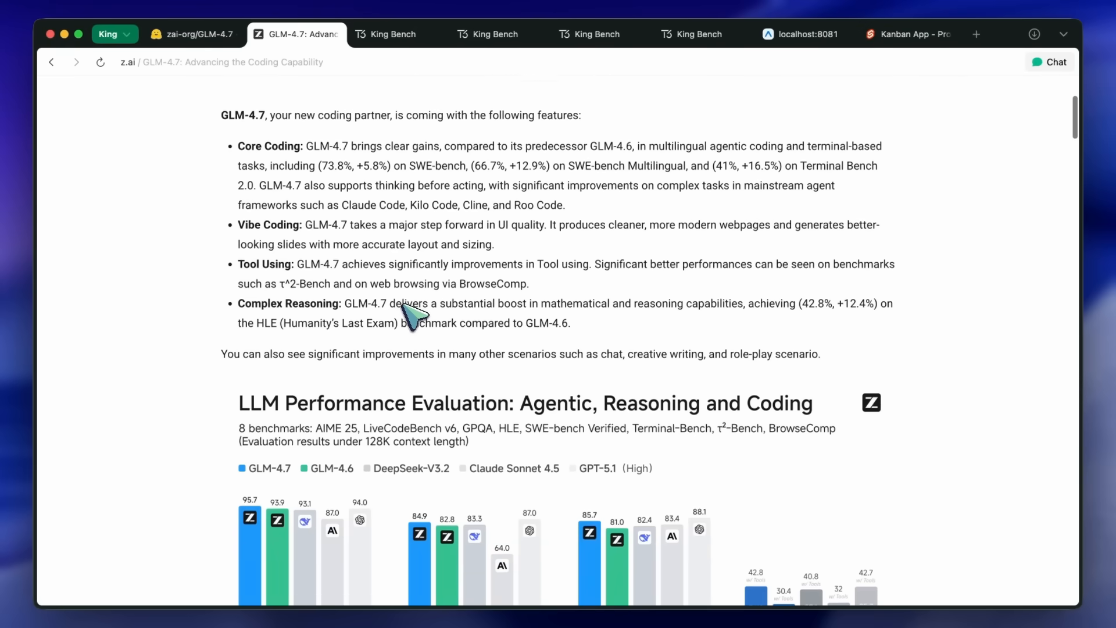
scroll("down", 3)
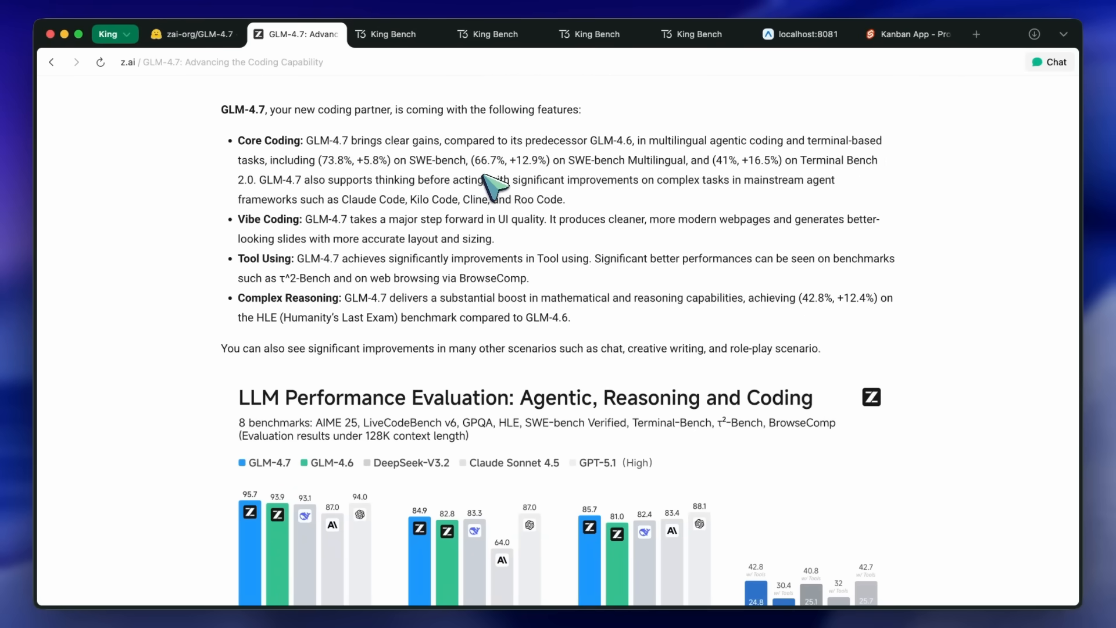
mouse_move(469, 203)
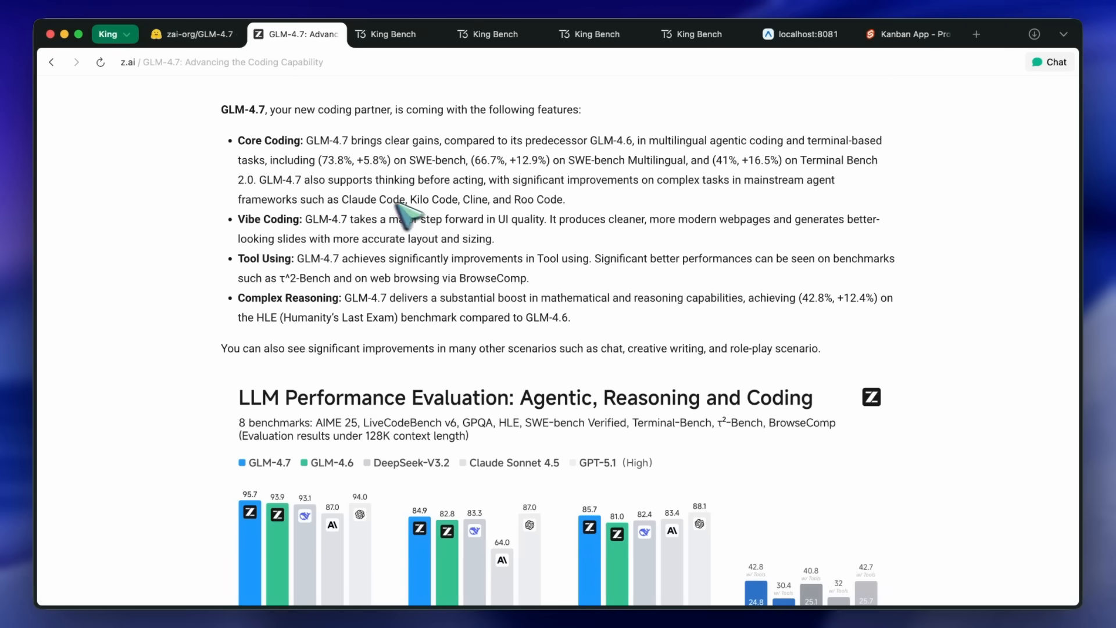
scroll("down", 3)
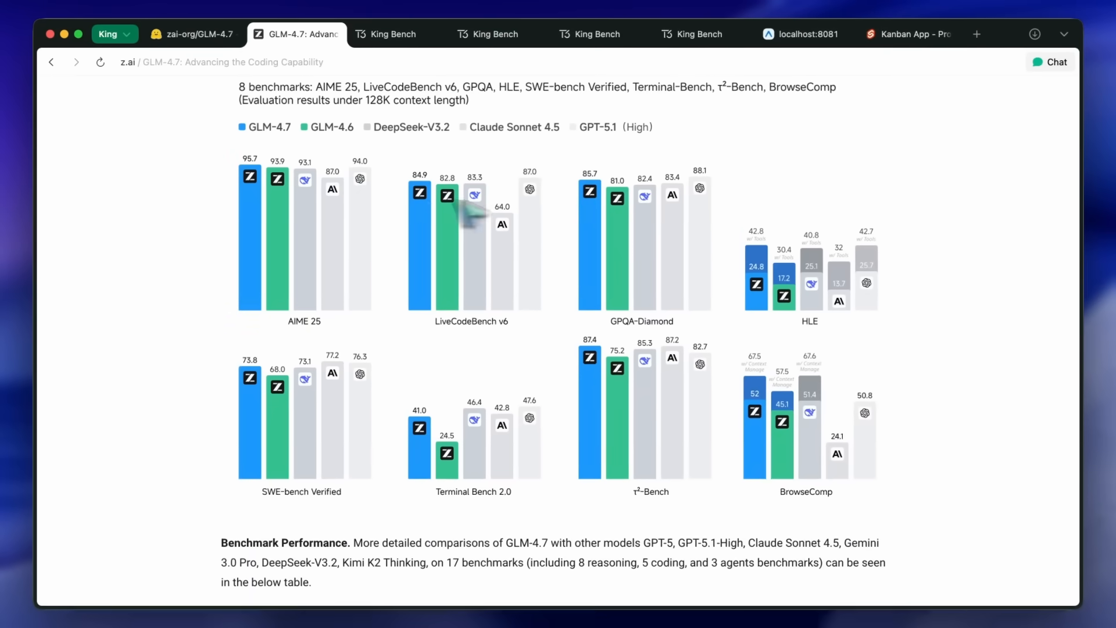
mouse_move(781, 313)
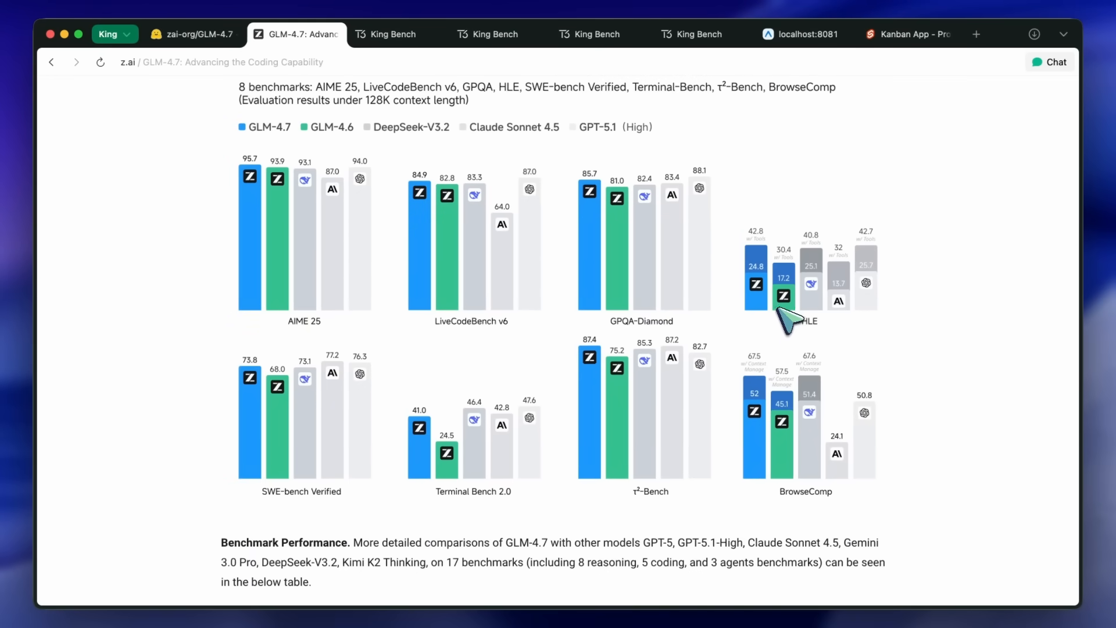
scroll("down", 3)
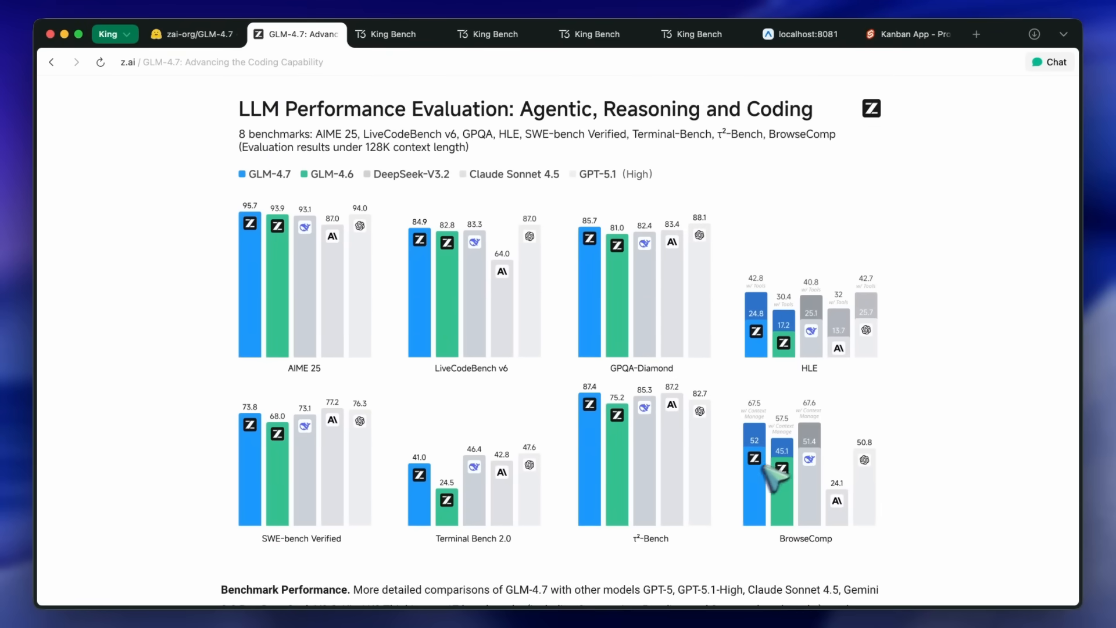
mouse_move(256, 459)
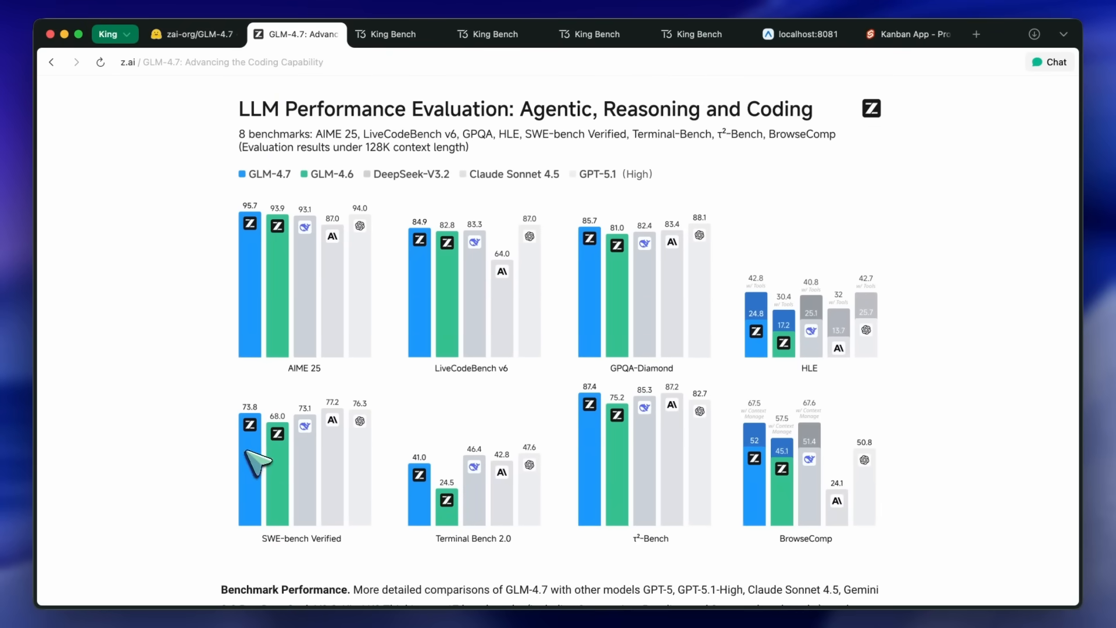
mouse_move(347, 280)
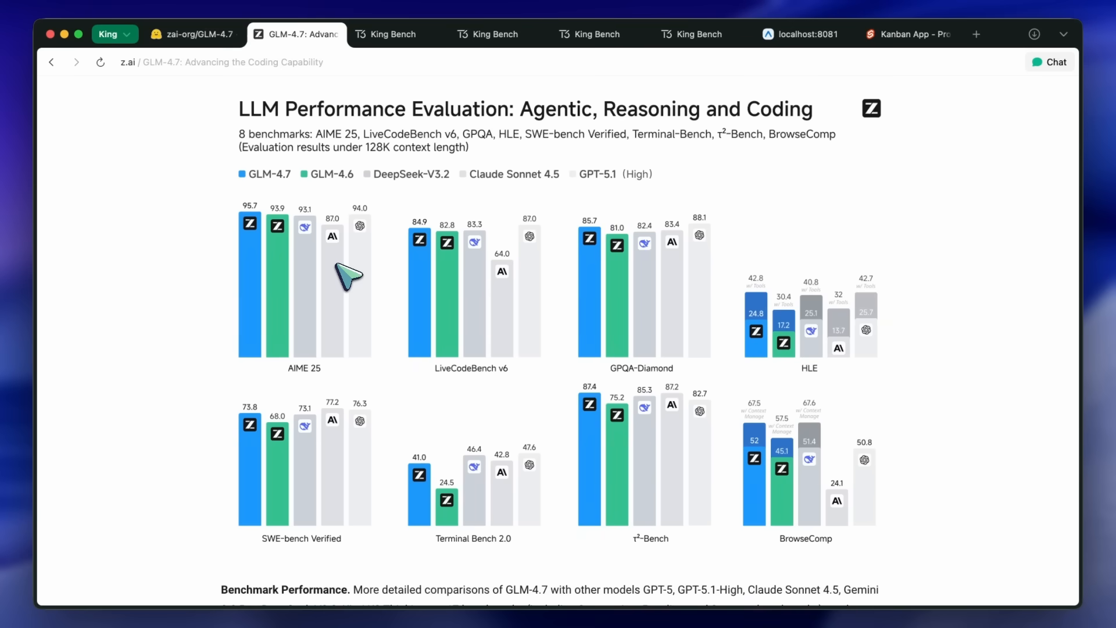
scroll("down", 3)
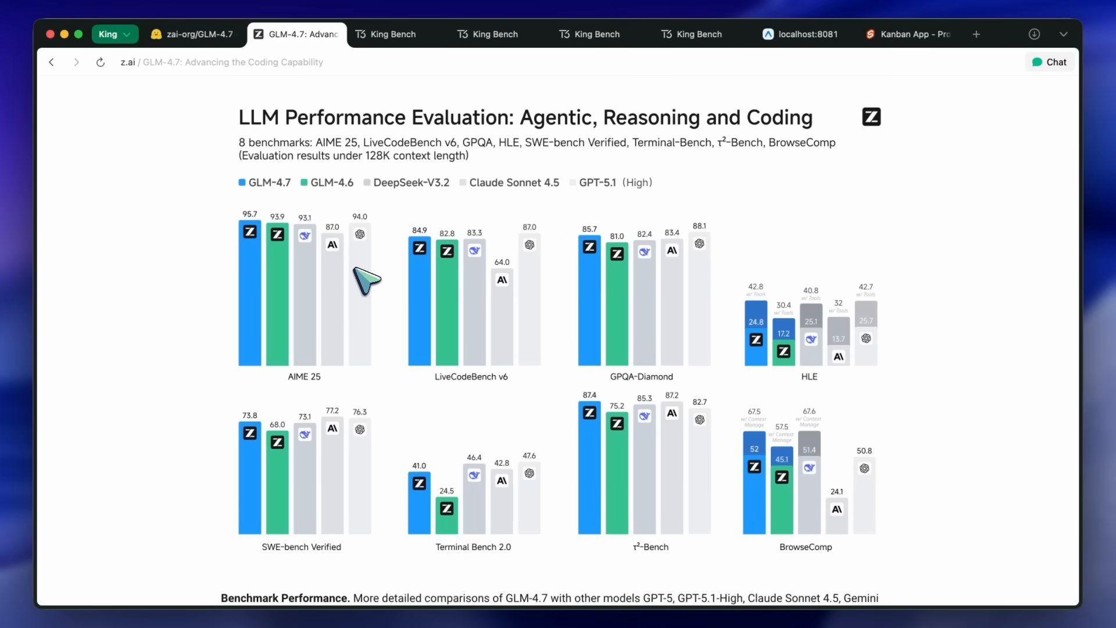
mouse_move(377, 281)
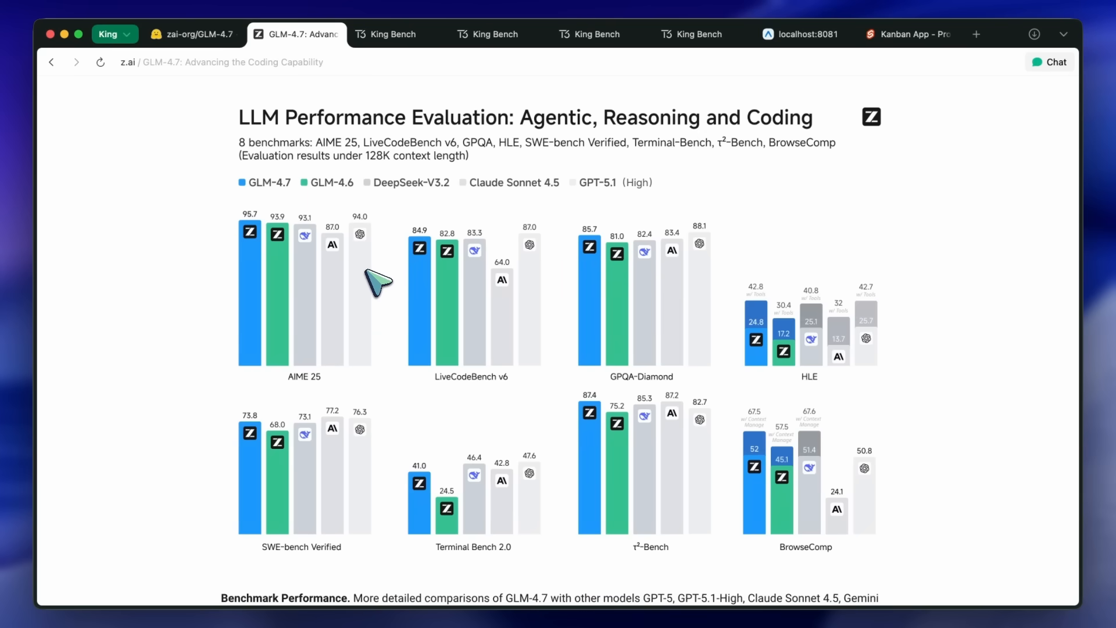
scroll("down", 3)
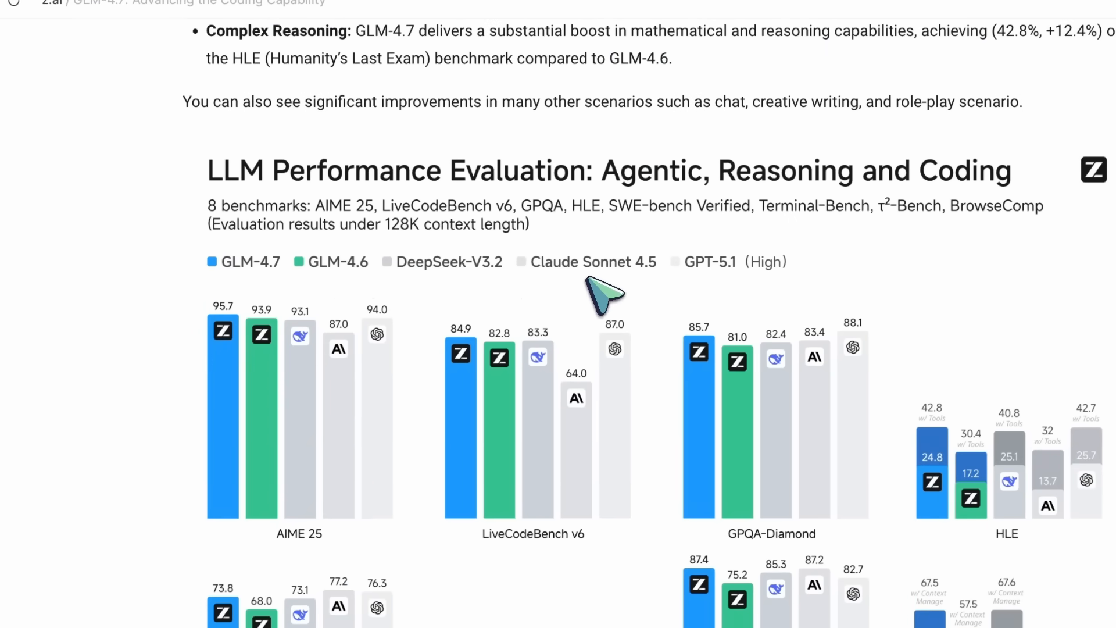
mouse_move(627, 289)
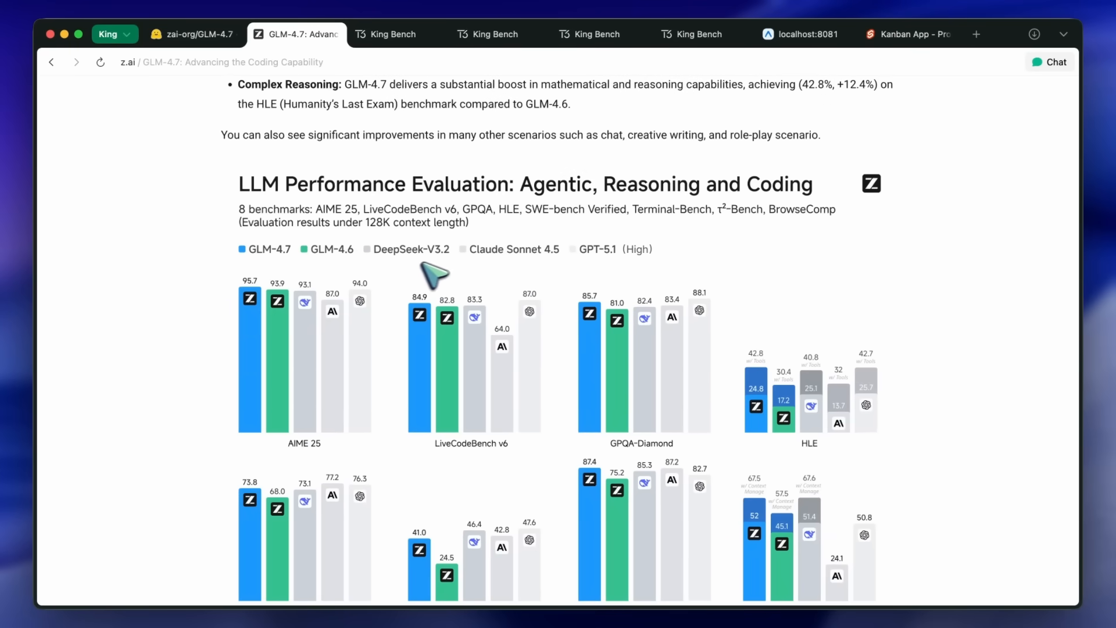
mouse_move(256, 267)
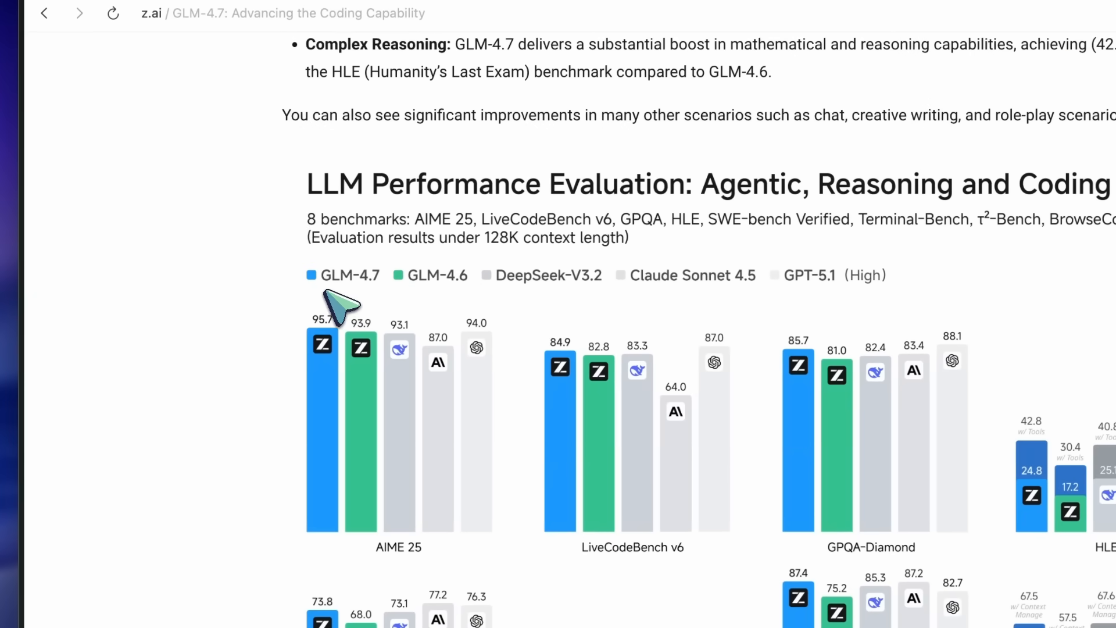
mouse_move(385, 292)
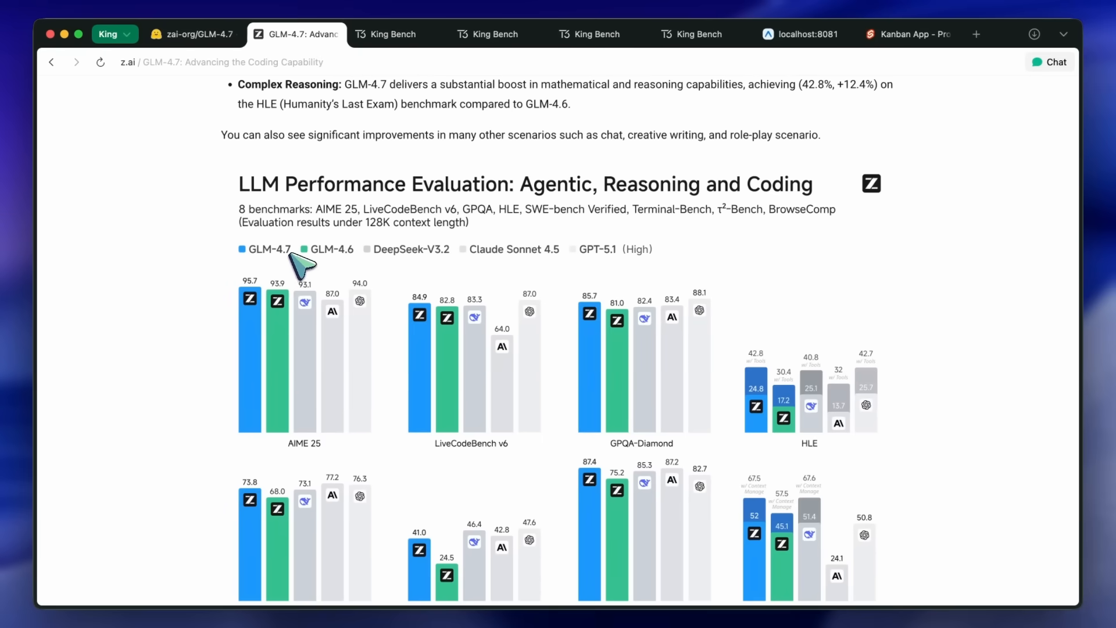
Step: Scroll back up to the article title and GLM-4.7 feature bullet list
scroll("up", 3)
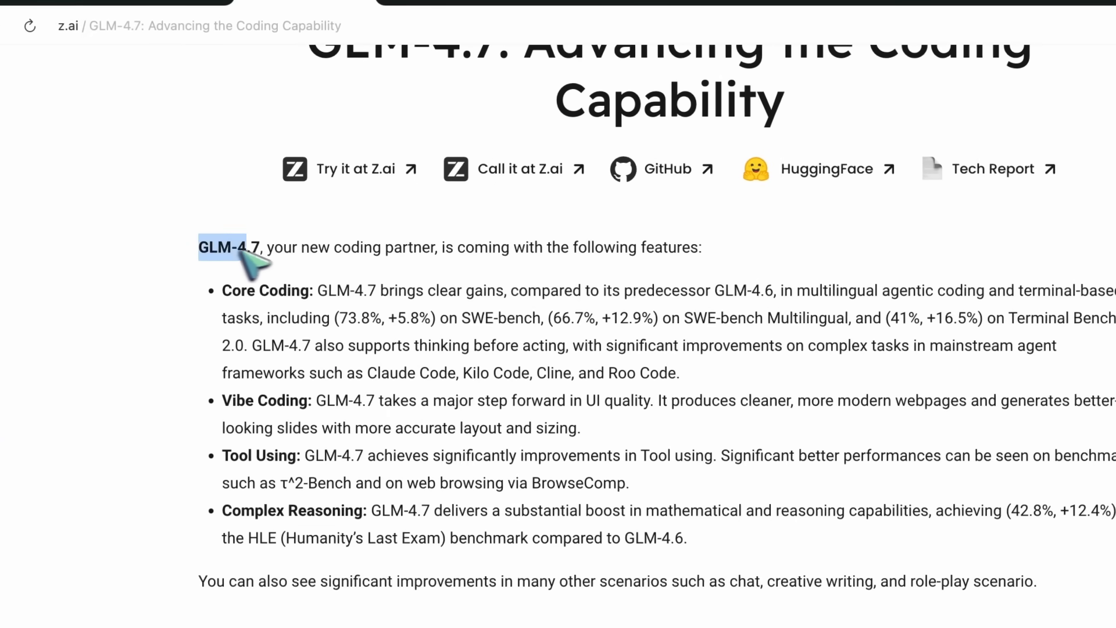
Step: Highlight the GLM-4.7 intro, Core Coding gains, agent frameworks and Vibe Coding claims in turn
left_click_drag(249, 247, 704, 248)
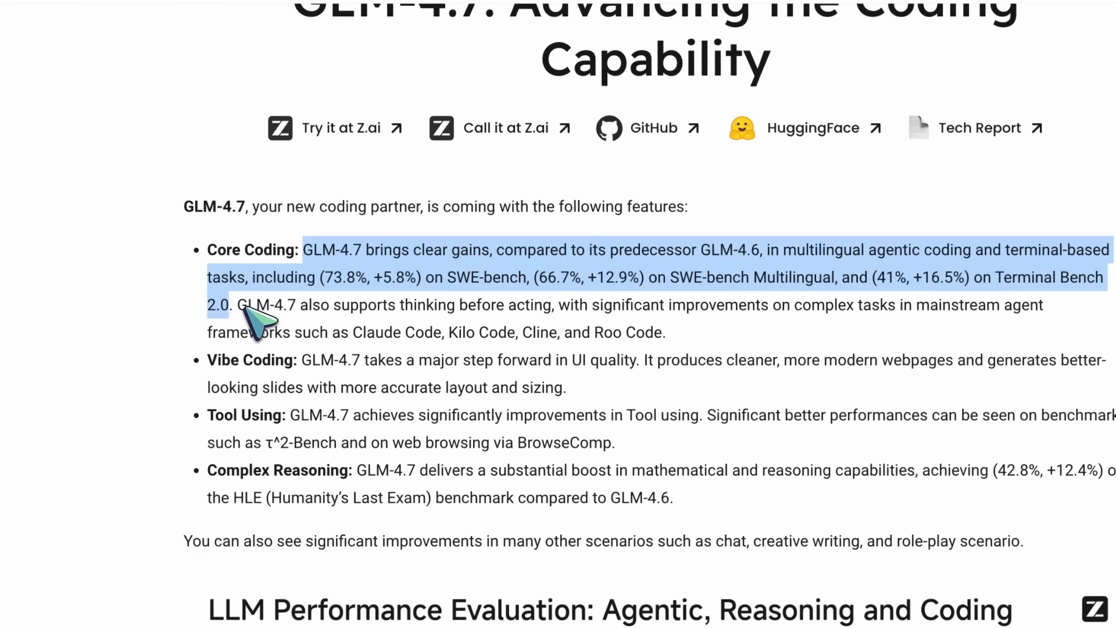
left_click_drag(255, 312, 673, 292)
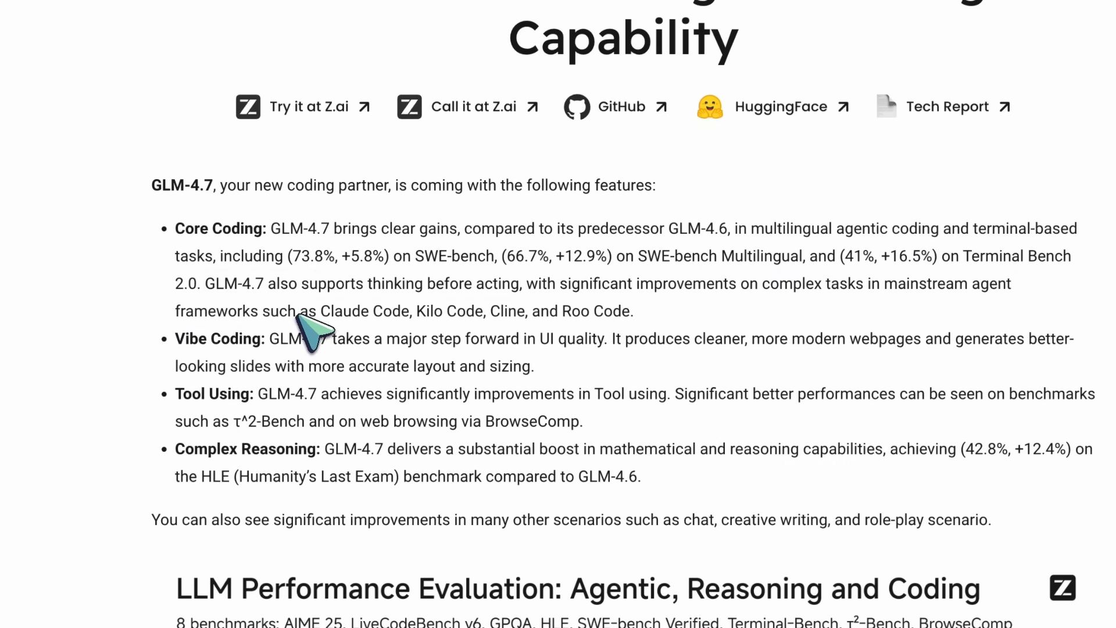
left_click_drag(302, 312, 632, 311)
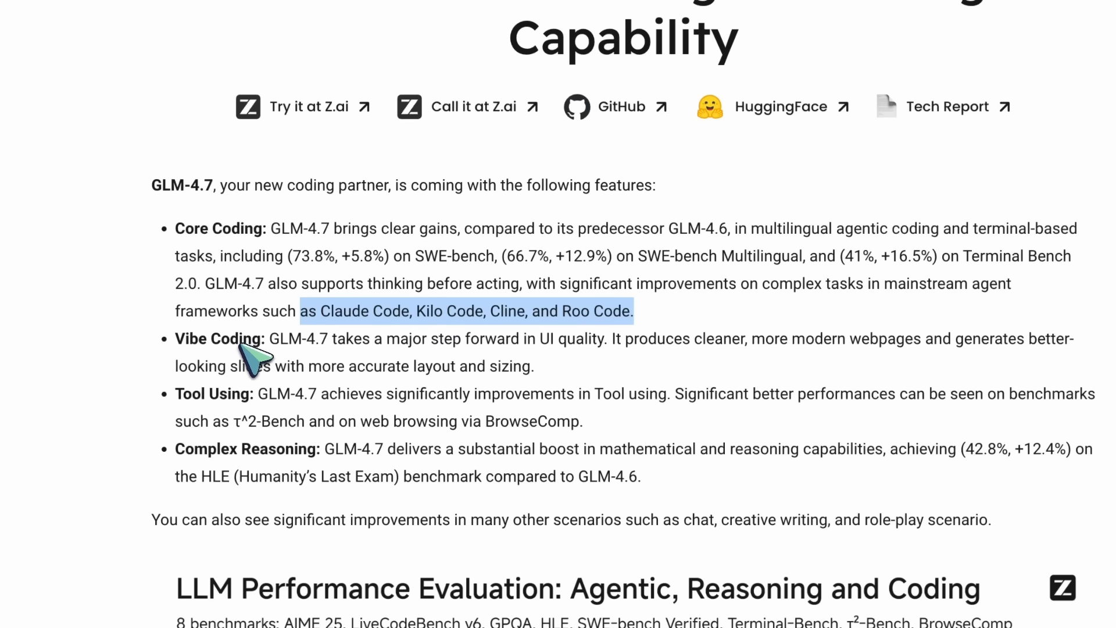
scroll("down", 3)
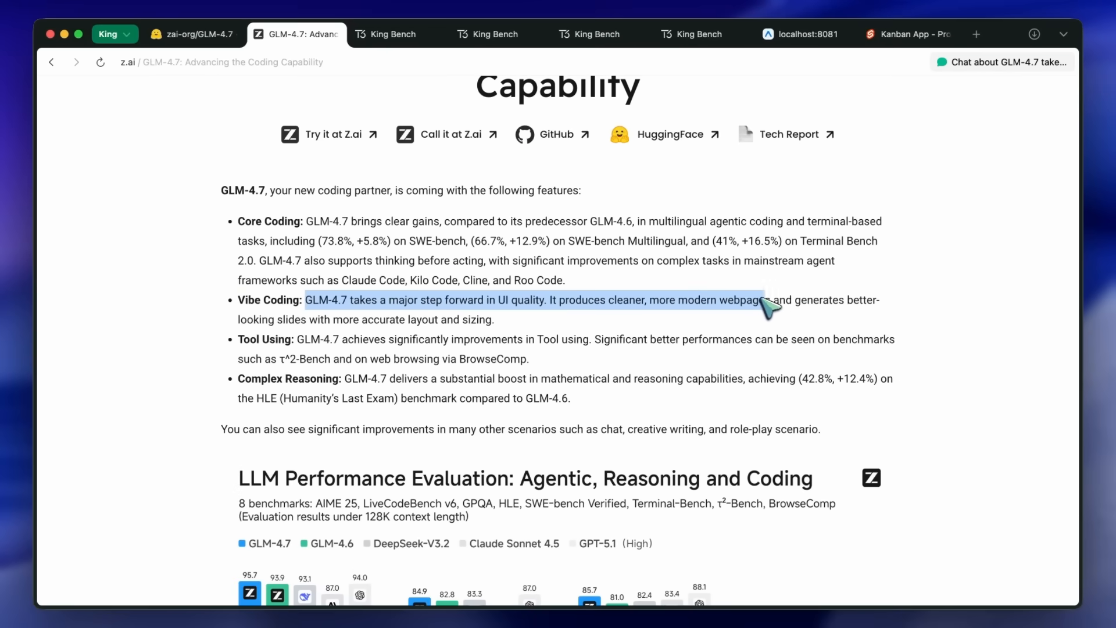
left_click_drag(764, 306, 359, 335)
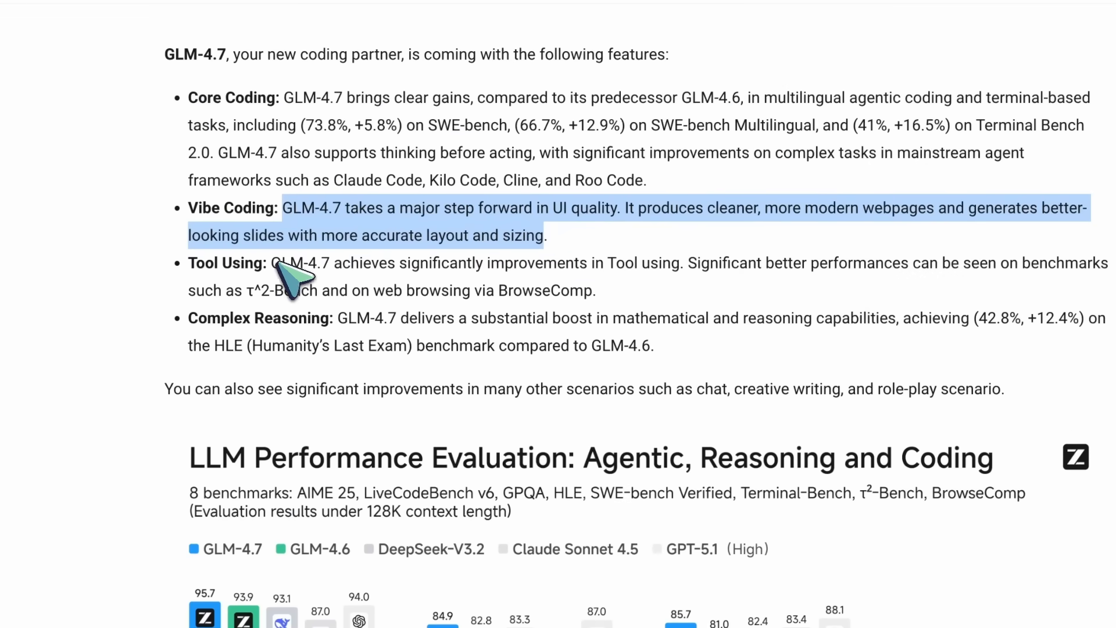
left_click(291, 282)
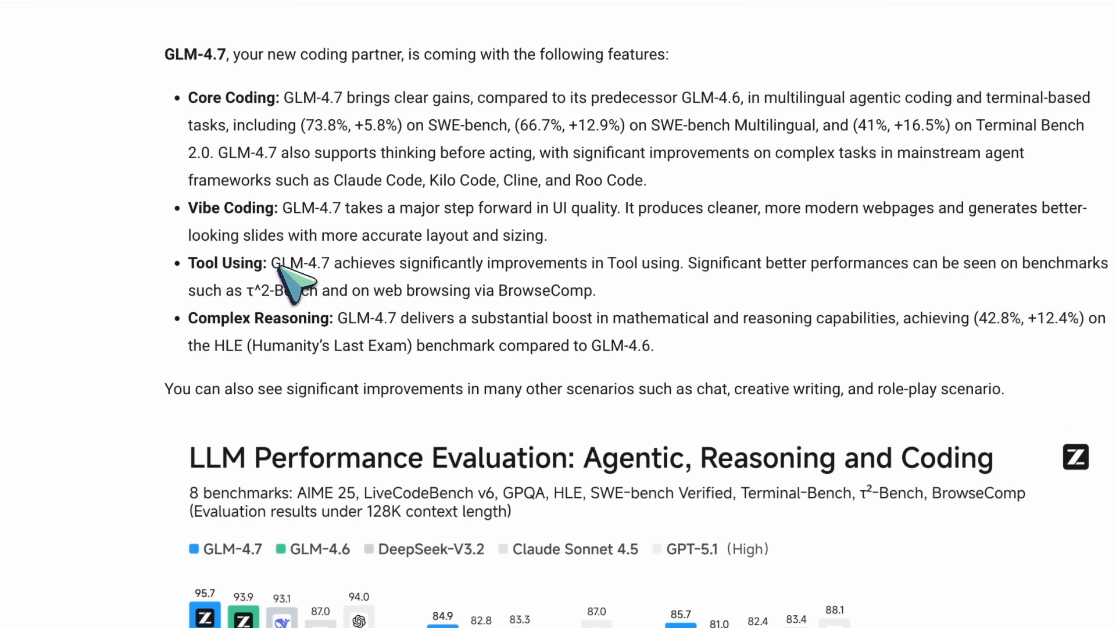
Step: Highlight the Tool Using description through BrowseComp and the Complex Reasoning claim
left_click_drag(271, 263, 630, 263)
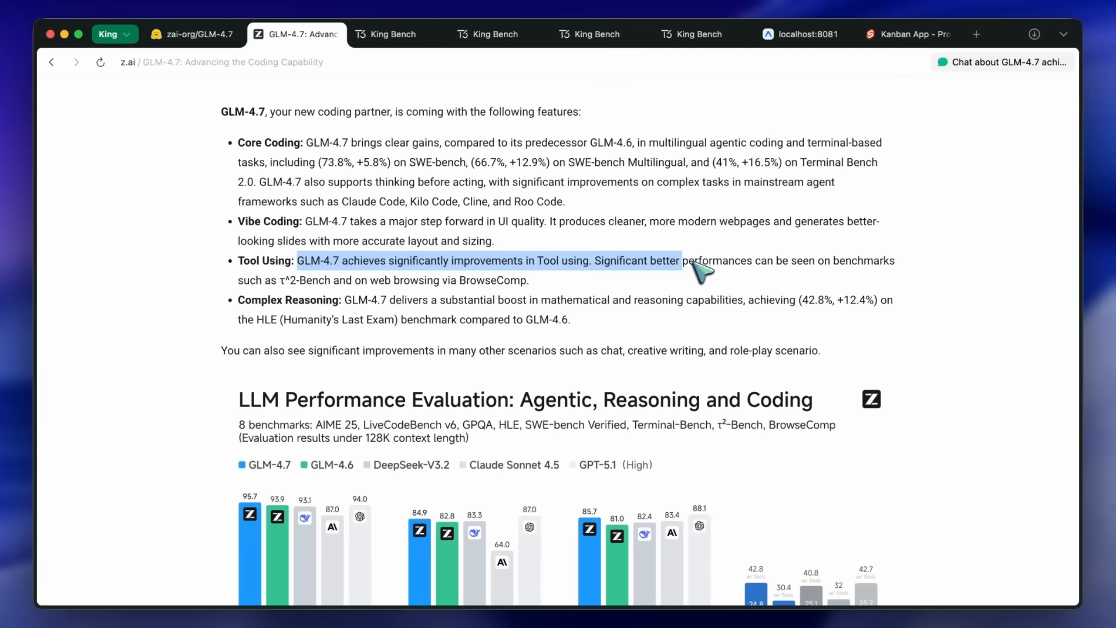
left_click_drag(697, 271, 854, 271)
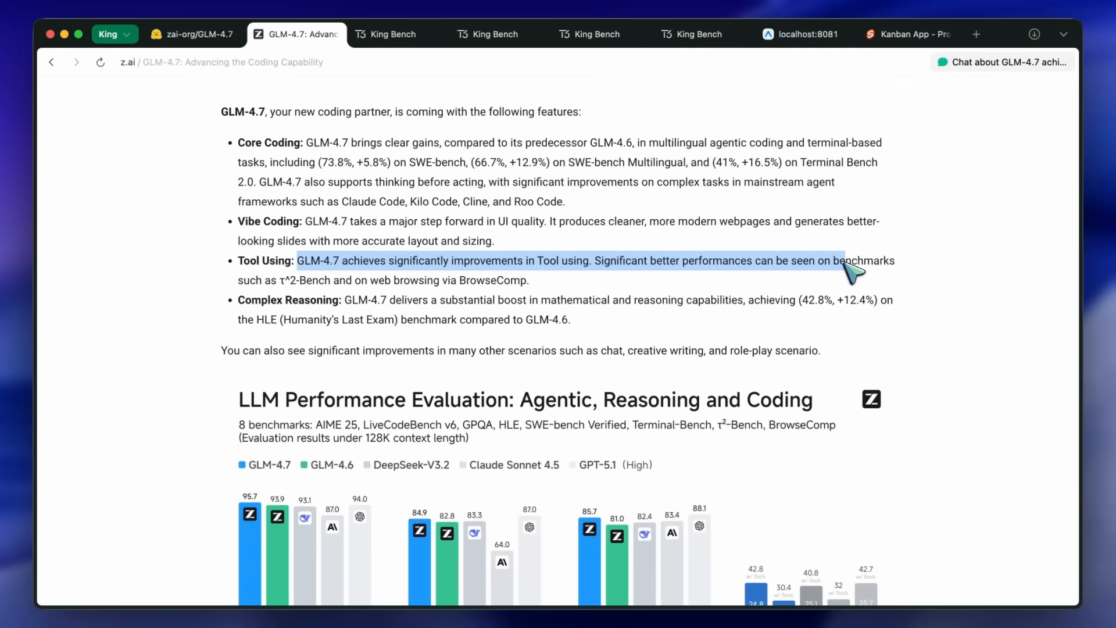
left_click_drag(847, 271, 256, 280)
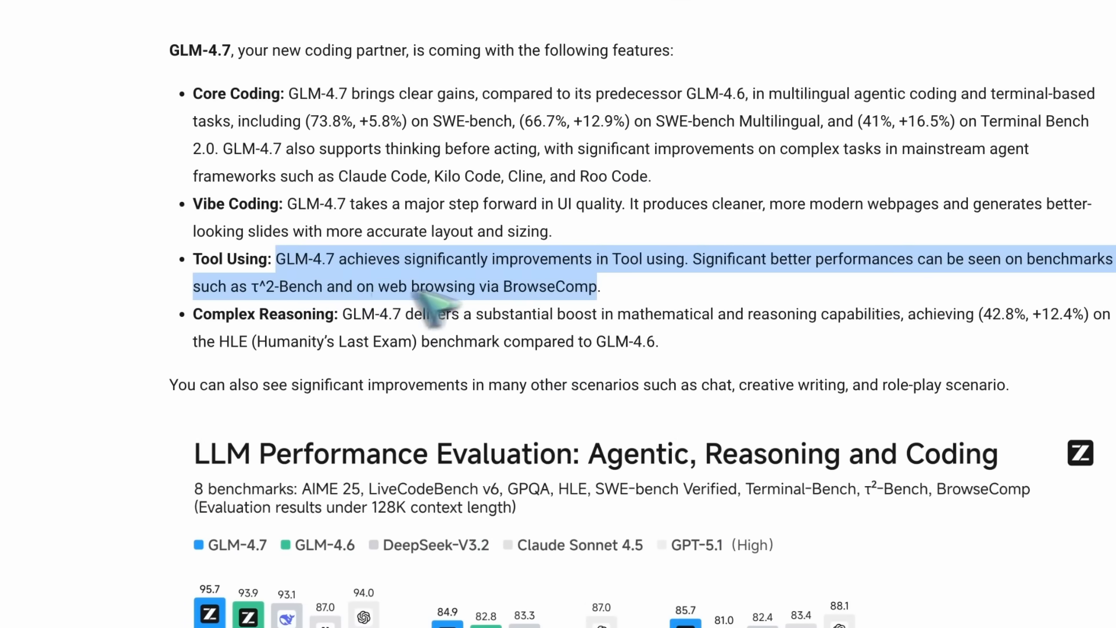
left_click_drag(277, 258, 409, 314)
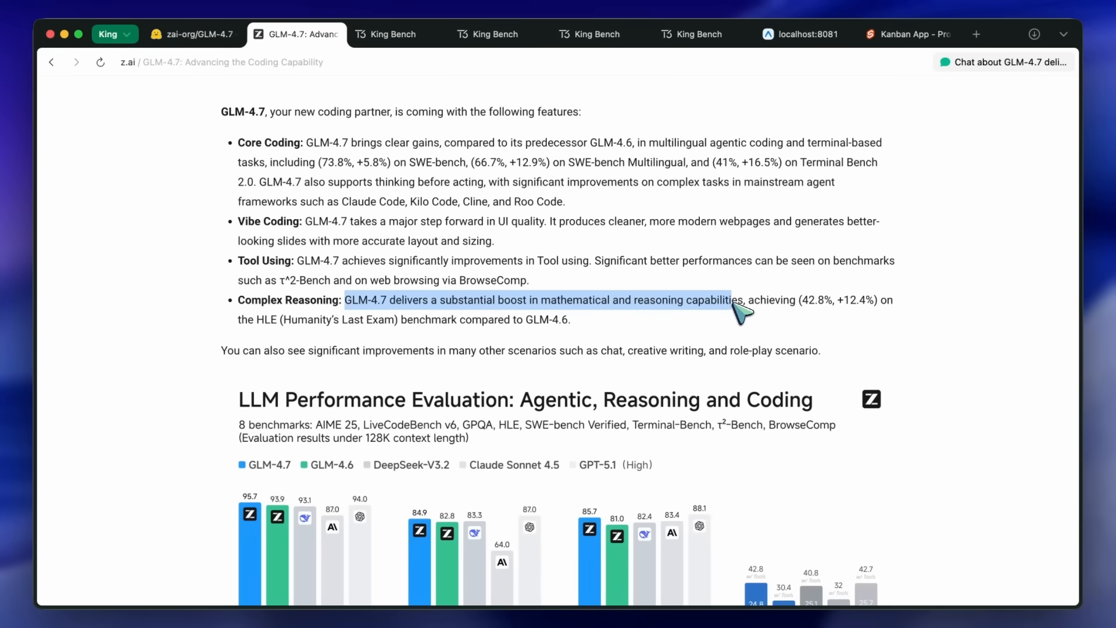
left_click_drag(740, 306, 825, 306)
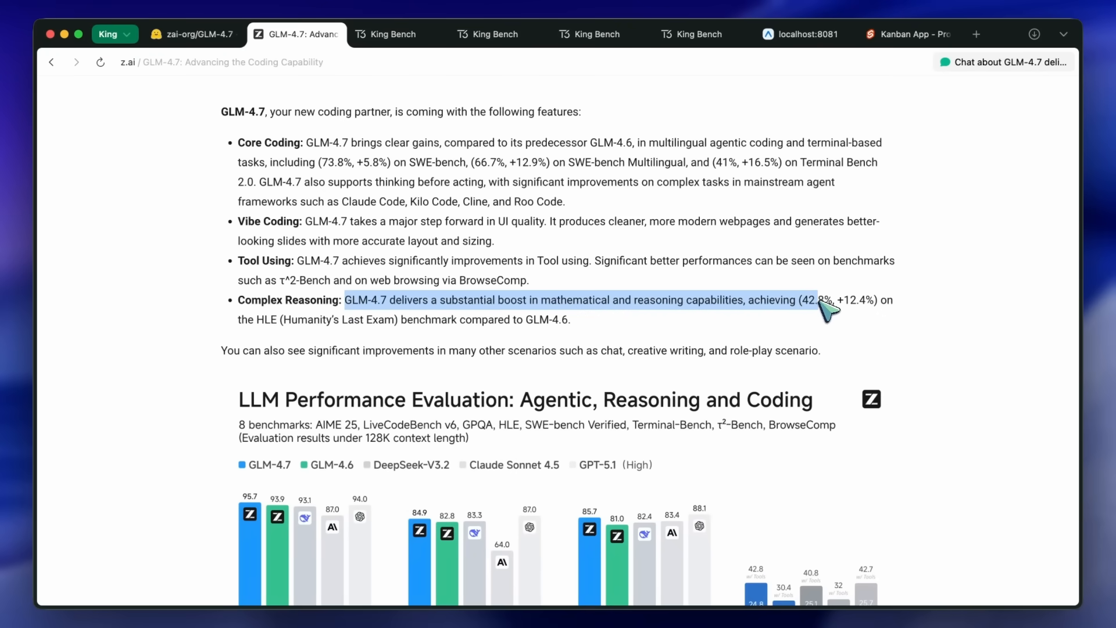
mouse_move(858, 306)
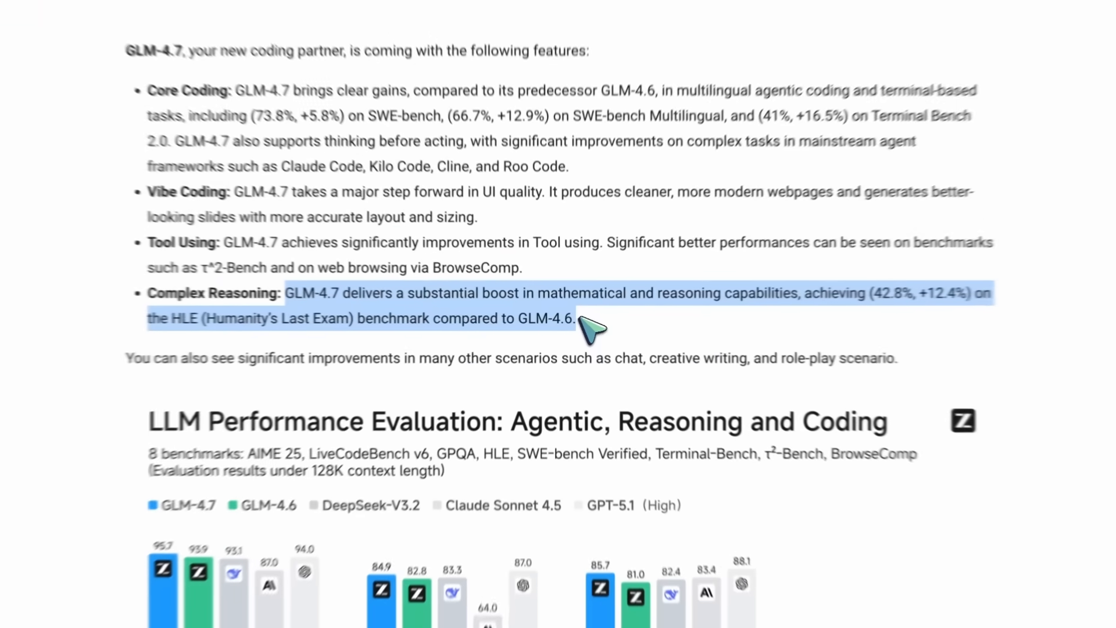
Step: Scroll past the detailed benchmark table to the Case section's Frontend Development Showcases
scroll("down", 3)
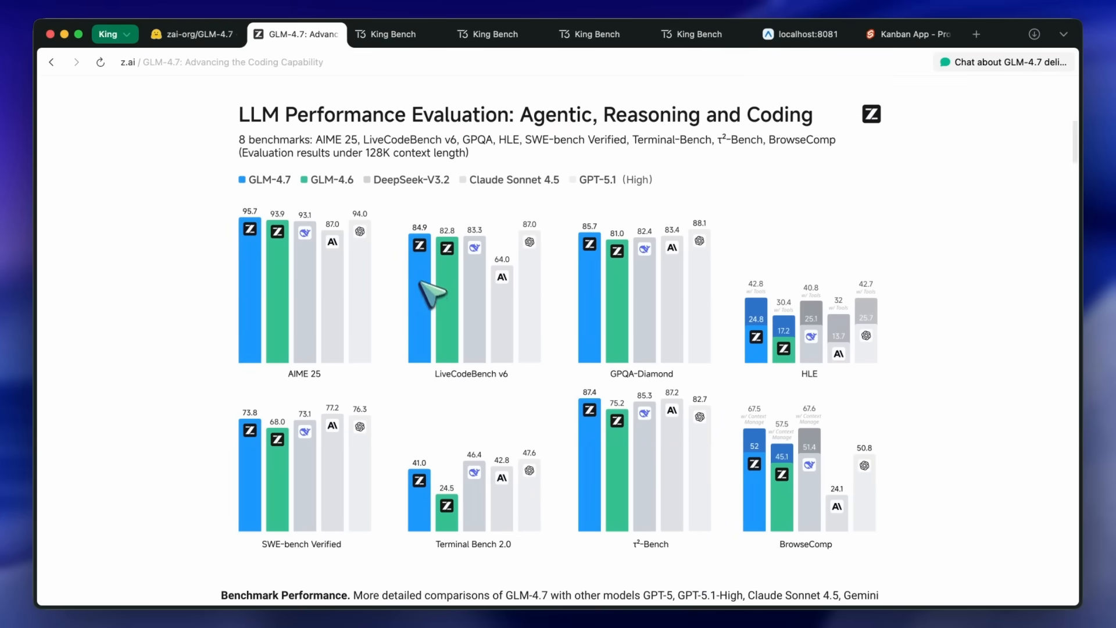
scroll("down", 3)
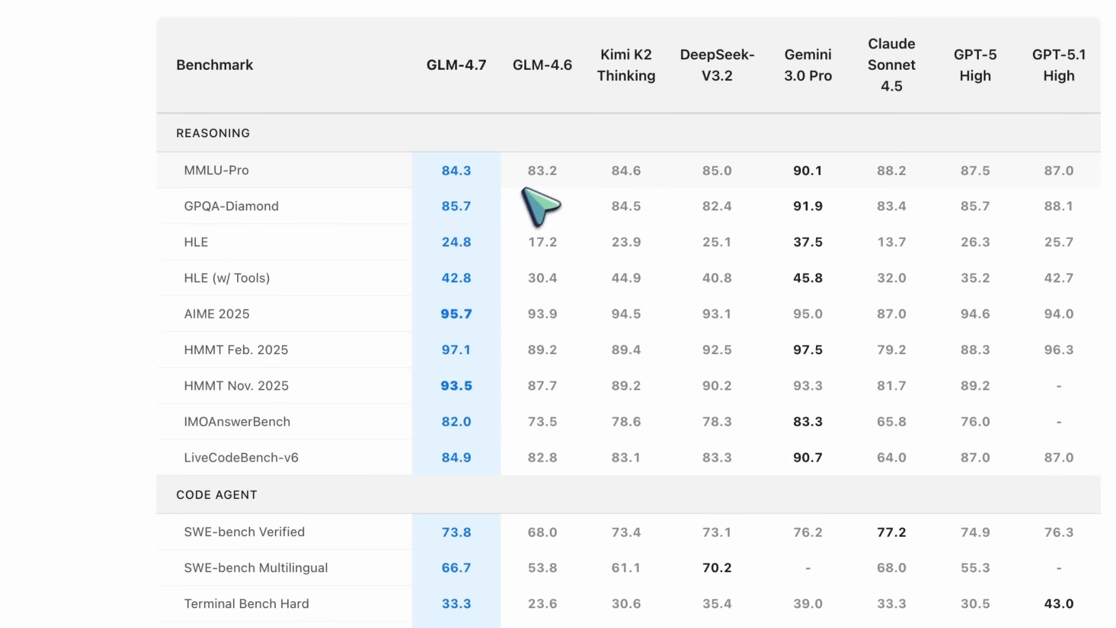
scroll("down", 3)
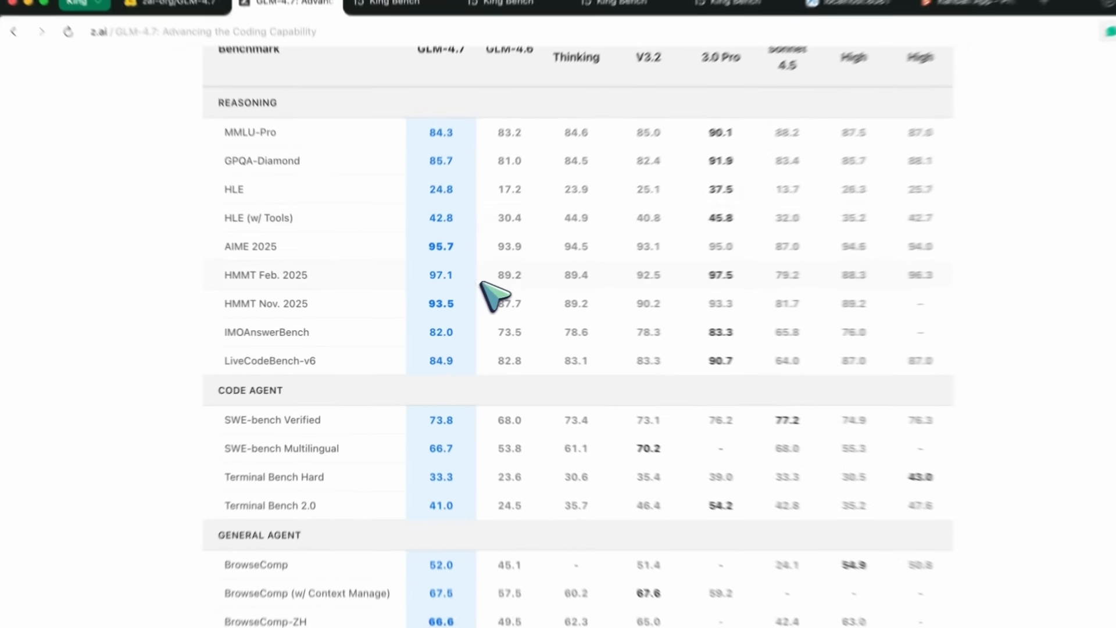
scroll("down", 3)
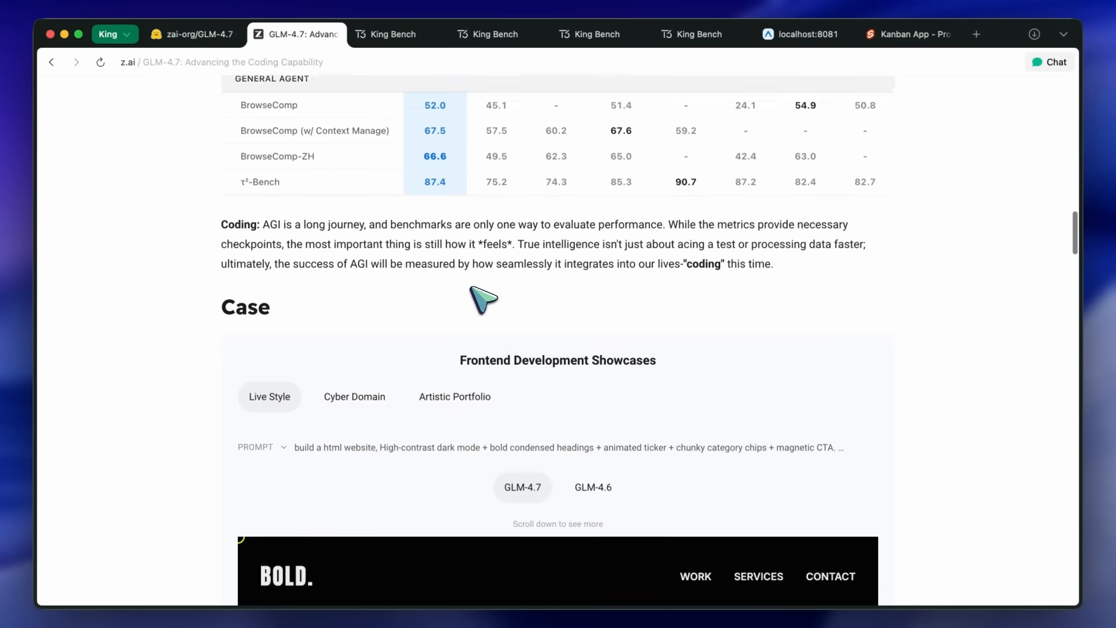
Step: Toggle between the GLM-4.6 and GLM-4.7 outputs on the dark-mode website and next showcase
scroll("down", 3)
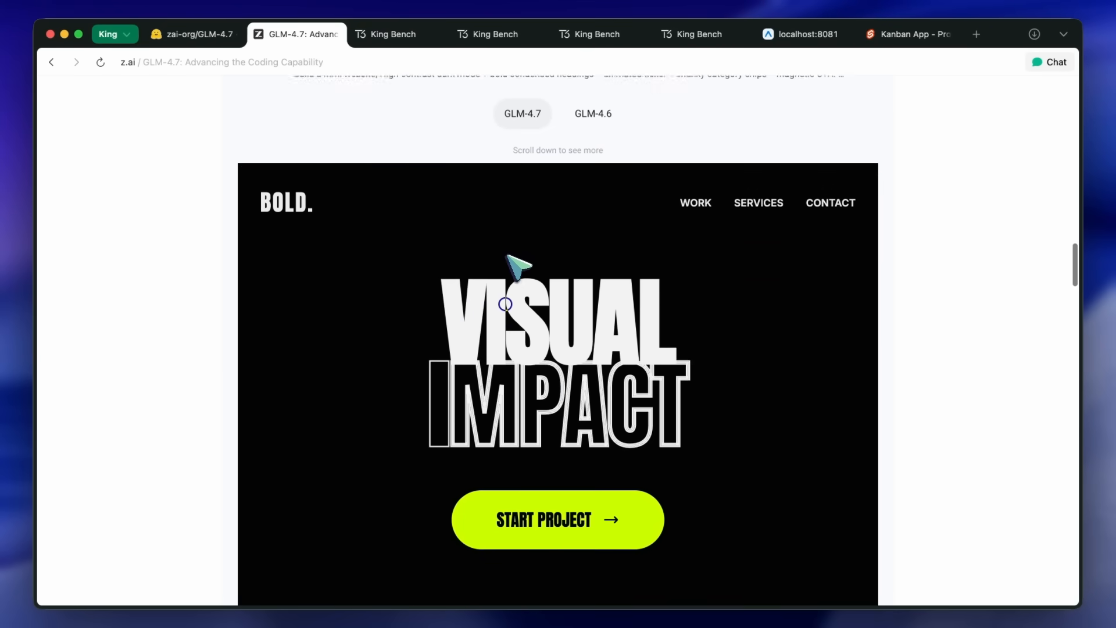
left_click(592, 112)
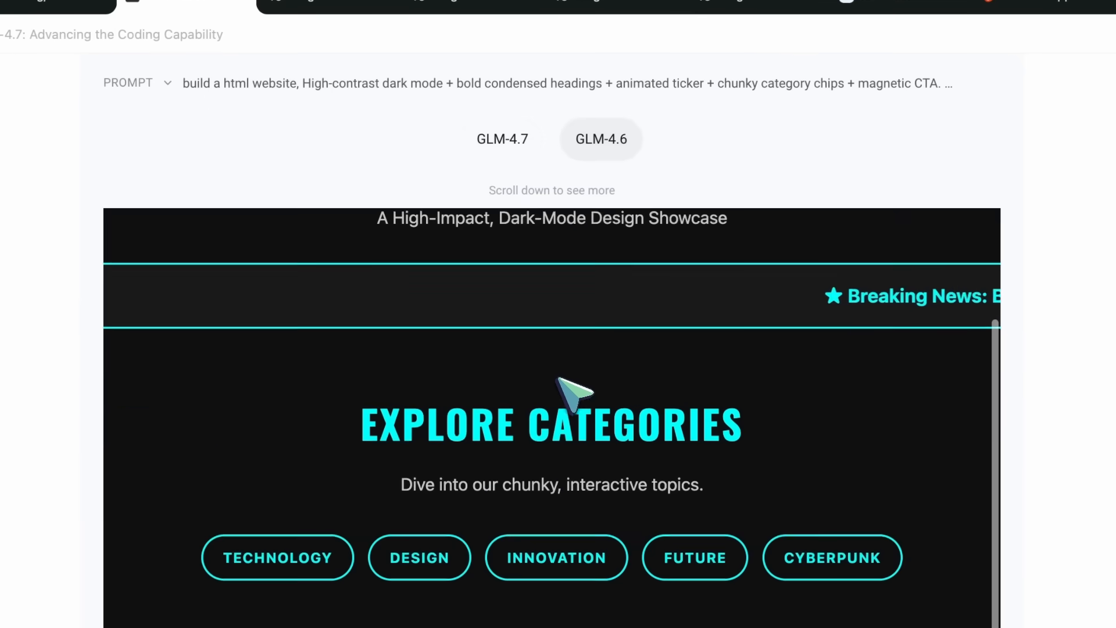
left_click(502, 139)
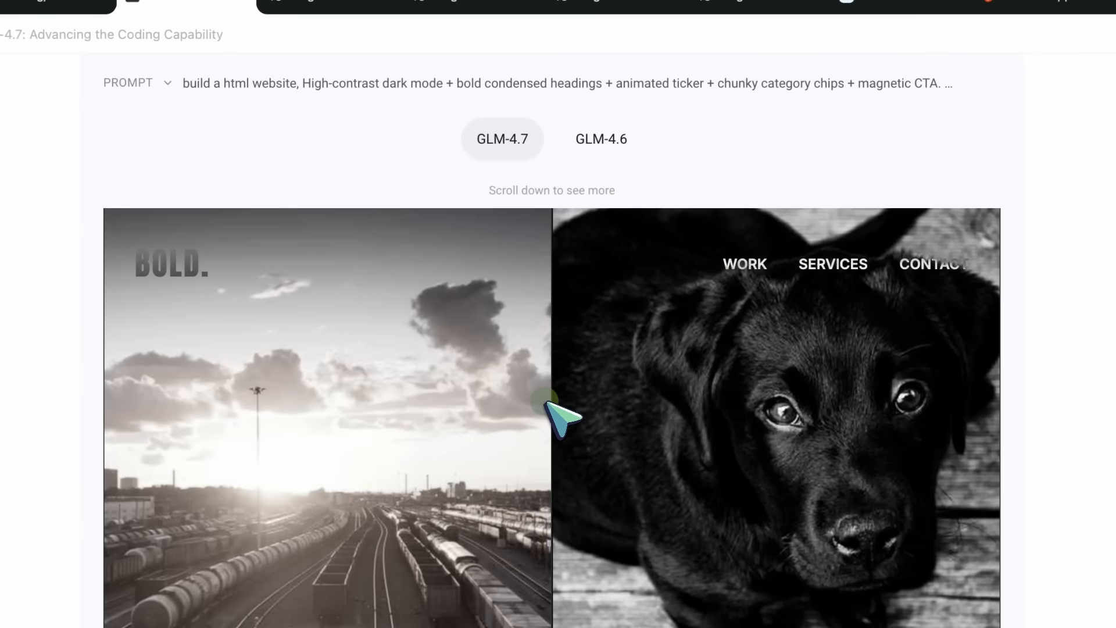
scroll("down", 3)
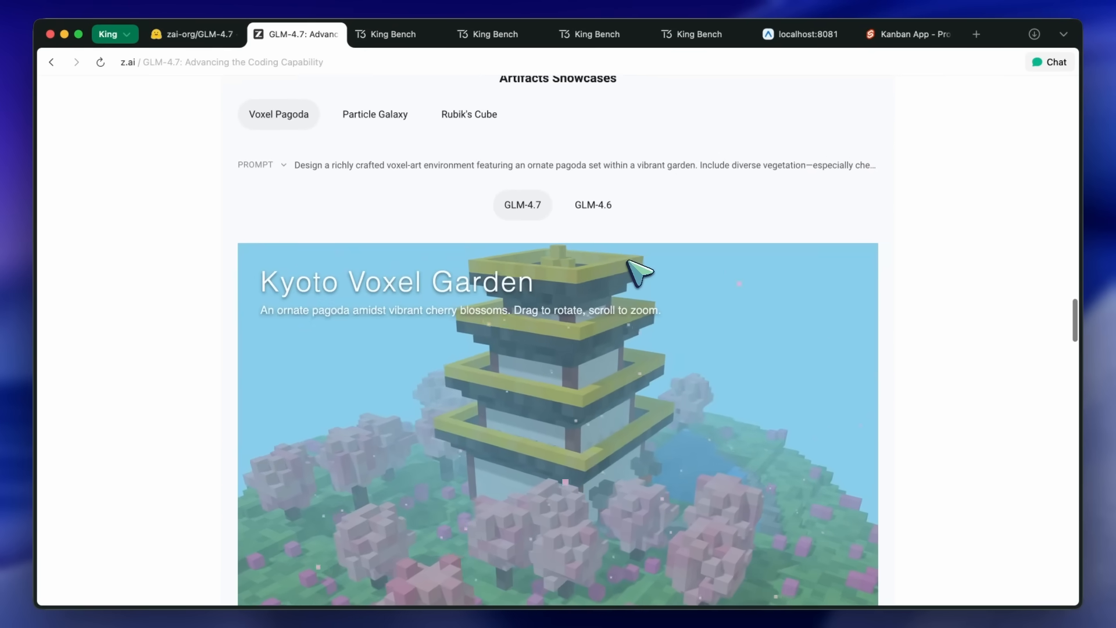
left_click(593, 205)
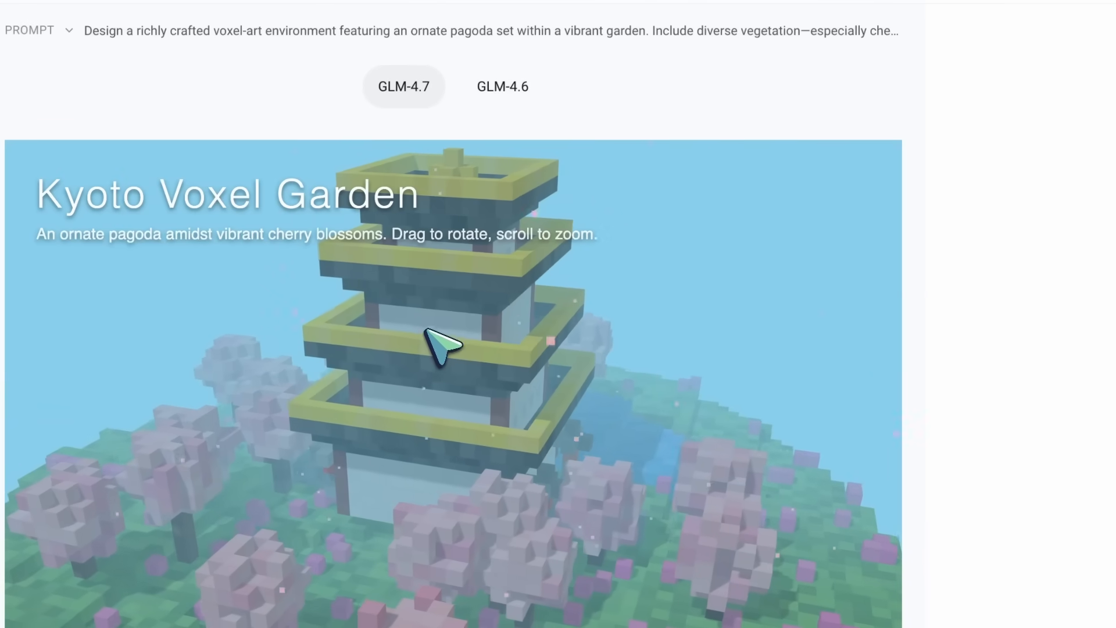
Step: Scroll past the voxel pagoda and Paris poster to the Slides Creation Showcases
scroll("down", 3)
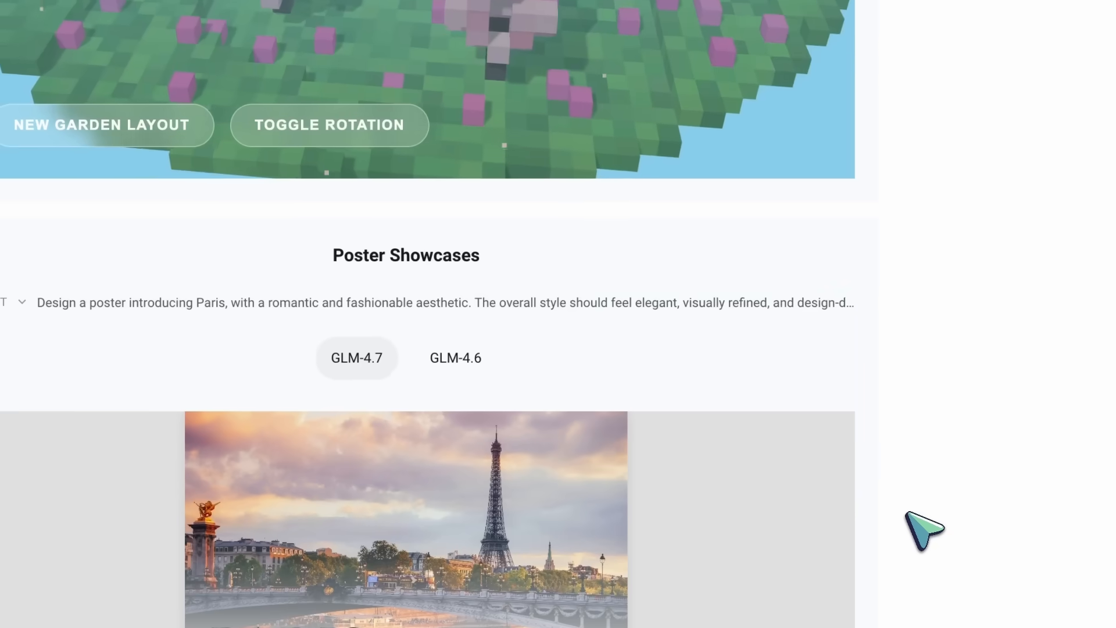
scroll("down", 3)
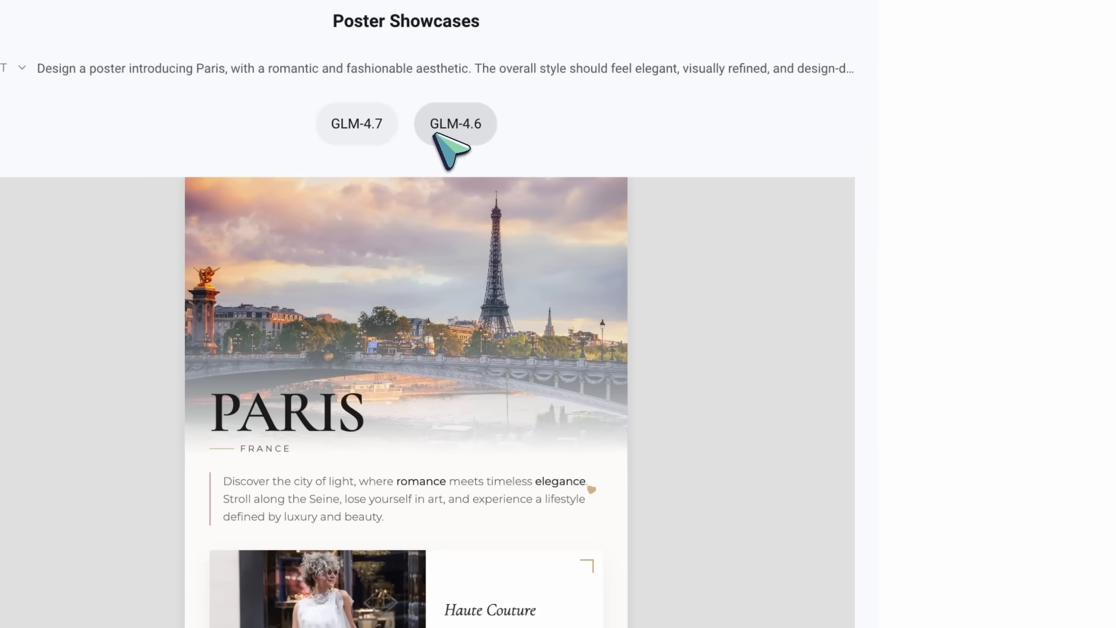
scroll("down", 3)
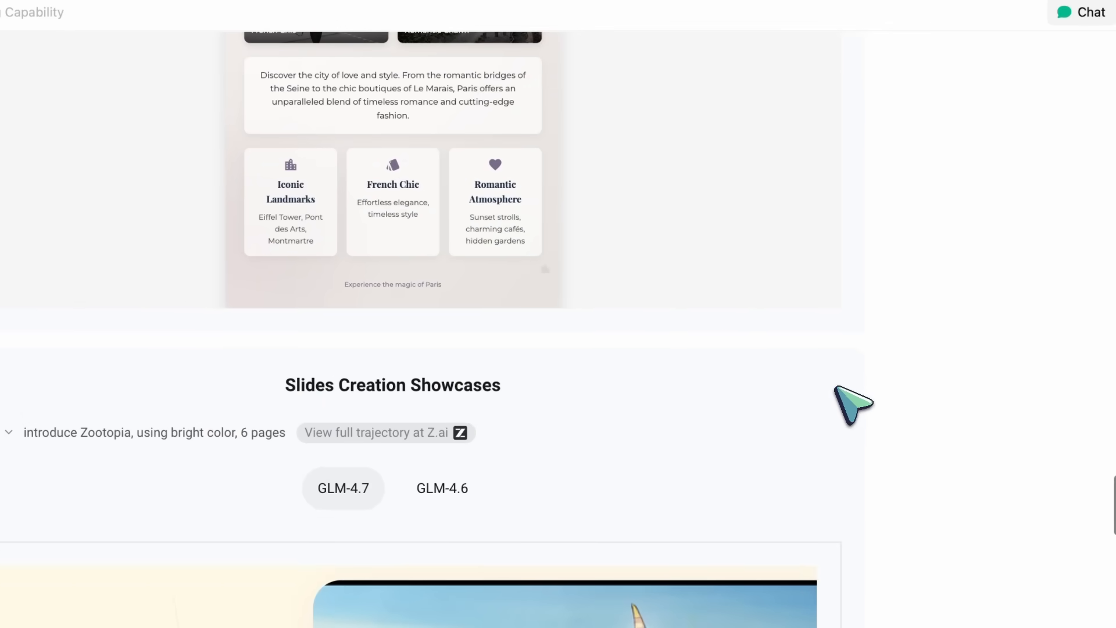
scroll("down", 3)
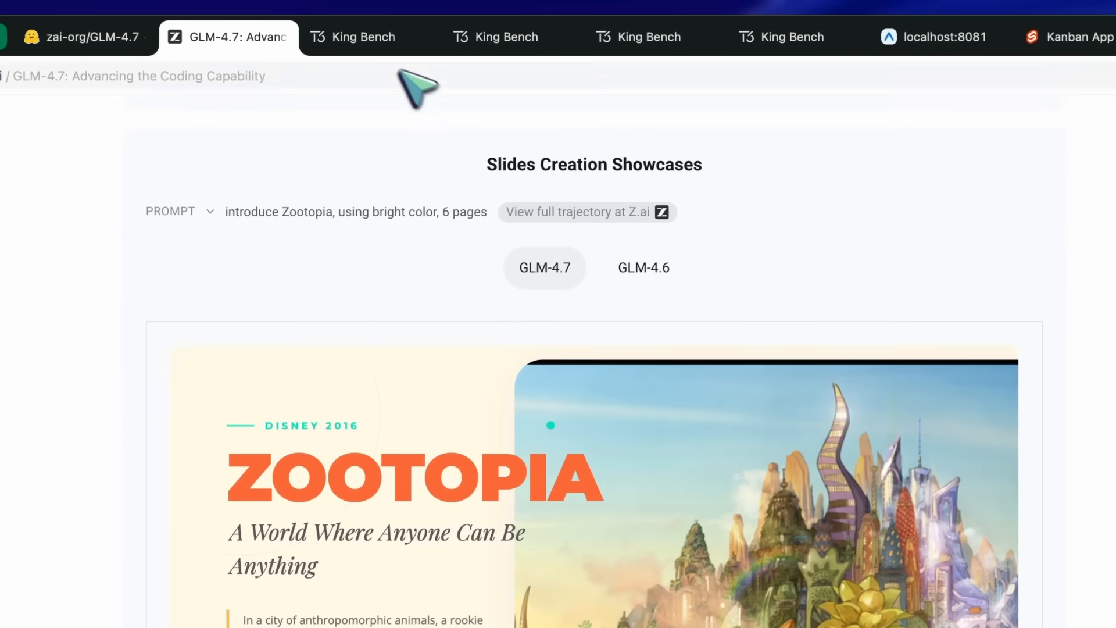
Step: Open GLM-4.7's King Bench results, preview the failed 3D floor plan and rotate it to other angles
left_click(369, 36)
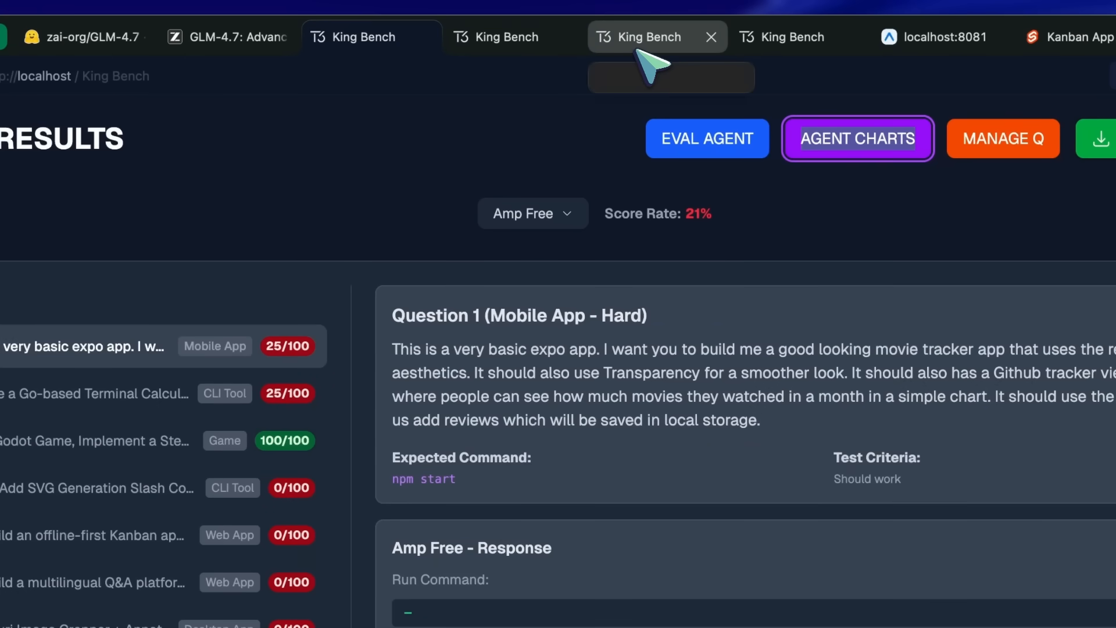
left_click(644, 36)
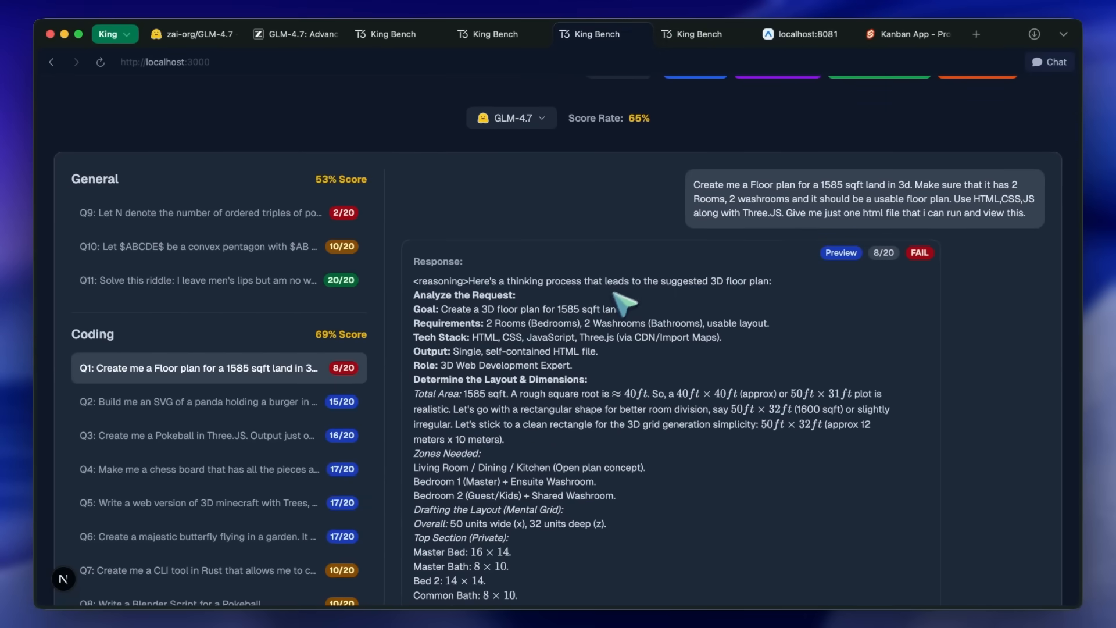
mouse_move(788, 291)
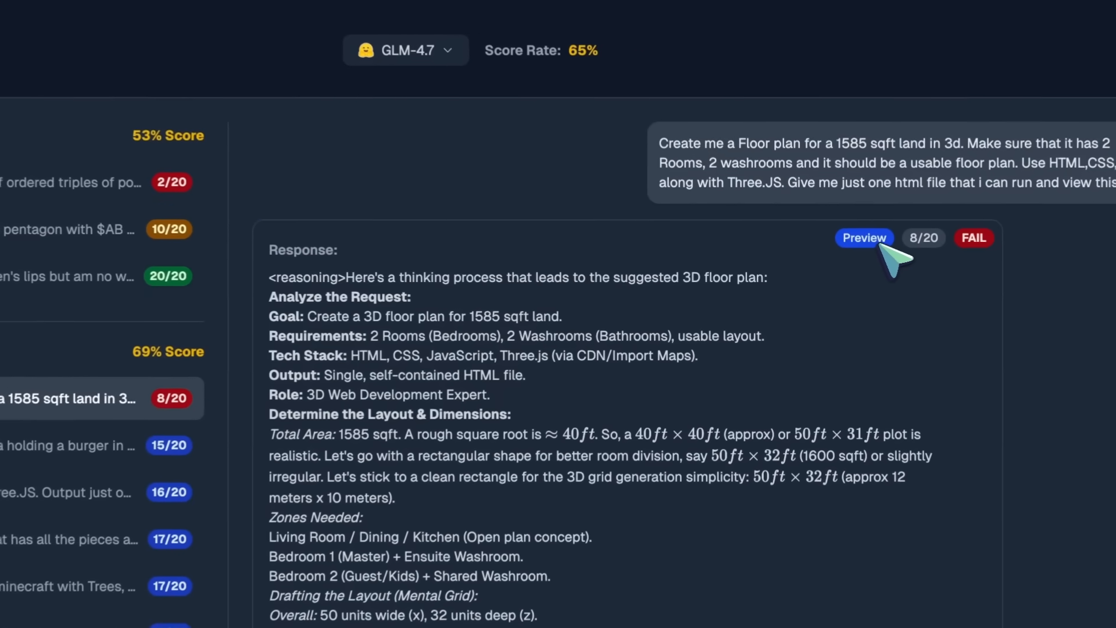
left_click(863, 237)
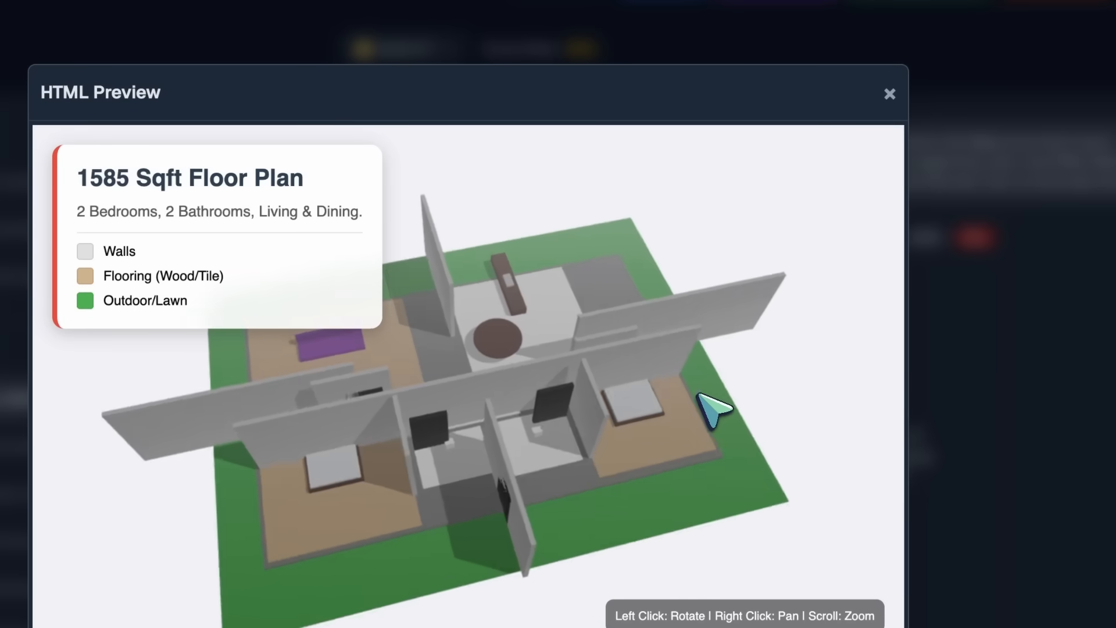
left_click_drag(711, 412, 487, 349)
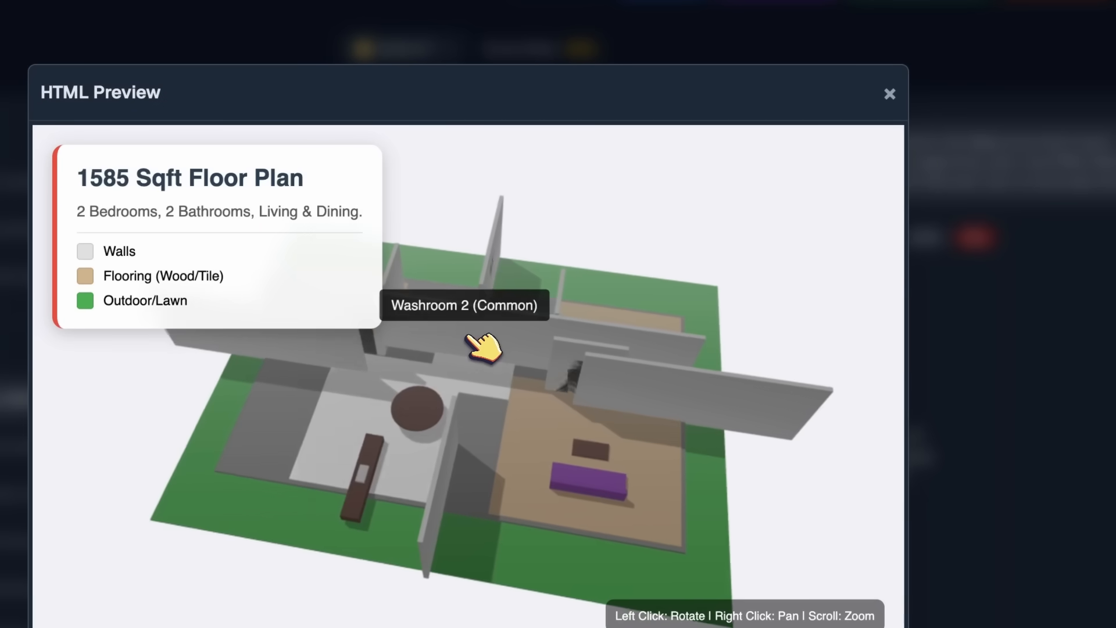
left_click_drag(483, 349, 801, 128)
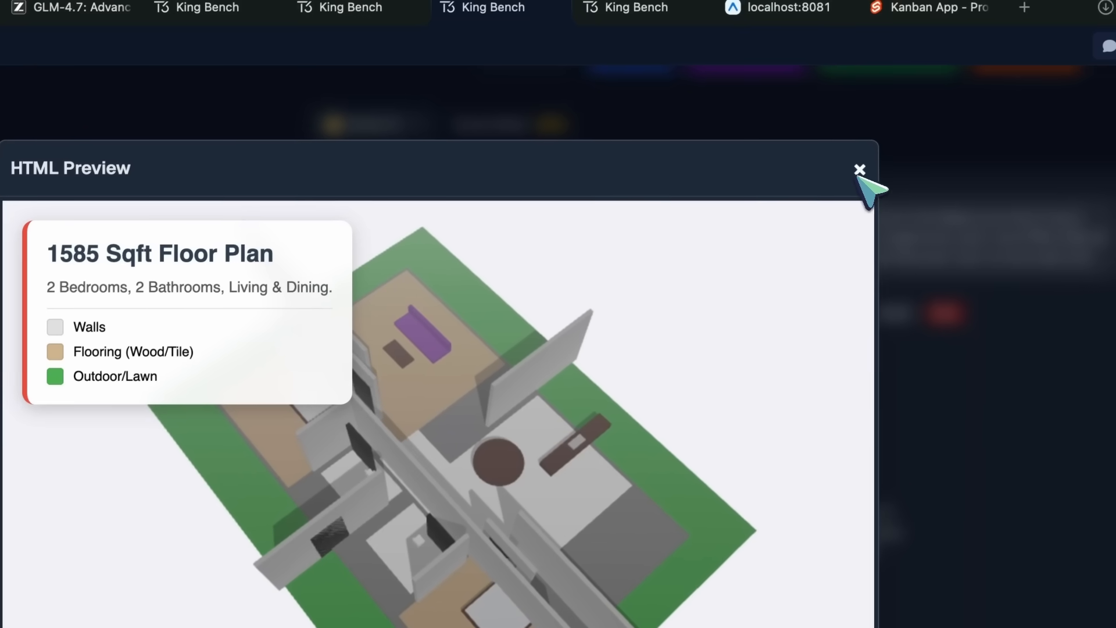
Step: Render GLM-4.7's panda-with-burger SVG answer, checking its code and closing the preview
left_click(859, 170)
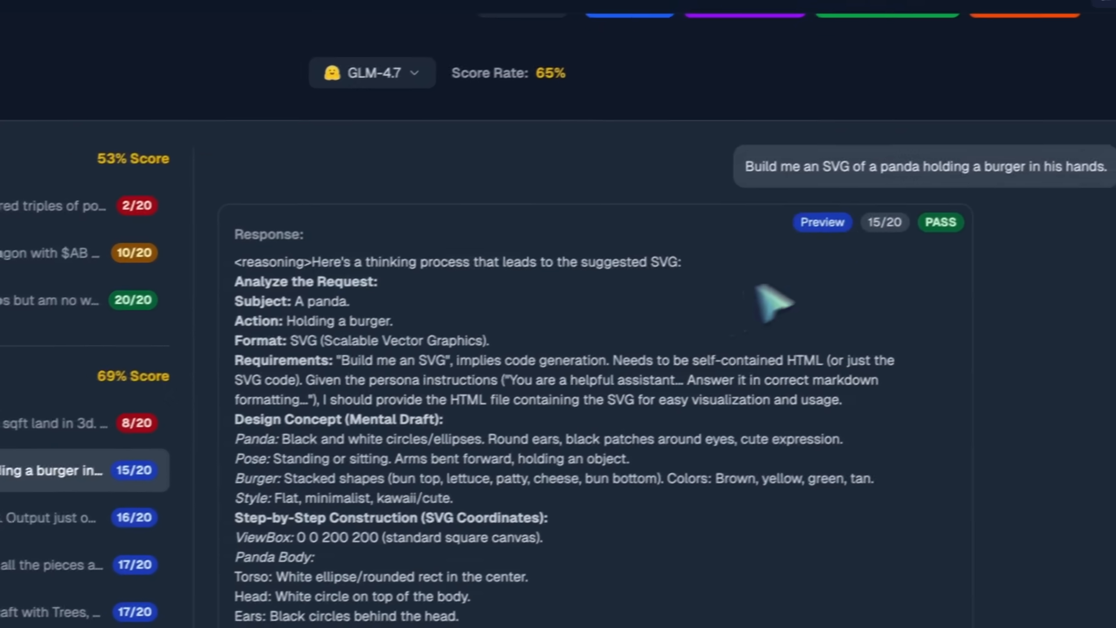
left_click(822, 222)
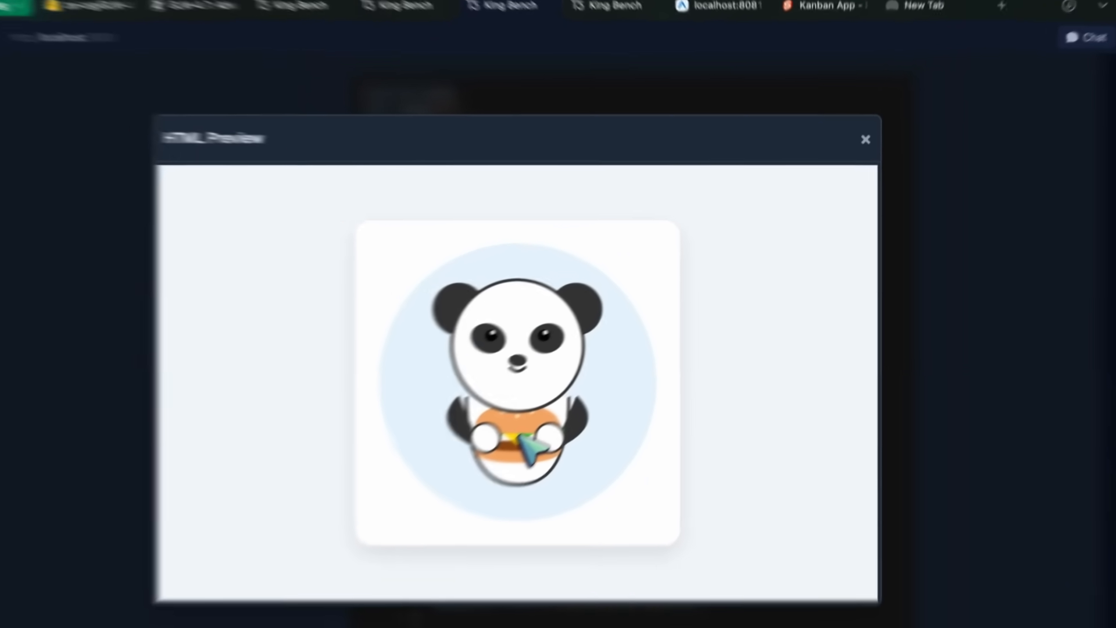
left_click(865, 138)
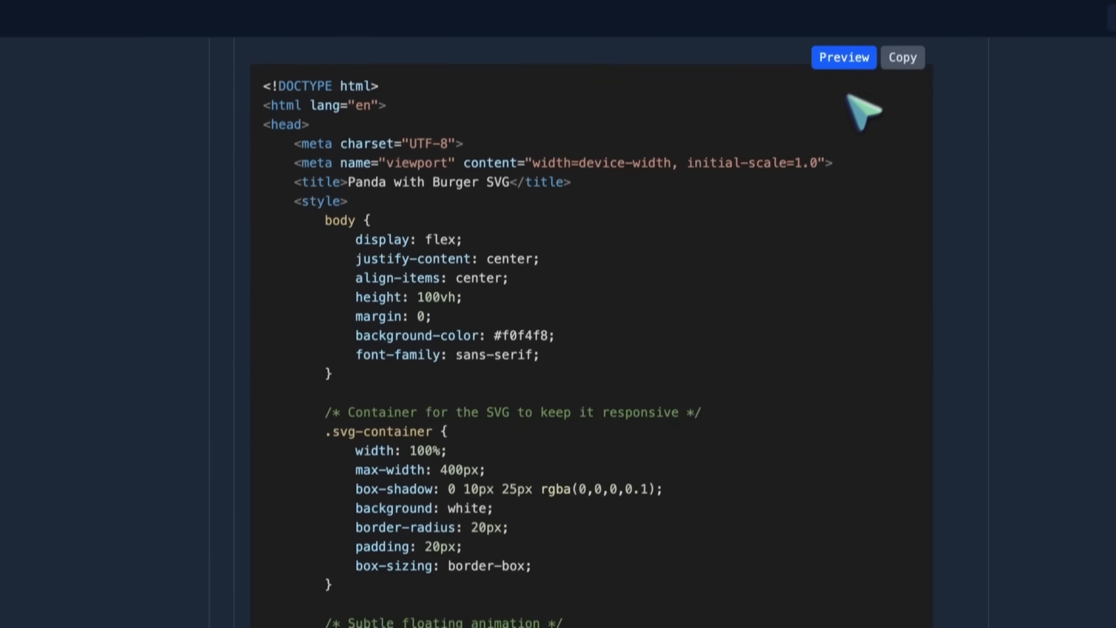
left_click(844, 57)
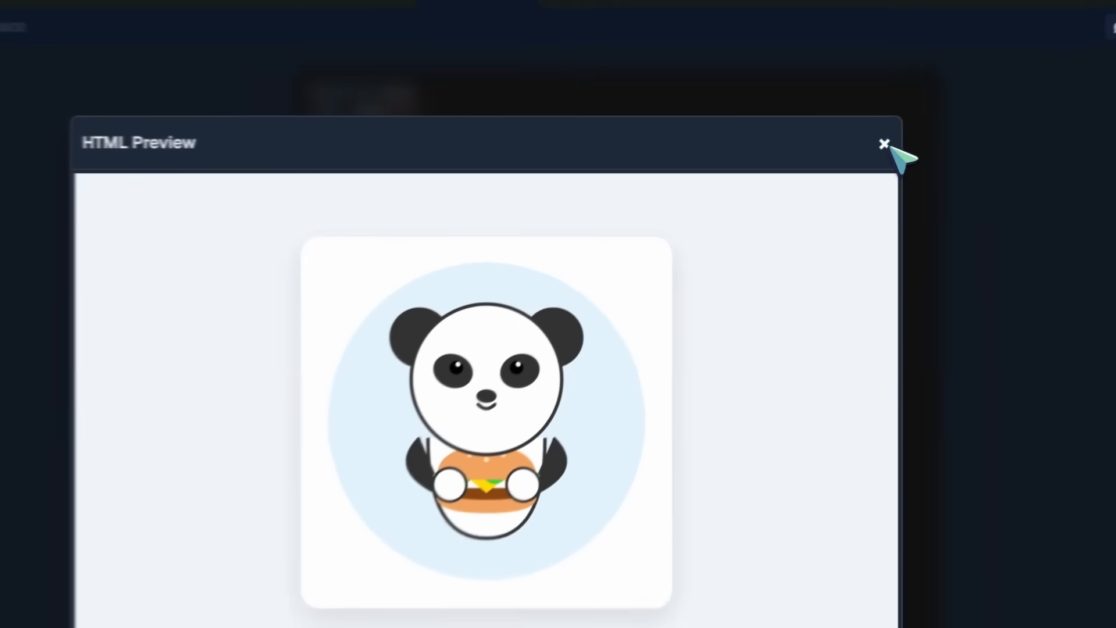
left_click(883, 145)
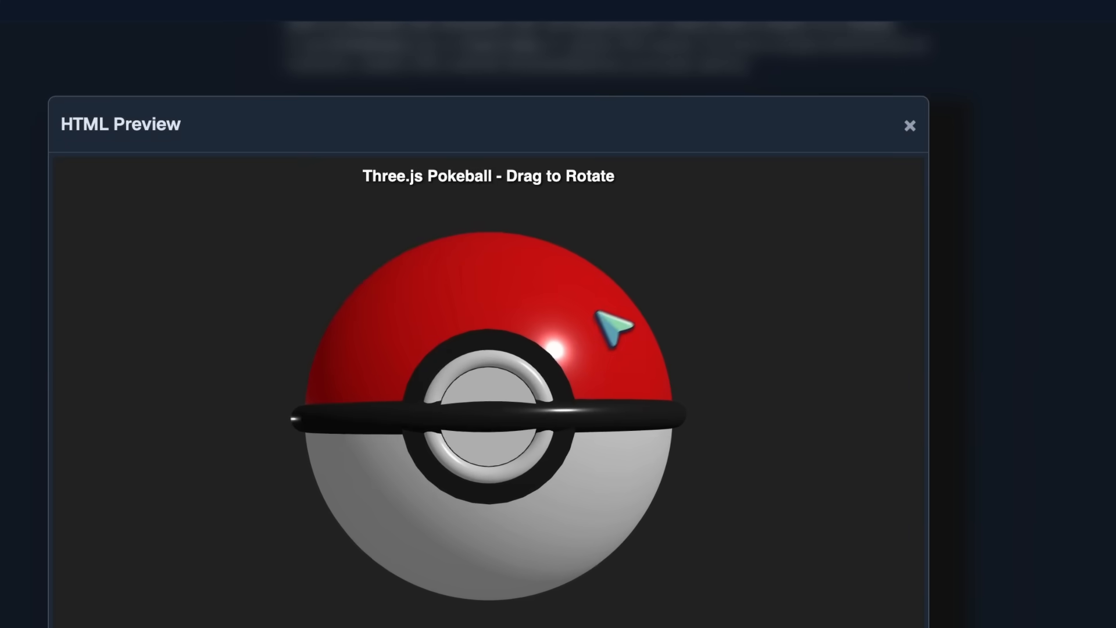
Step: Spin the Three.js Pokeball preview around to its back and front again
left_click_drag(616, 328, 569, 352)
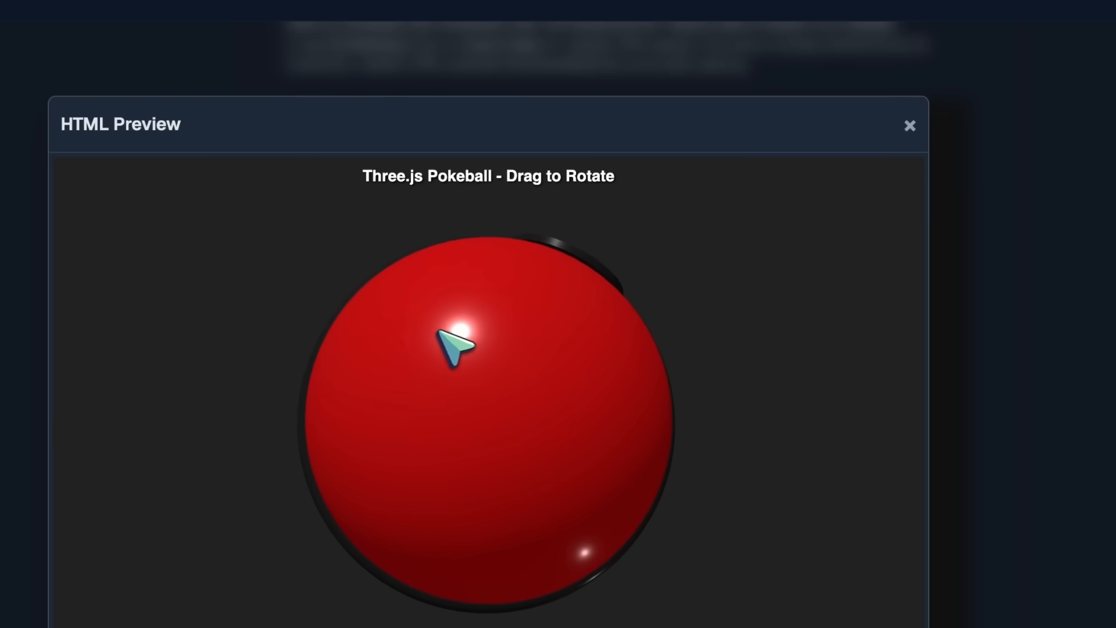
left_click_drag(456, 348, 531, 302)
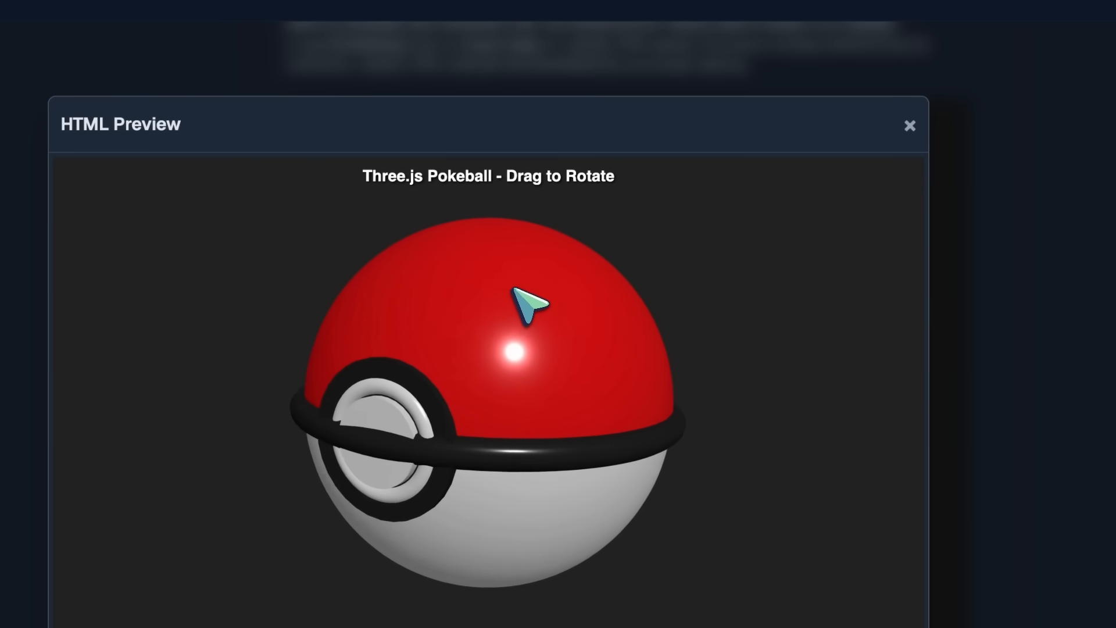
Step: Preview GLM-4.7's Q4 chess board answer live and start the AI autoplaying against itself
left_click(909, 125)
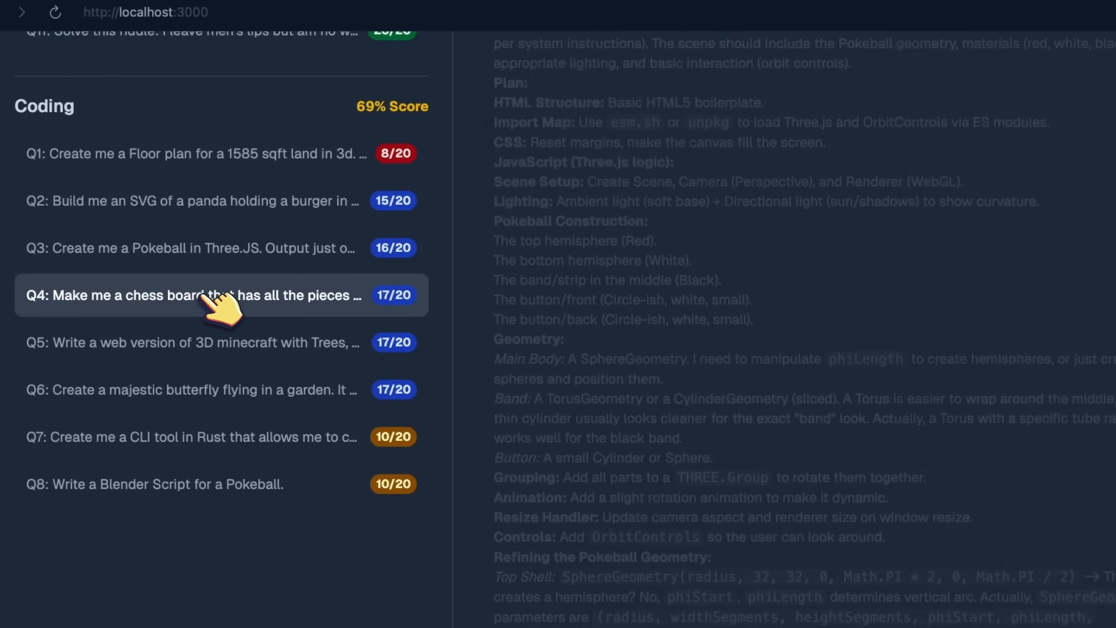
left_click(213, 294)
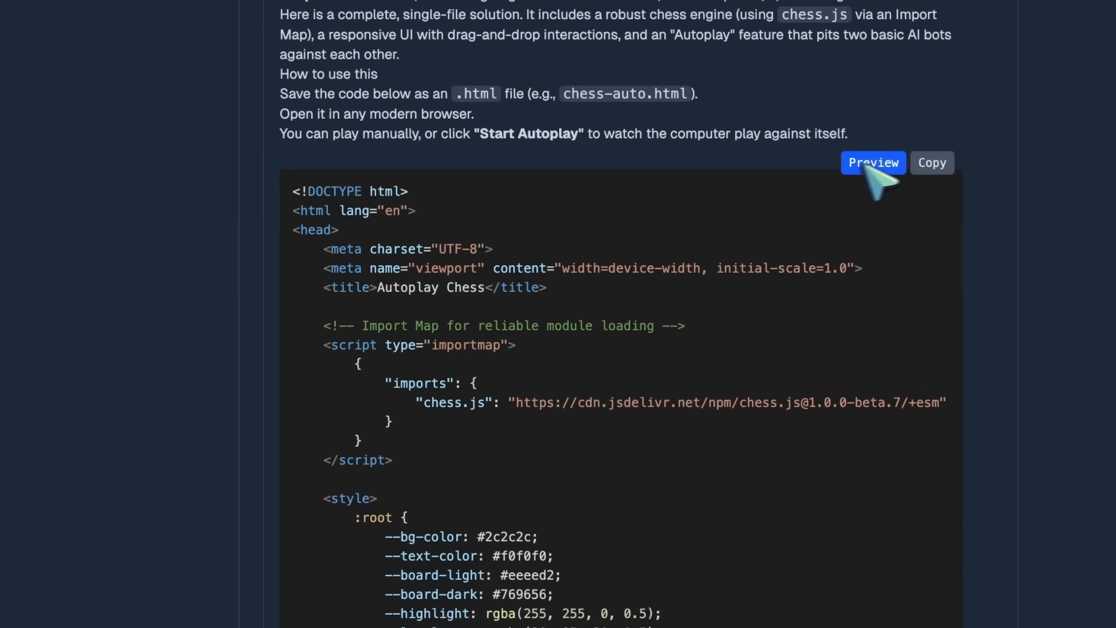
left_click(872, 162)
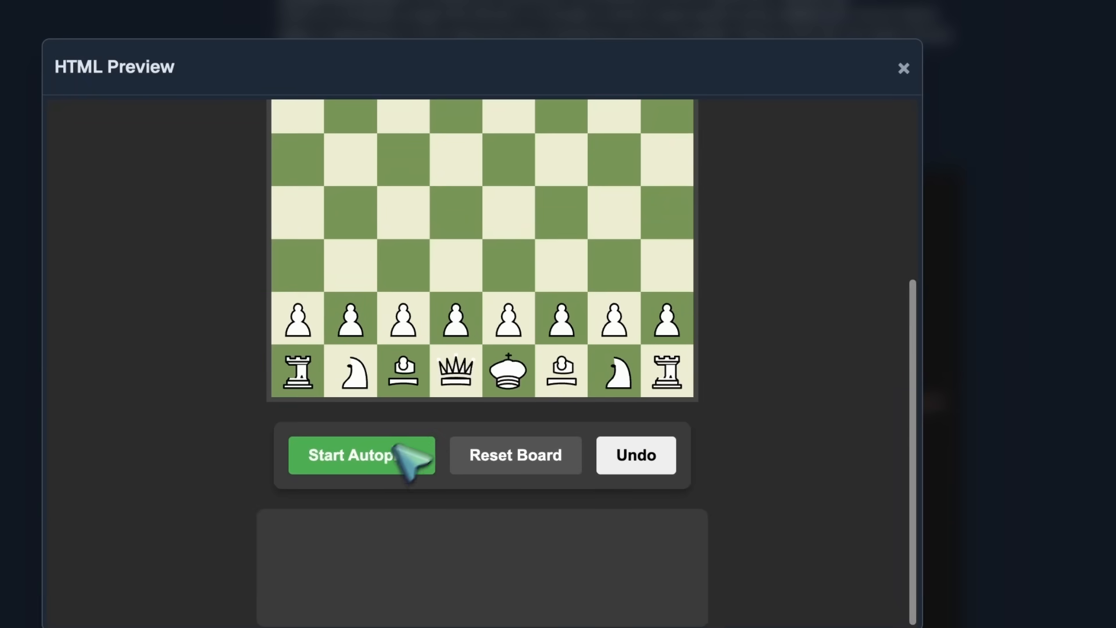
left_click(360, 455)
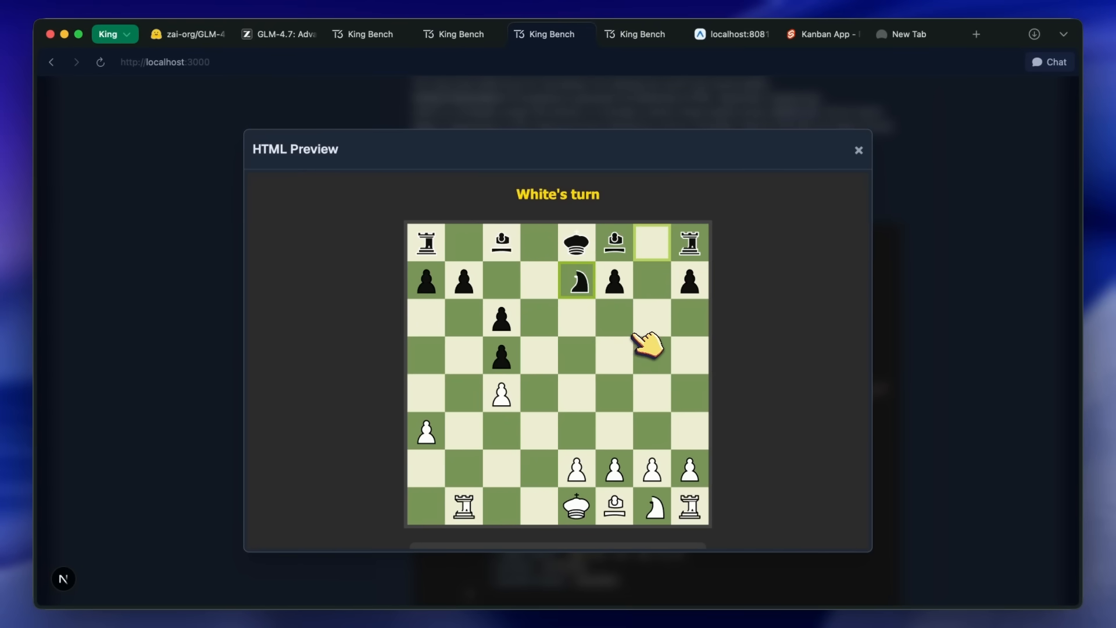
left_click(612, 468)
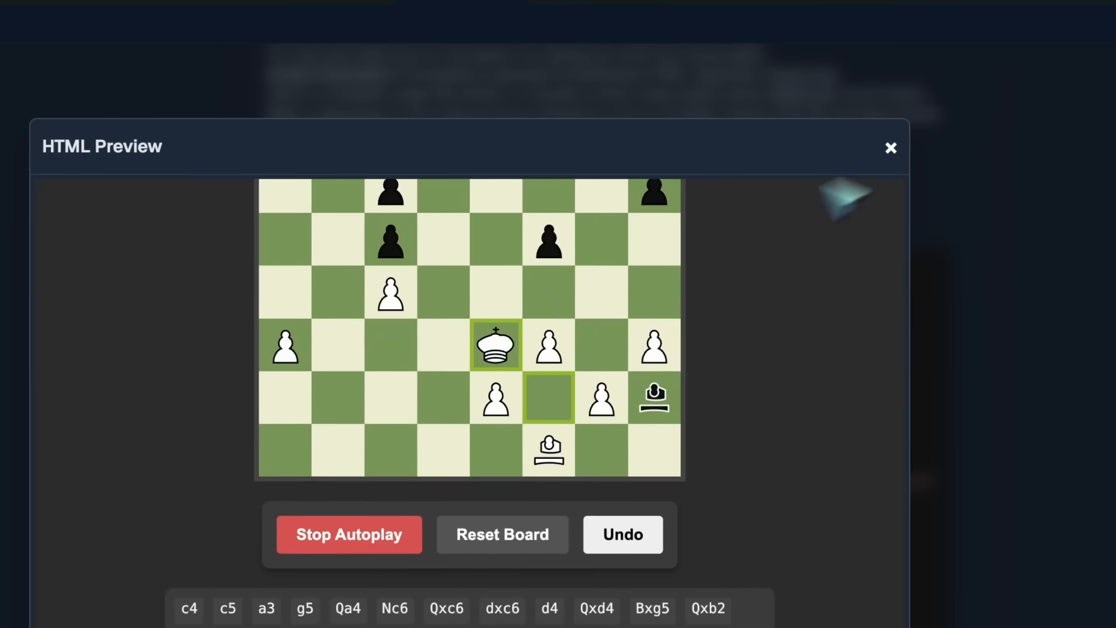
Step: Close the chess and voxel world previews and bring up the butterfly-in-a-garden answer
left_click(891, 147)
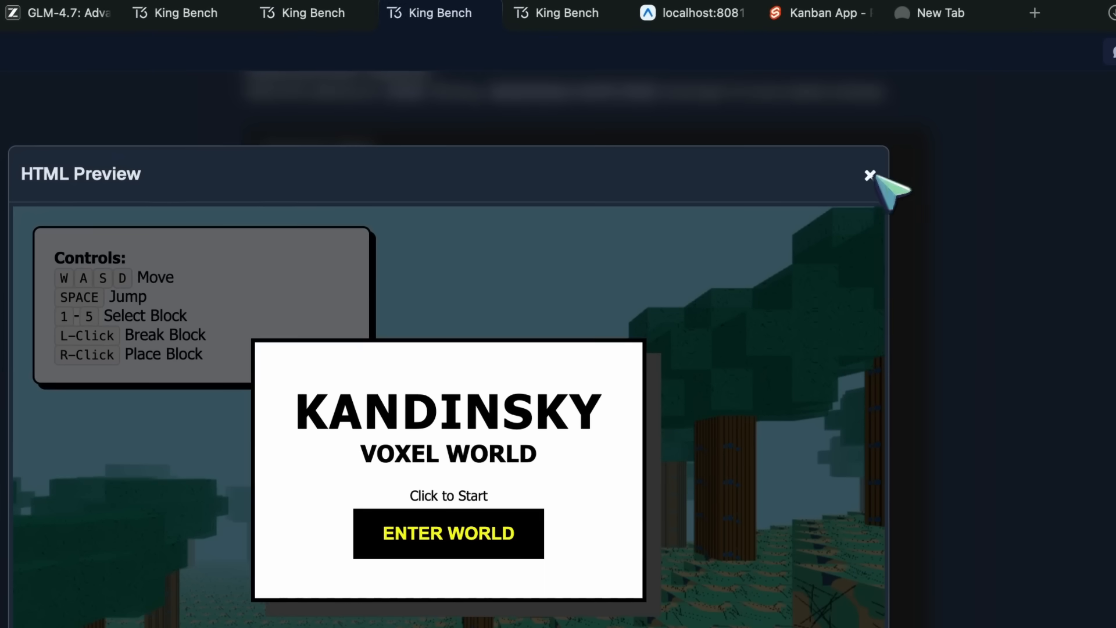
left_click(869, 174)
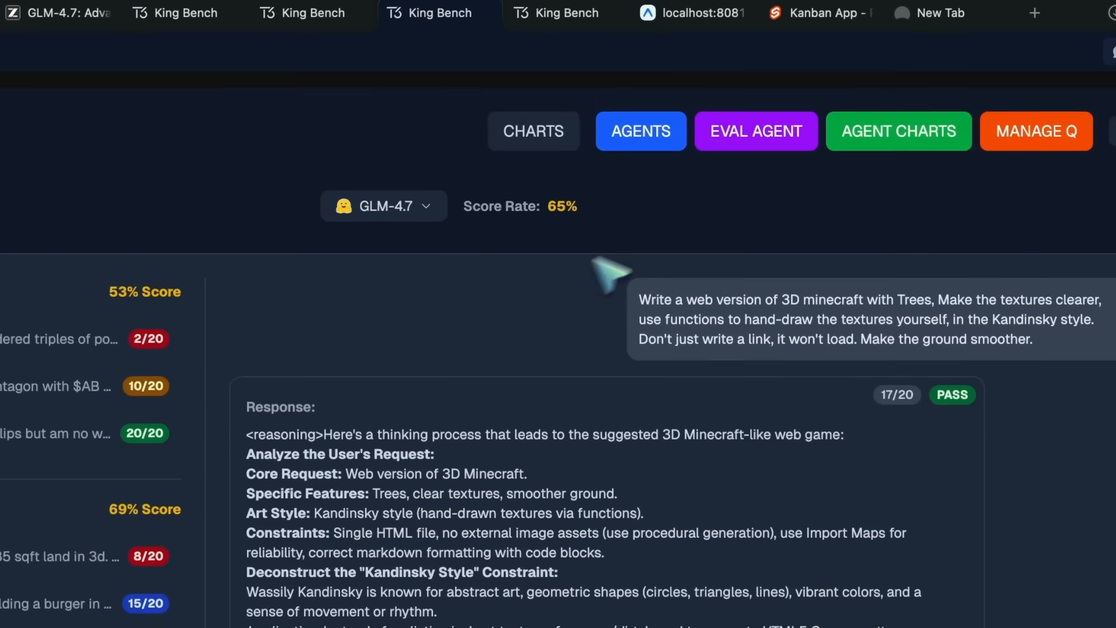
scroll("down", 3)
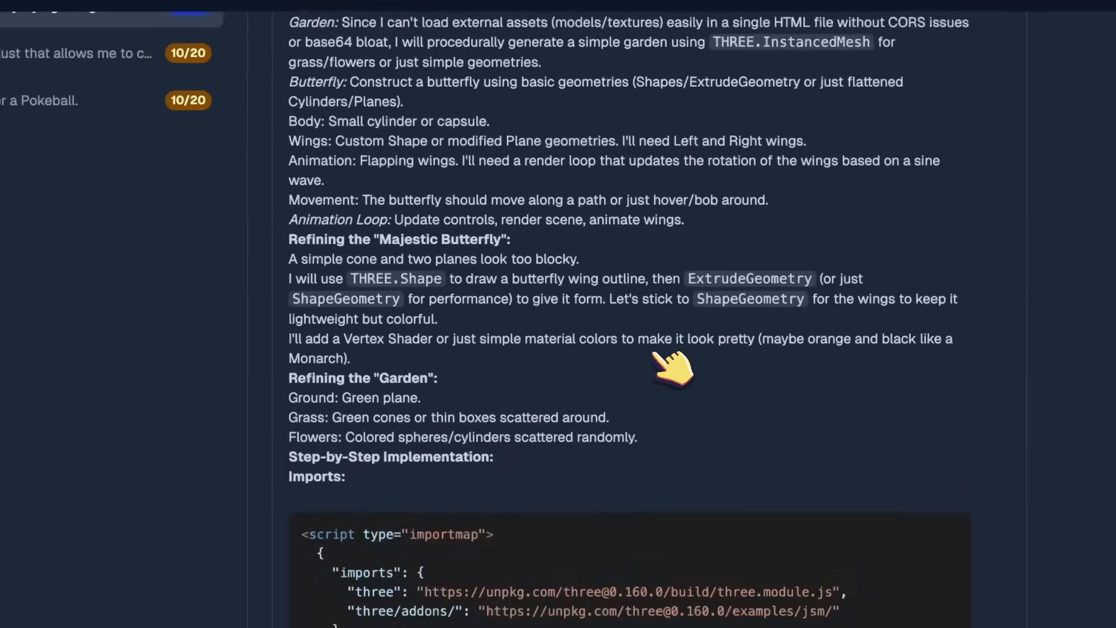
scroll("down", 3)
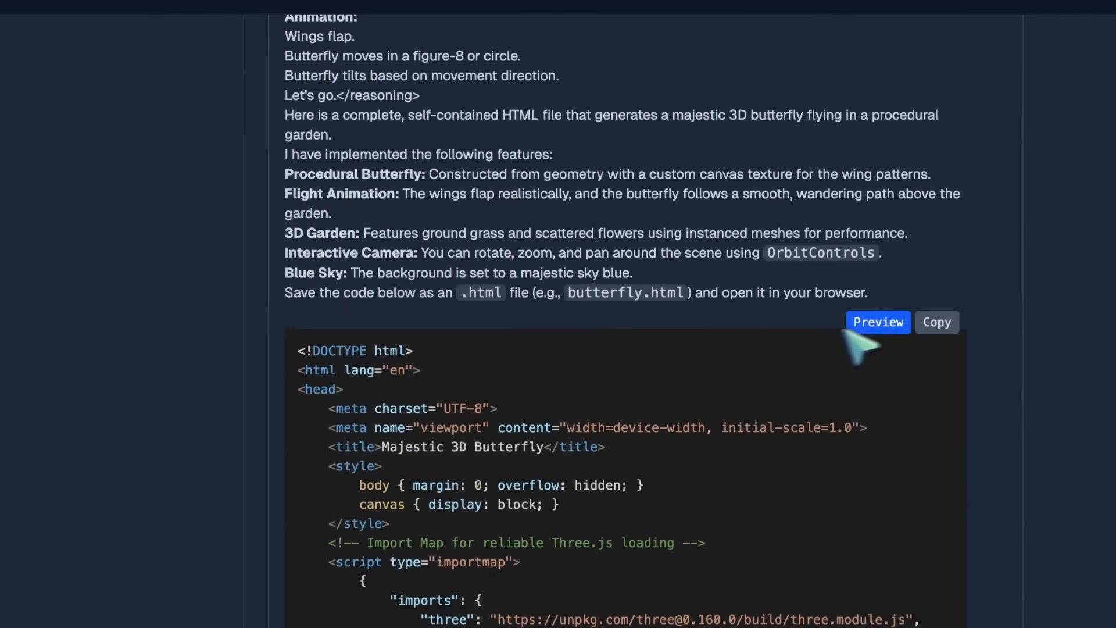
left_click(877, 322)
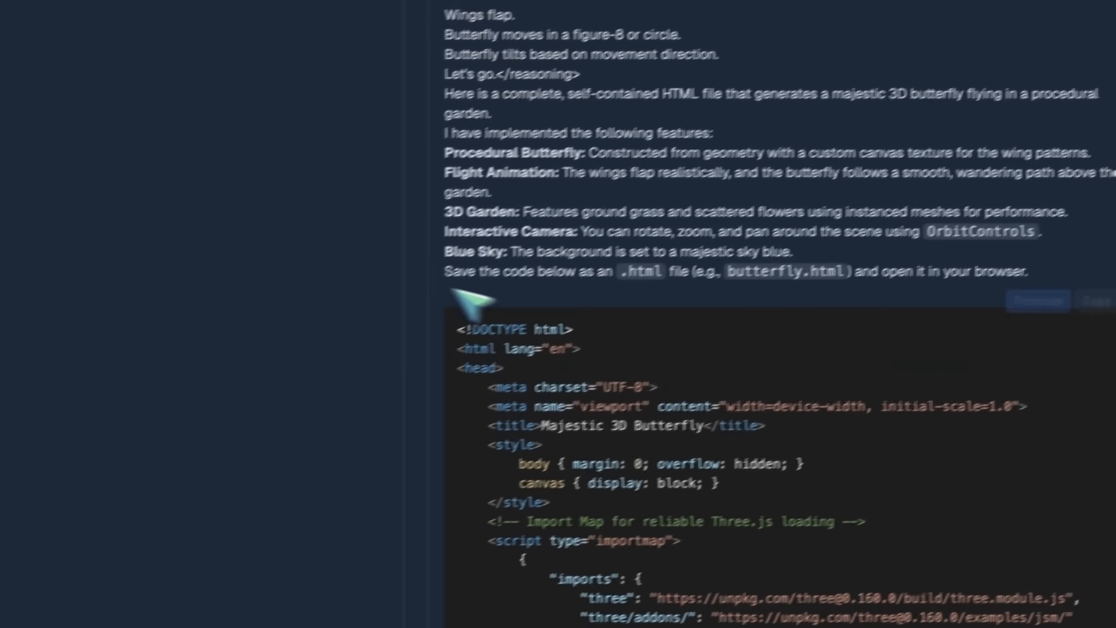
Step: Look through GLM-4.7's answers to the Q7 Rust CLI tool and Q10 convex pentagon questions
left_click(192, 166)
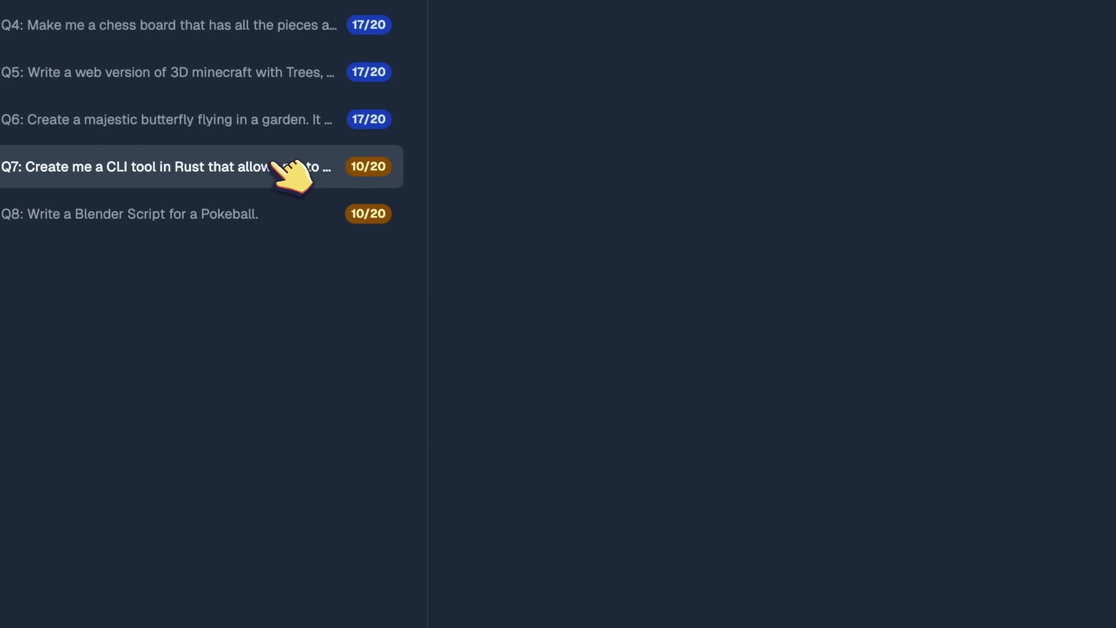
left_click(168, 166)
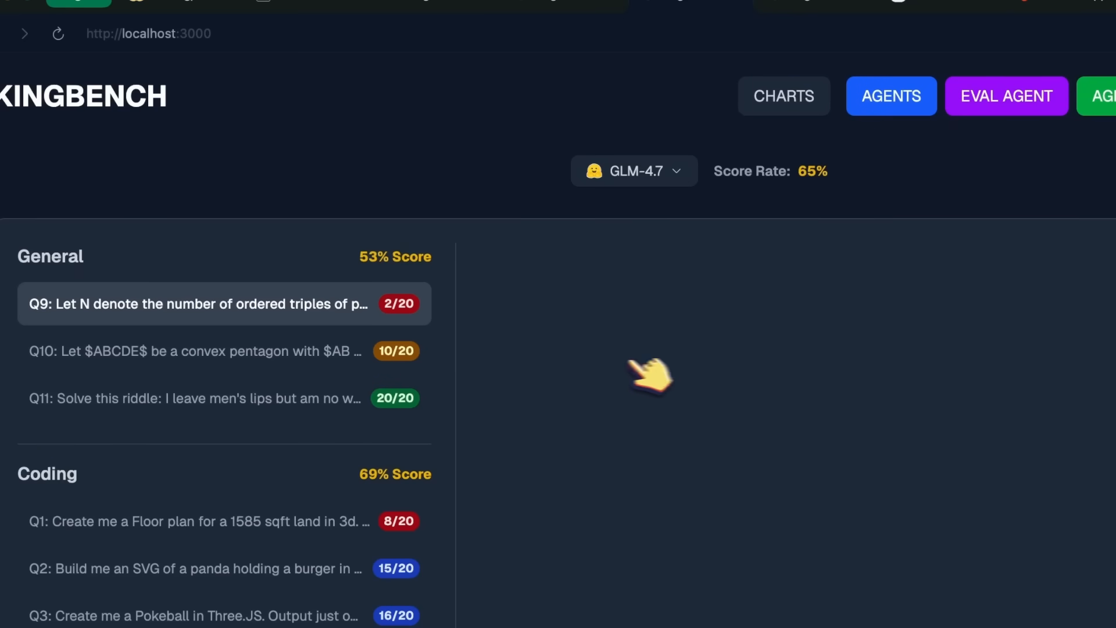
left_click(214, 350)
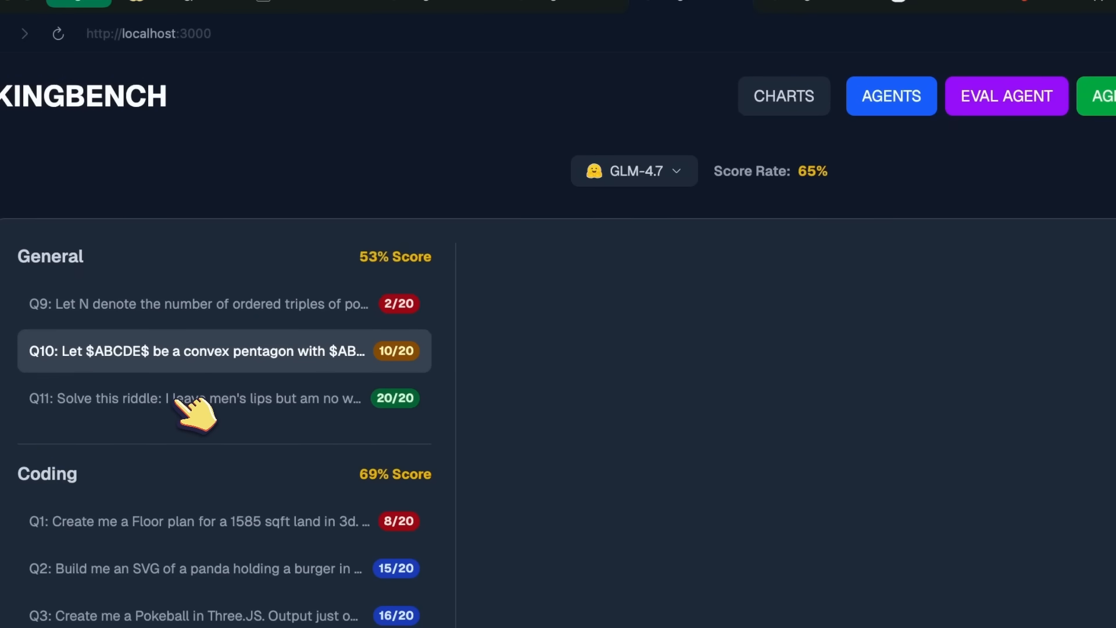
mouse_move(241, 409)
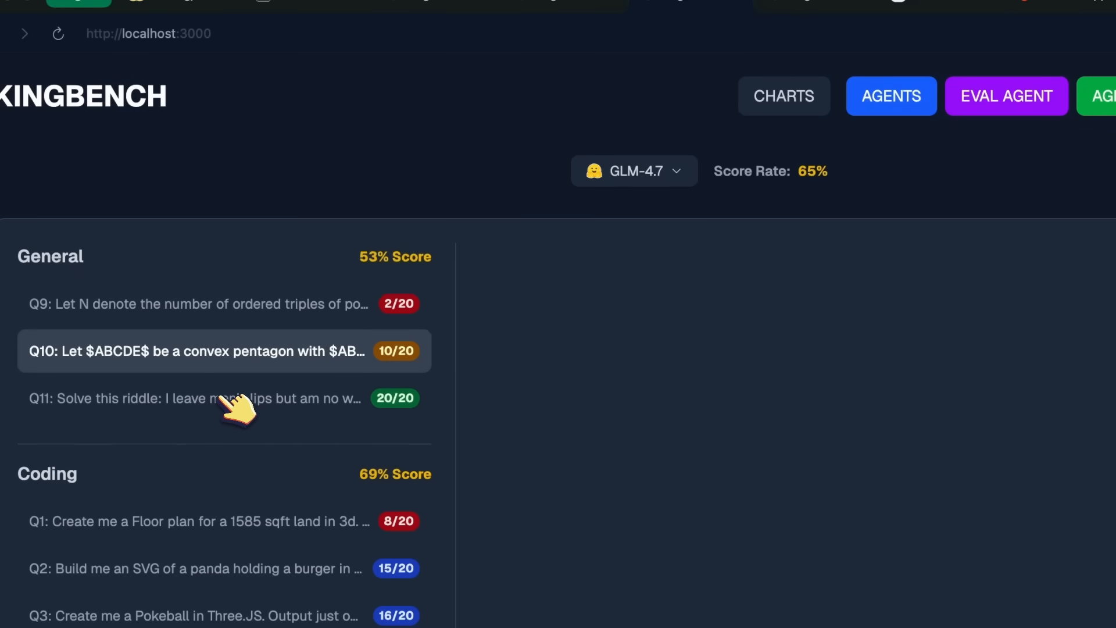
left_click(650, 36)
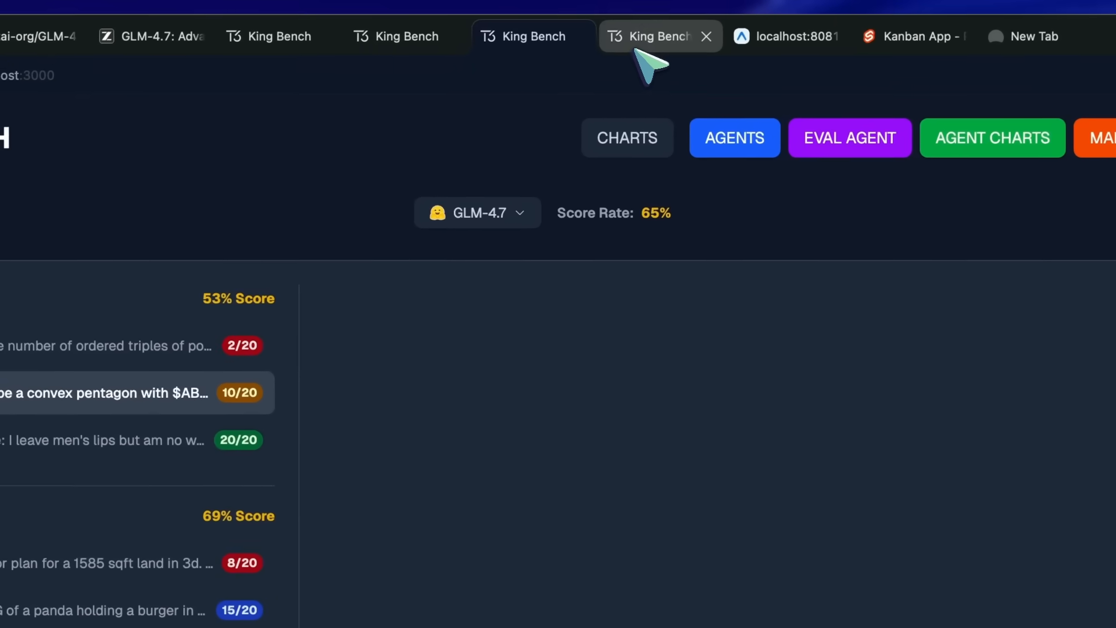
Step: Highlight GLM-4.7's third-place row at 65% on the model leaderboard
left_click(648, 36)
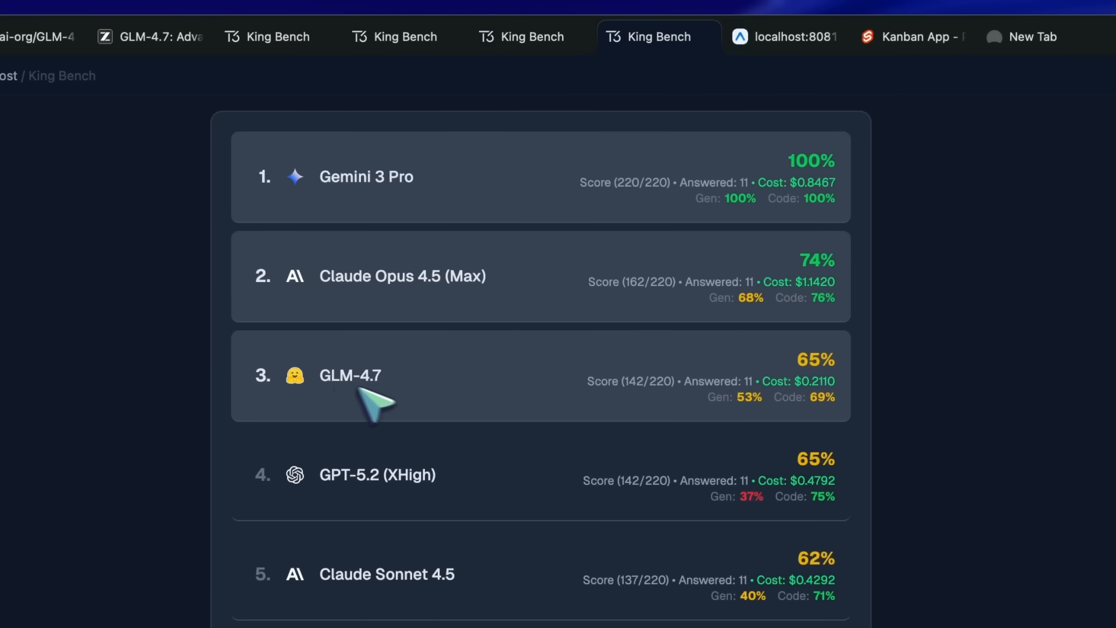
left_click_drag(374, 375, 654, 381)
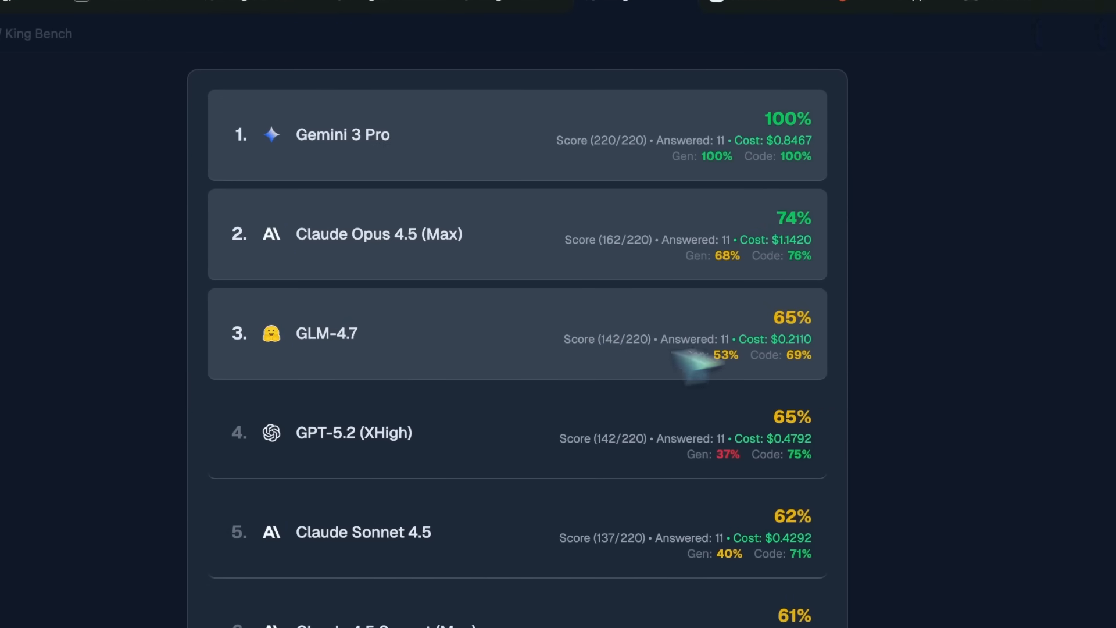
mouse_move(805, 235)
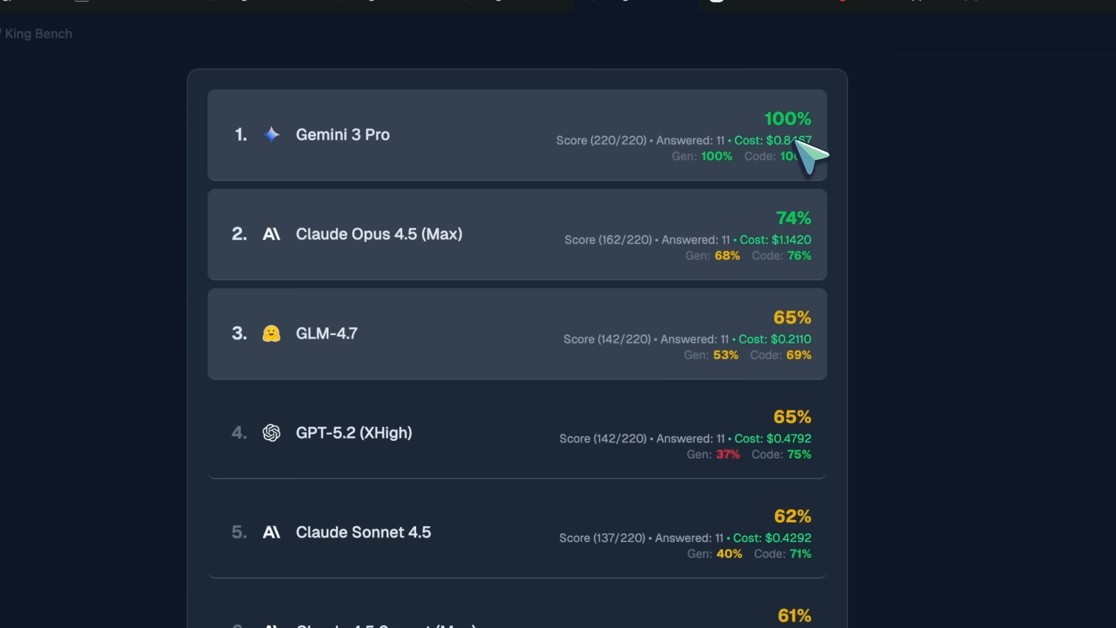
mouse_move(804, 163)
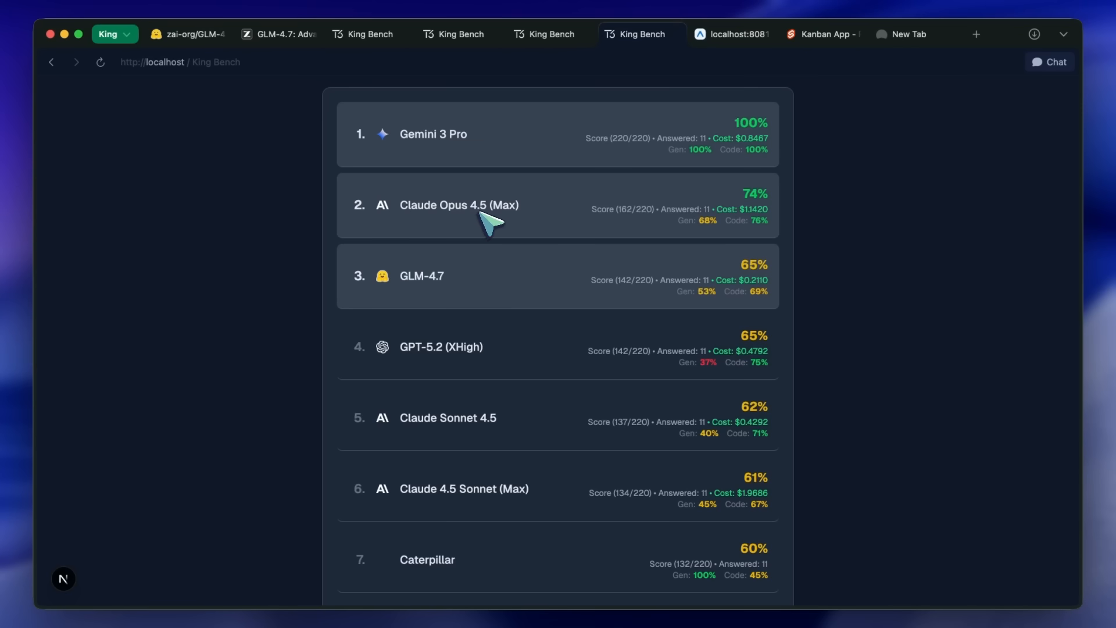
mouse_move(471, 227)
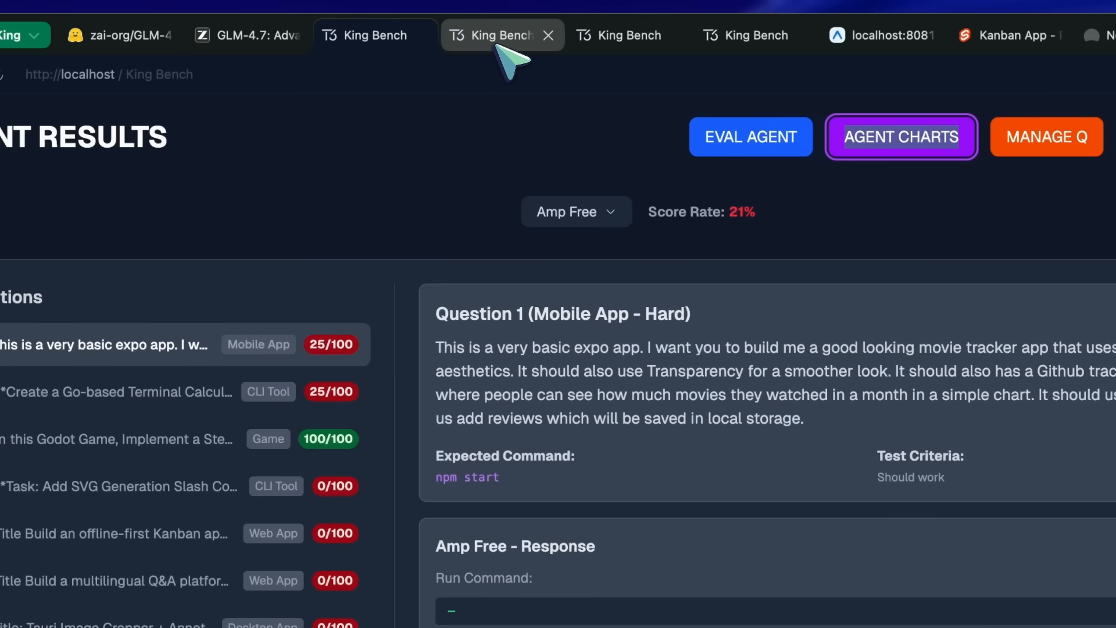
Step: Select GLM 4.7 + Kilo Code from the agent list and review its 68% response scores
left_click(575, 212)
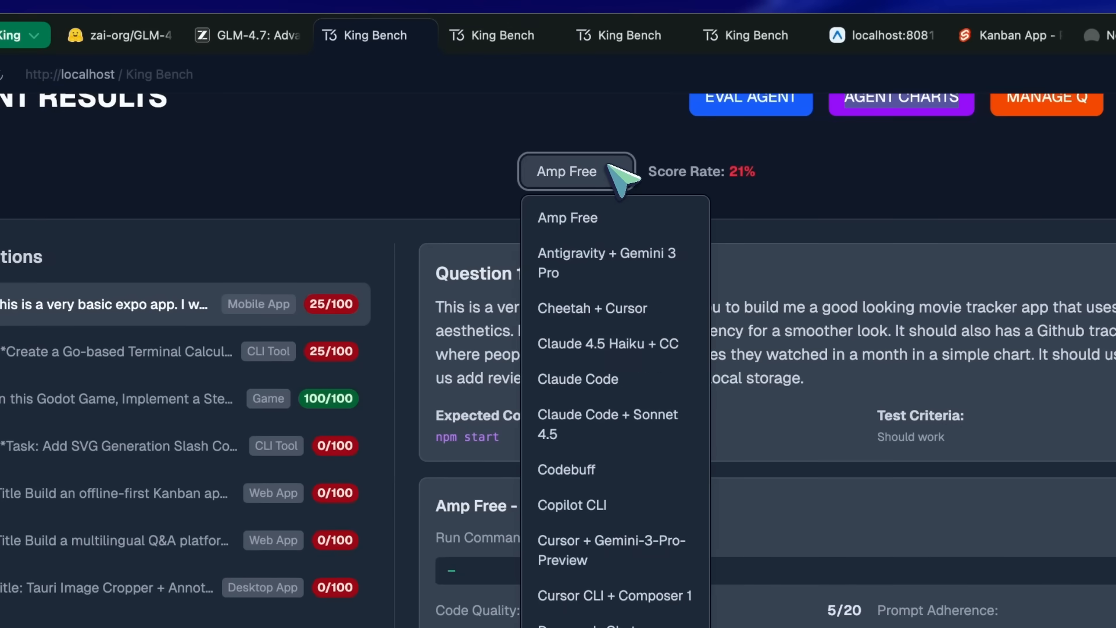
scroll("down", 3)
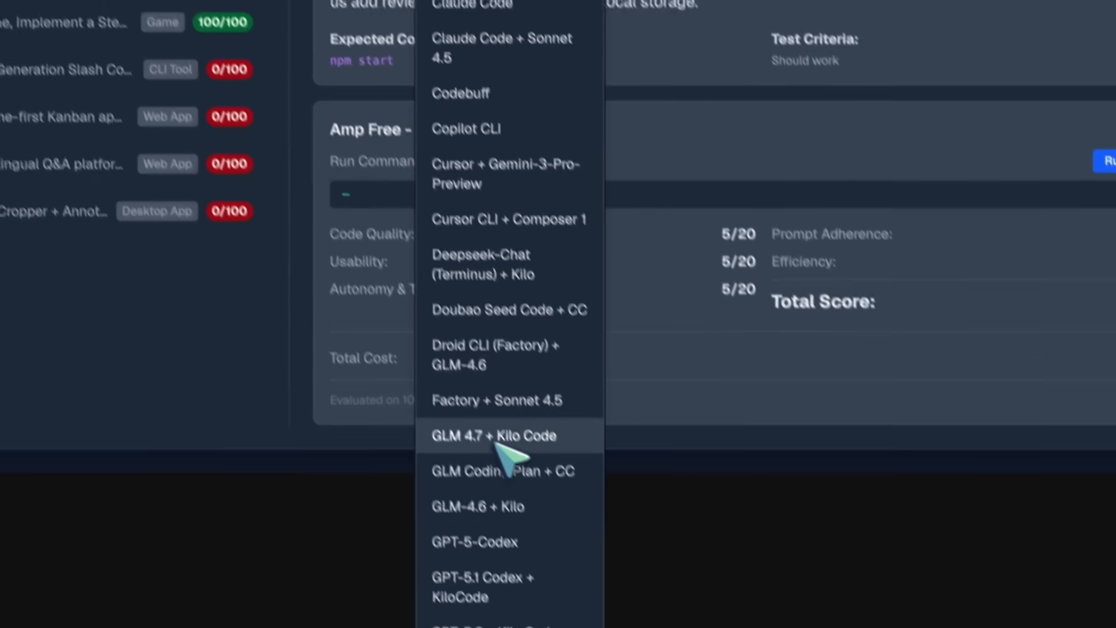
left_click(493, 434)
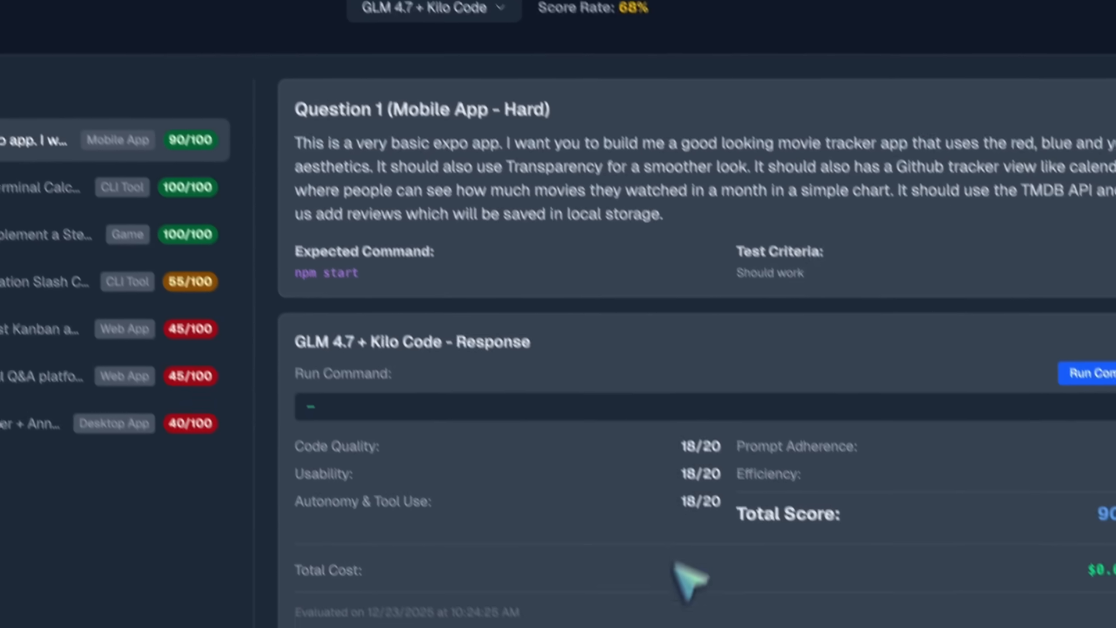
scroll("down", 3)
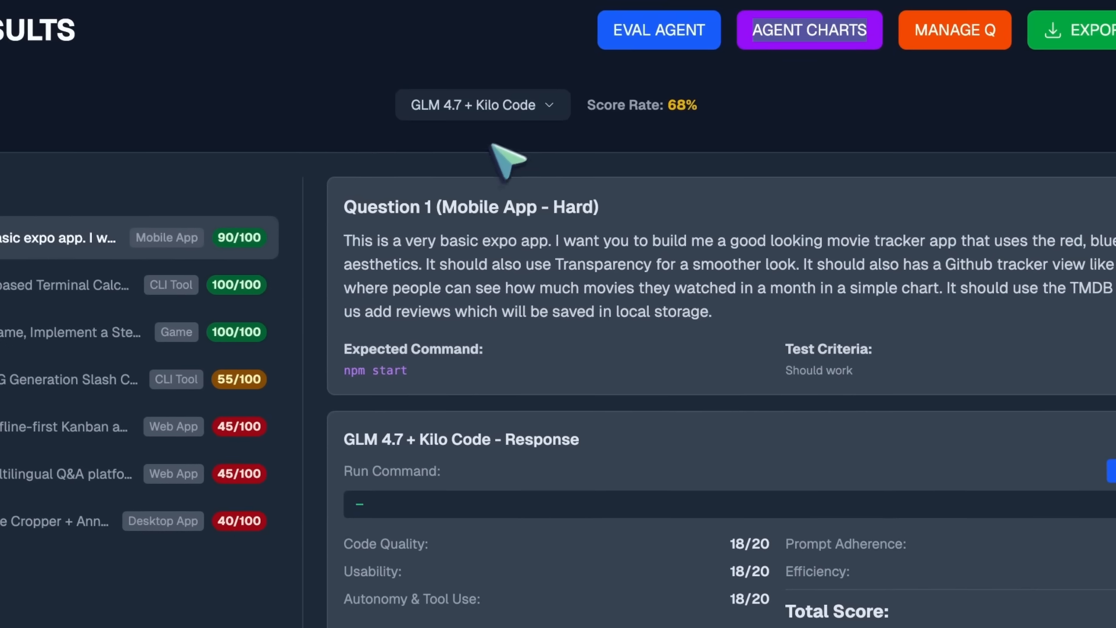
scroll("down", 3)
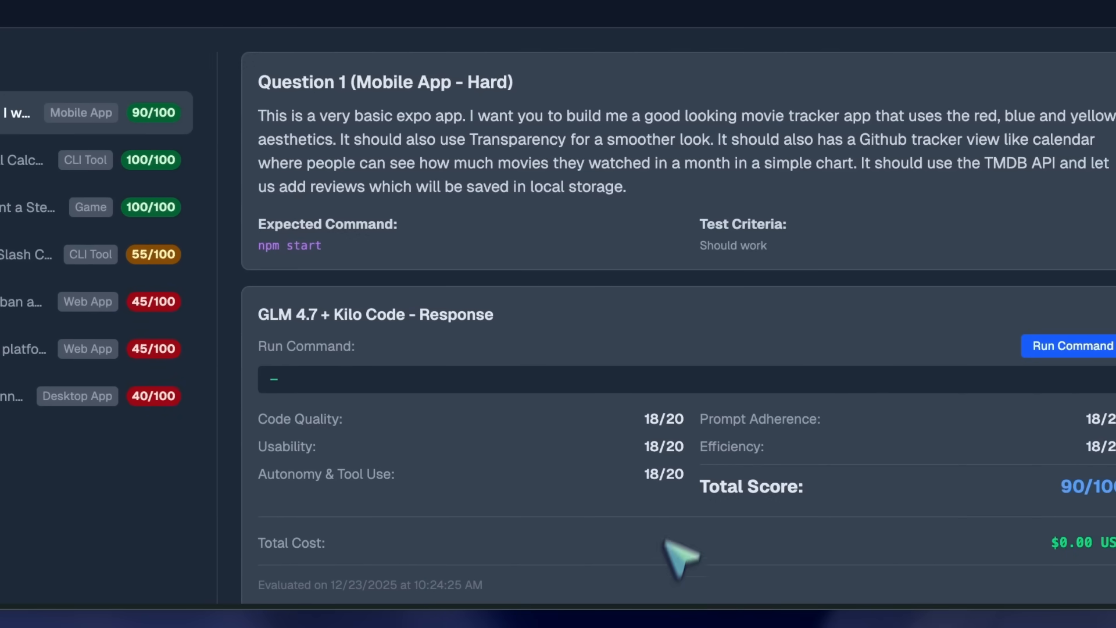
mouse_move(726, 381)
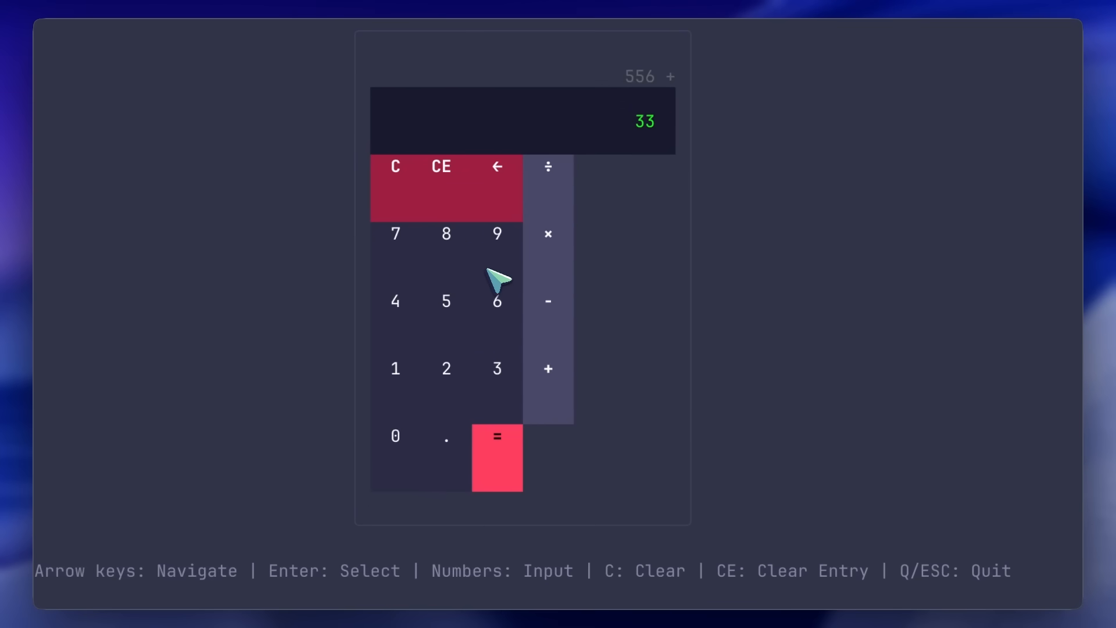
Step: Enter digits on the TUI calculator keypad to compute the 6589 result
left_click(496, 457)
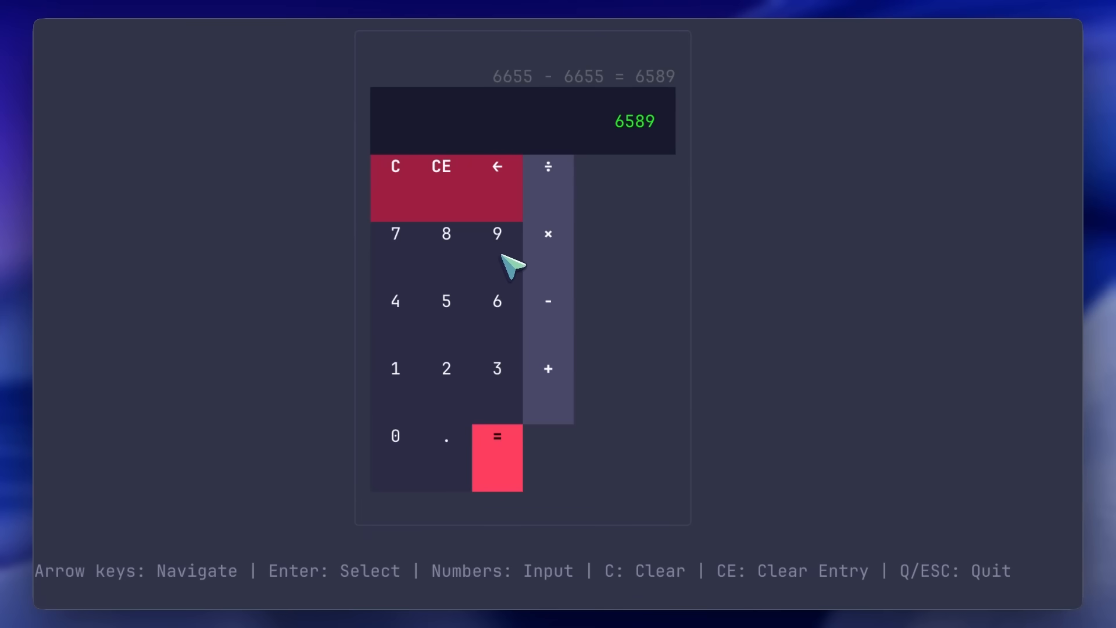
left_click(394, 166)
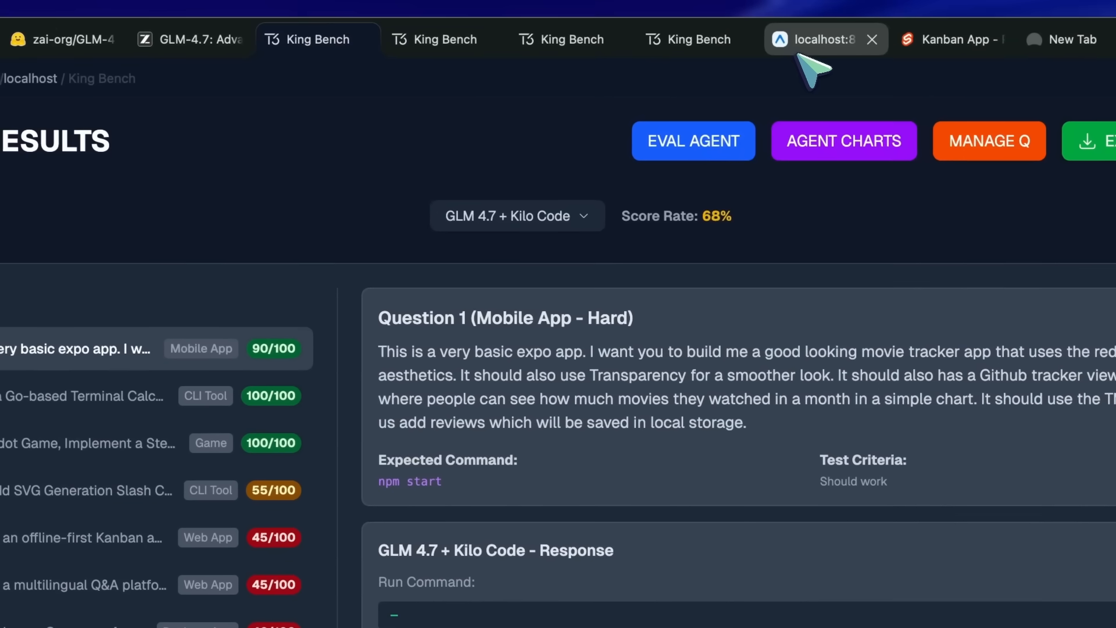
Step: View the Movie Tracker's 2025 monthly chart on localhost:8081, then move to the Kanban App
left_click(817, 39)
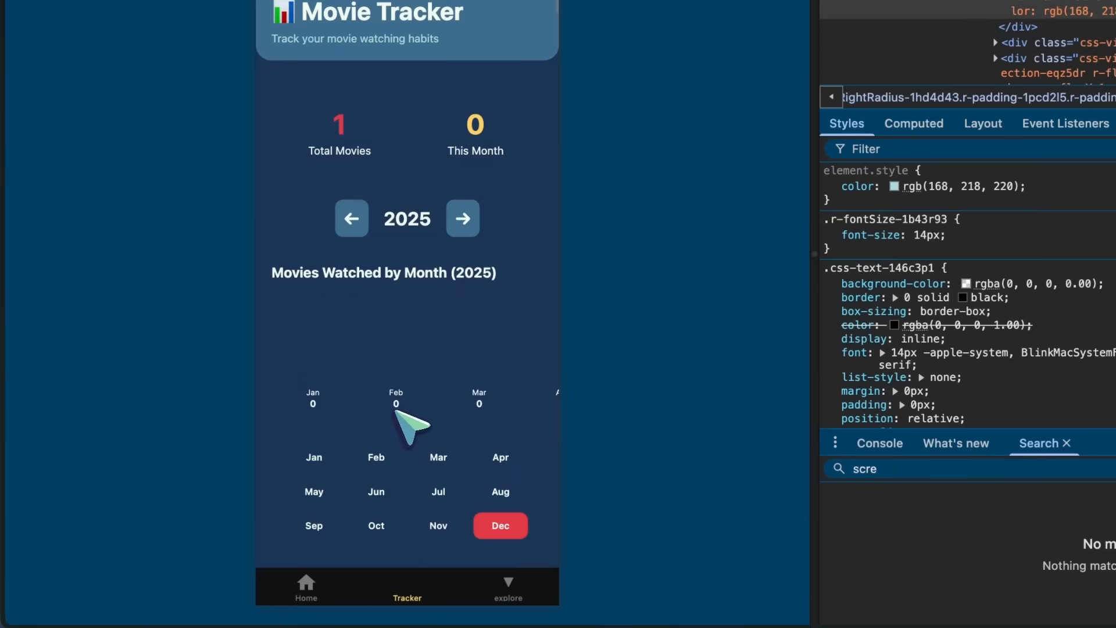
scroll("down", 3)
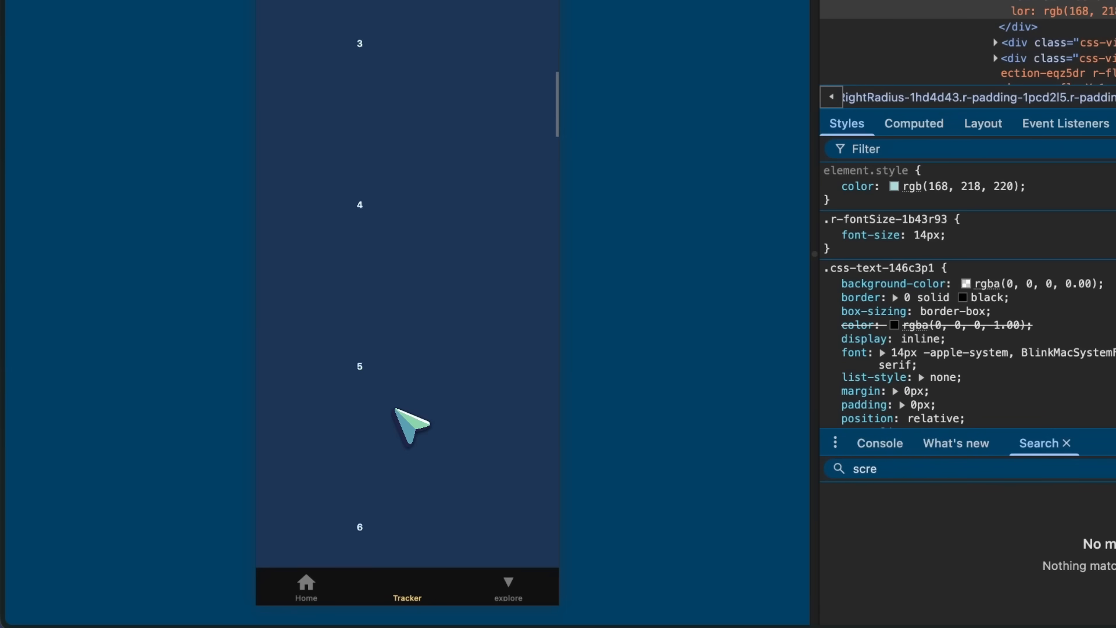
left_click(439, 183)
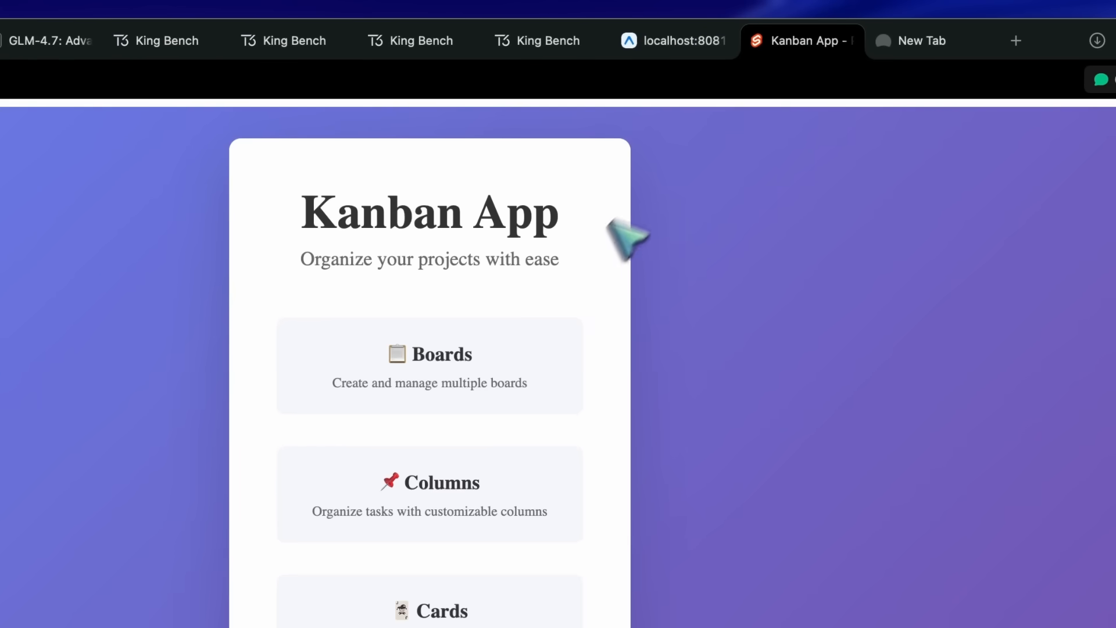
Step: Enter Project Alpha's board via Get Started and dismiss the Add Column form
scroll("down", 3)
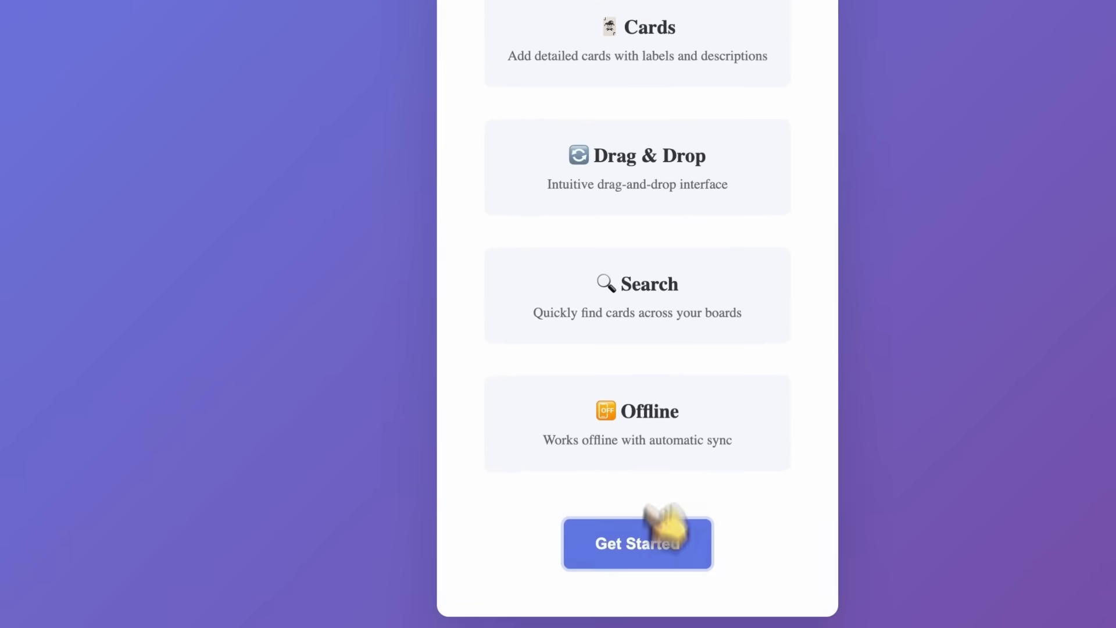
left_click(637, 543)
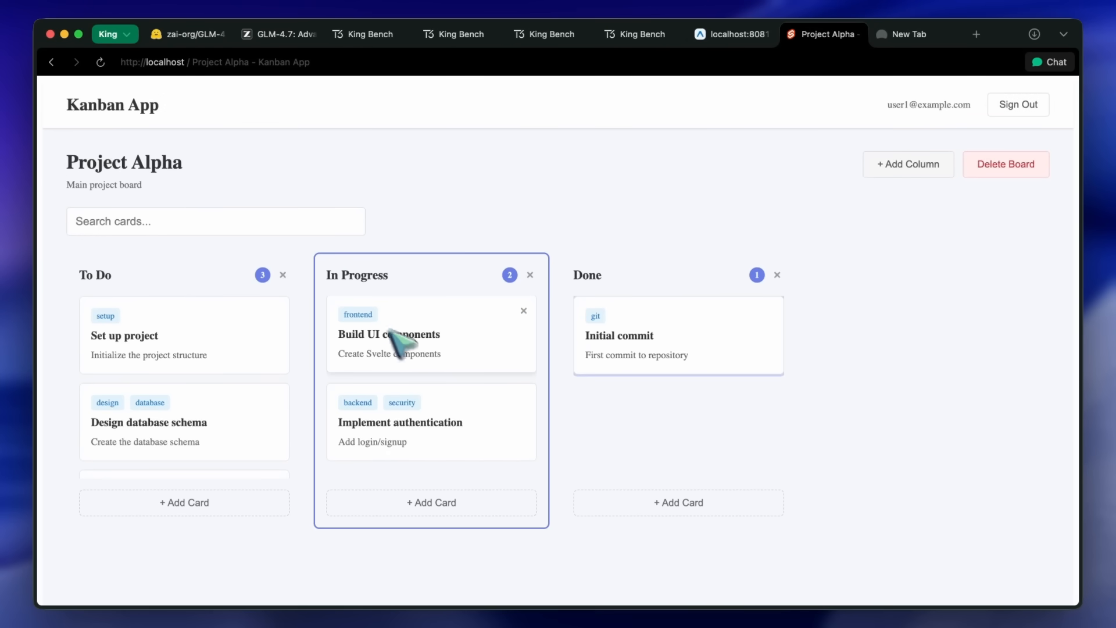
left_click(908, 164)
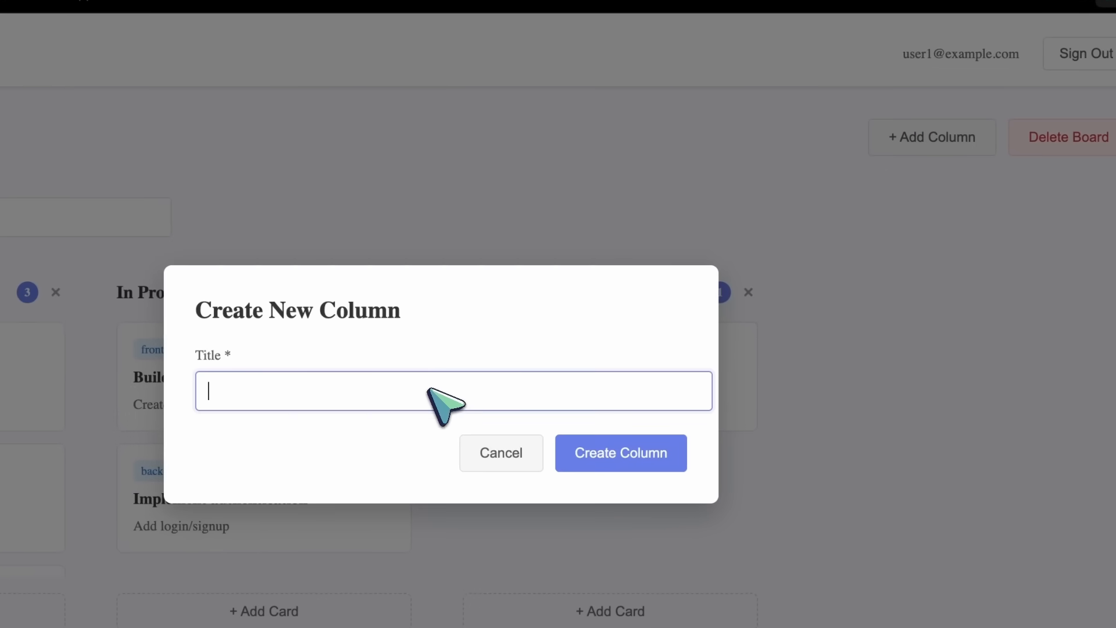
left_click(620, 453)
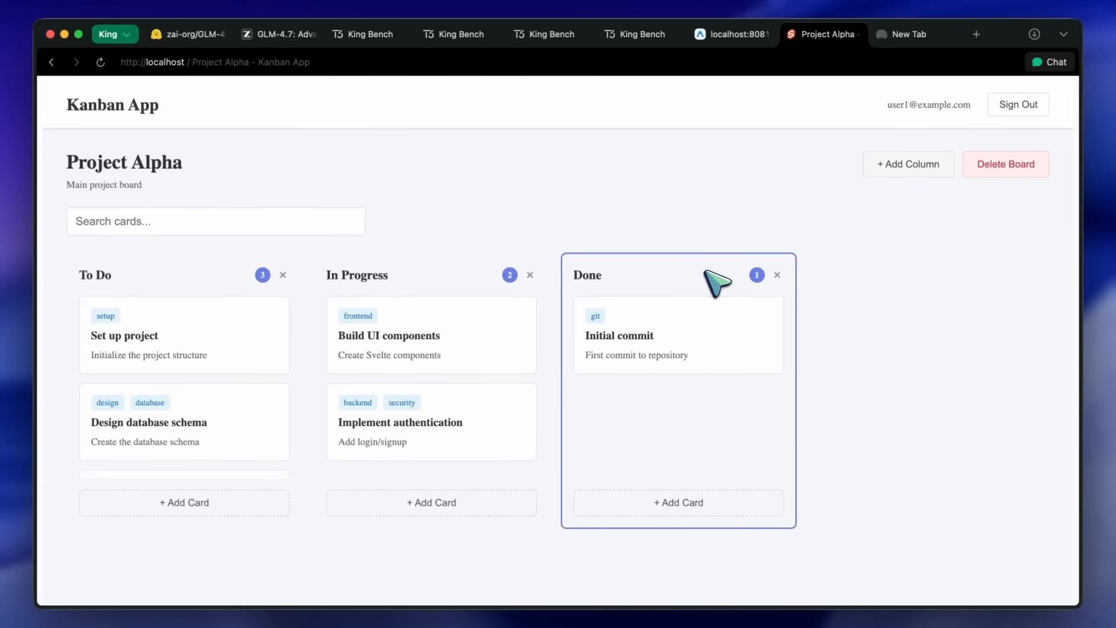
mouse_move(580, 228)
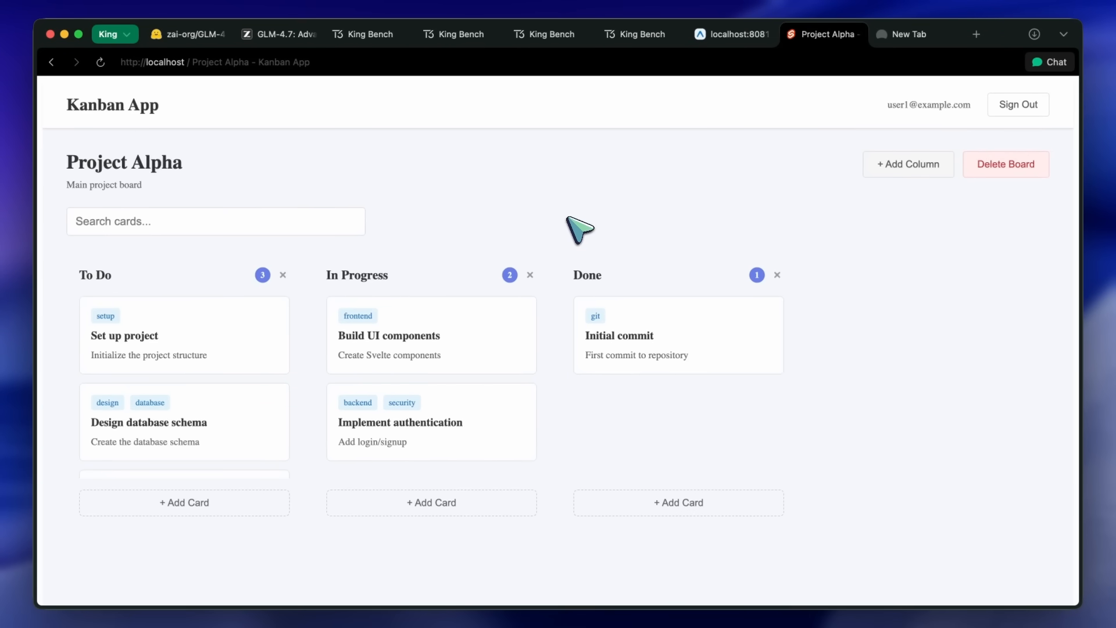
mouse_move(473, 135)
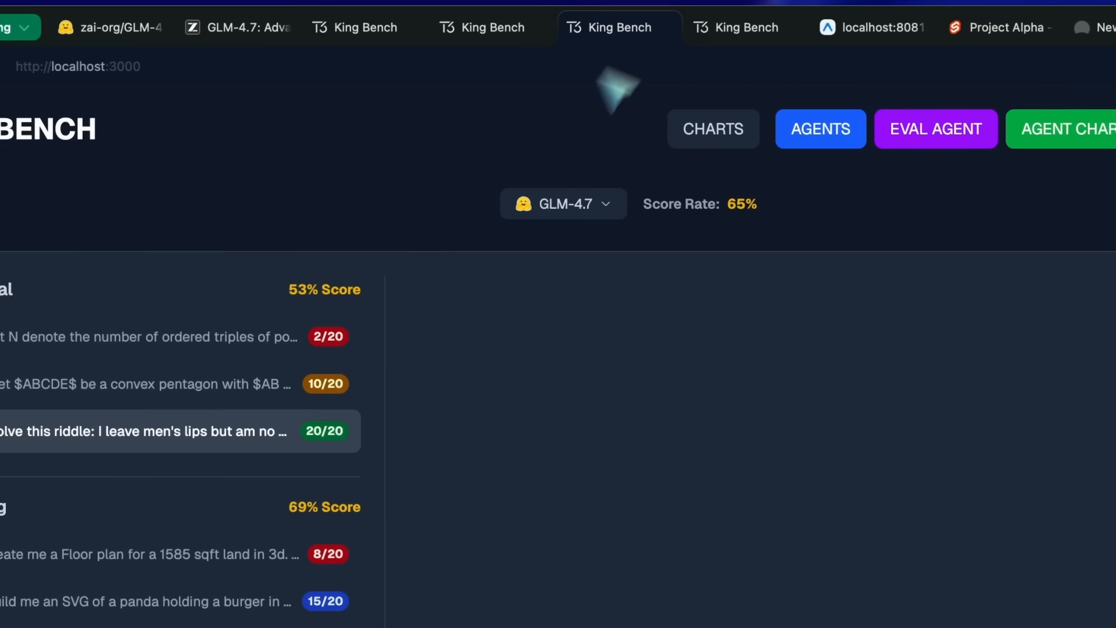
Step: Return to Agent Results and view the Go terminal calculator question (Q2)
left_click(385, 40)
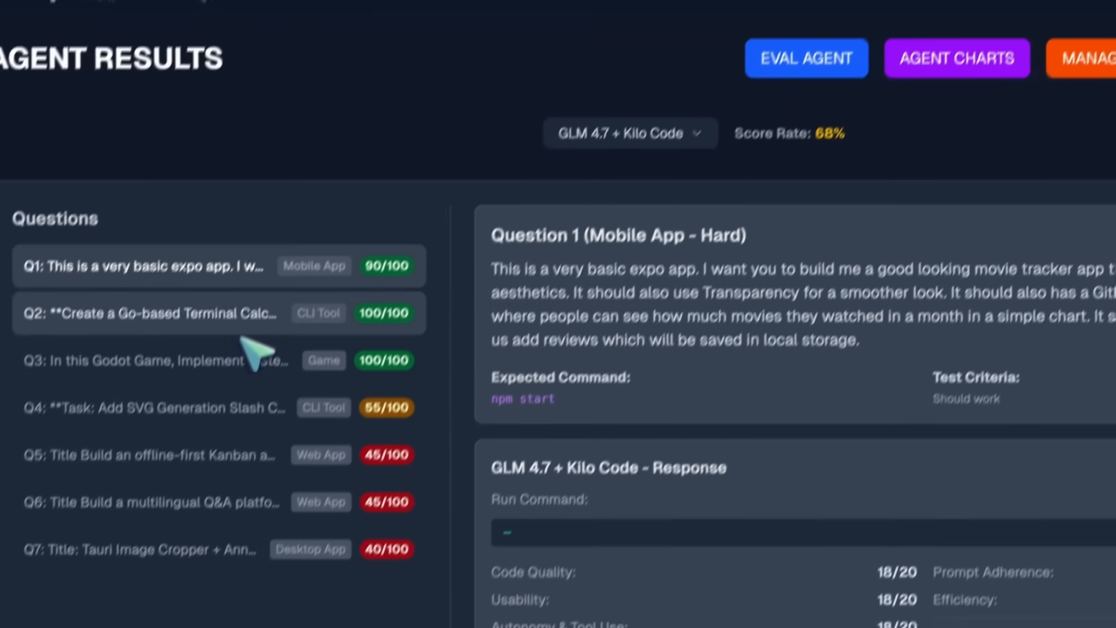
left_click(157, 359)
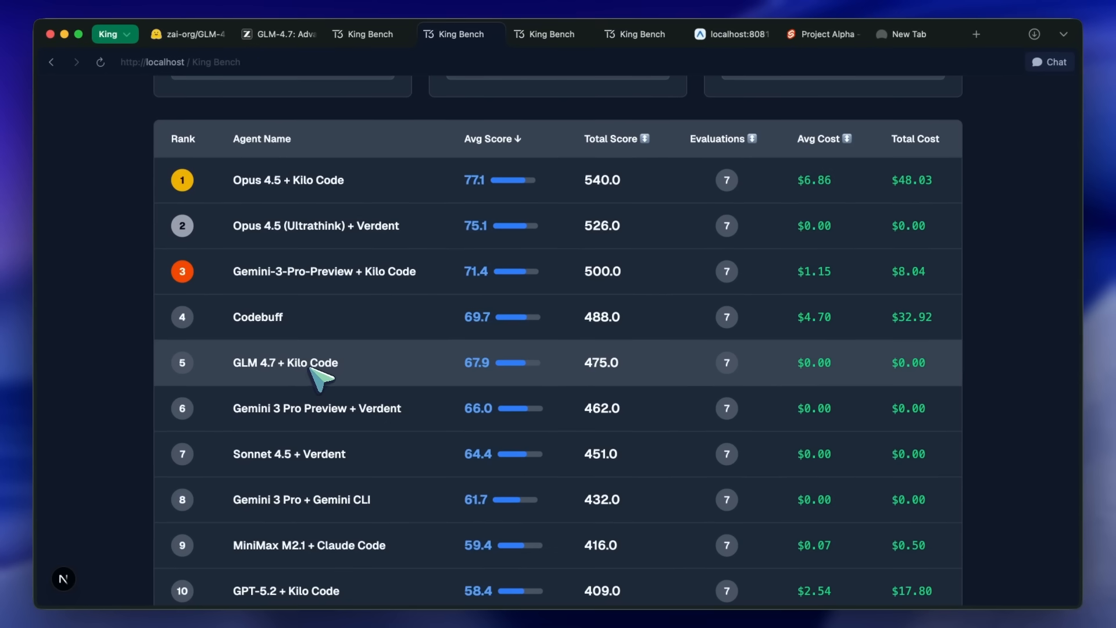
mouse_move(335, 375)
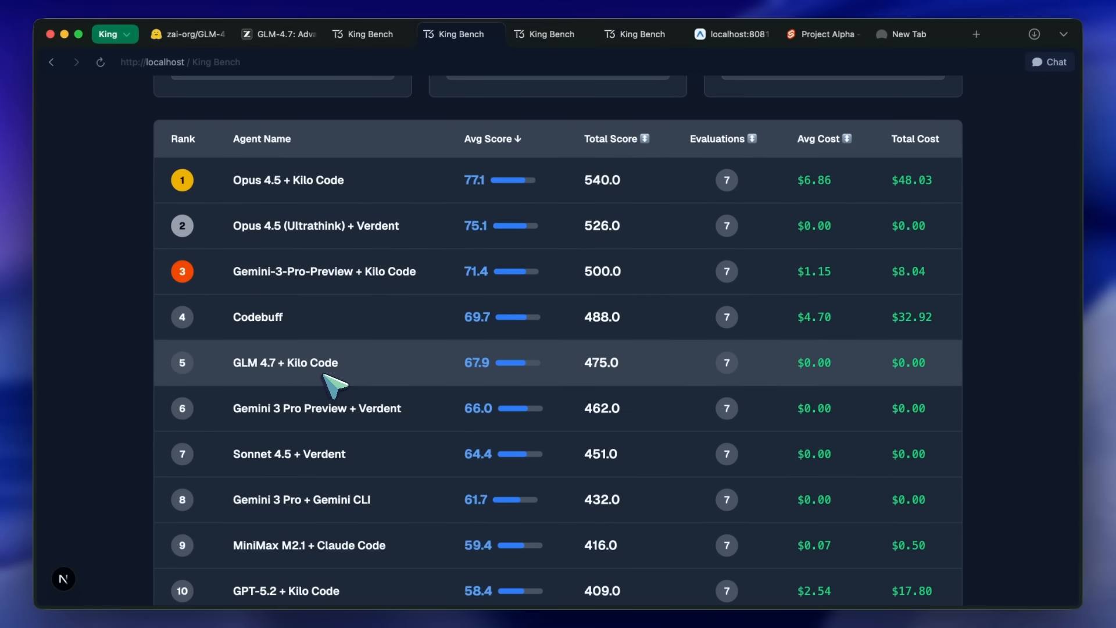
mouse_move(369, 375)
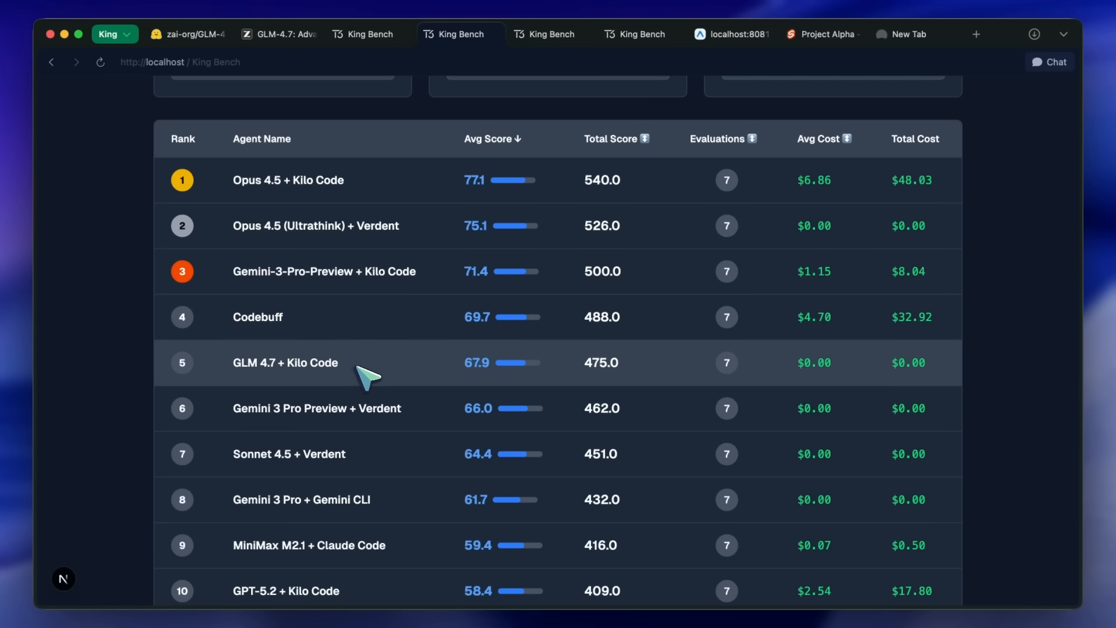
mouse_move(371, 370)
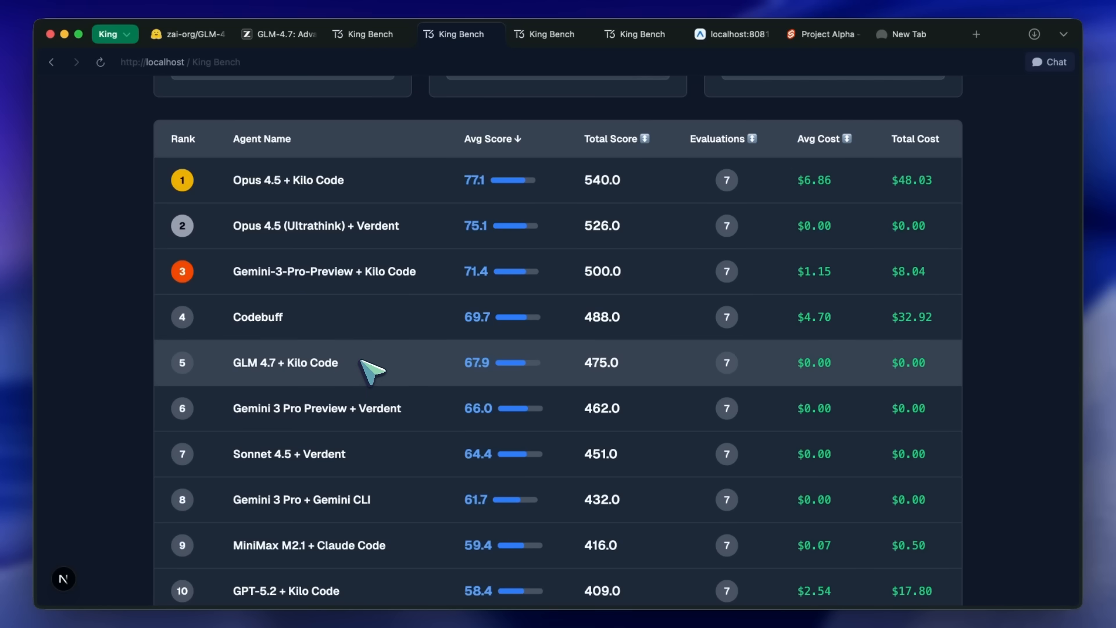
mouse_move(368, 385)
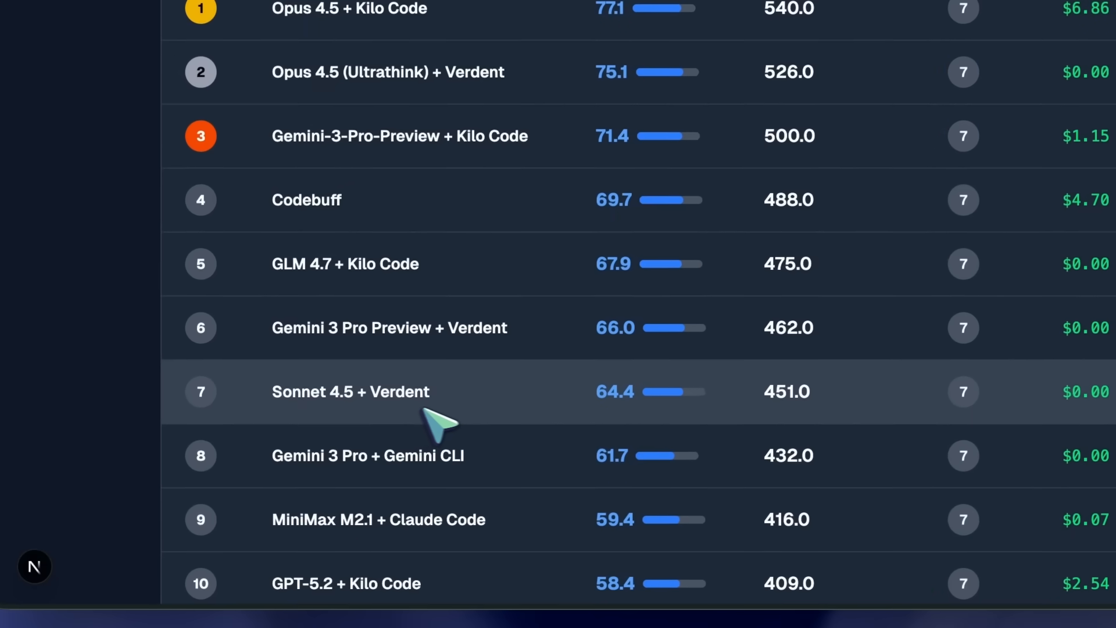
mouse_move(412, 426)
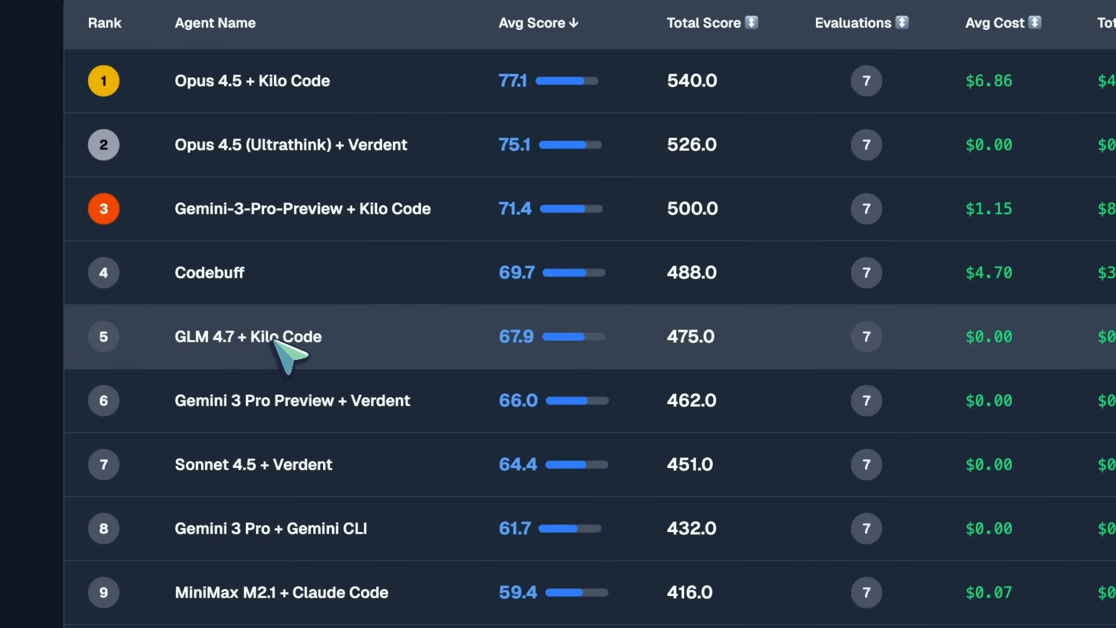
mouse_move(641, 366)
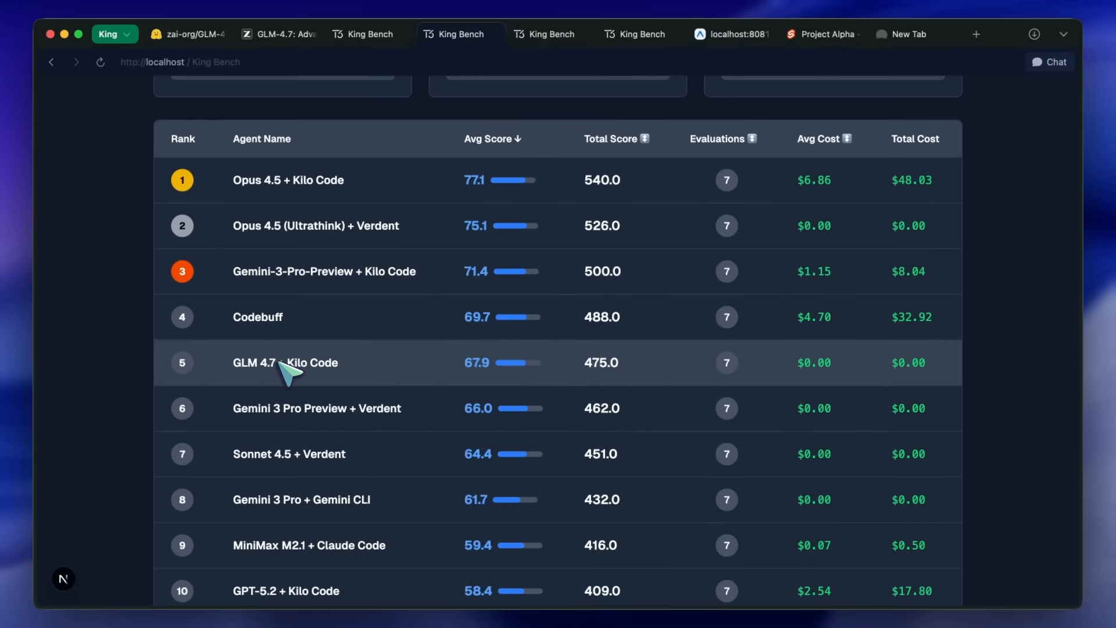
mouse_move(292, 366)
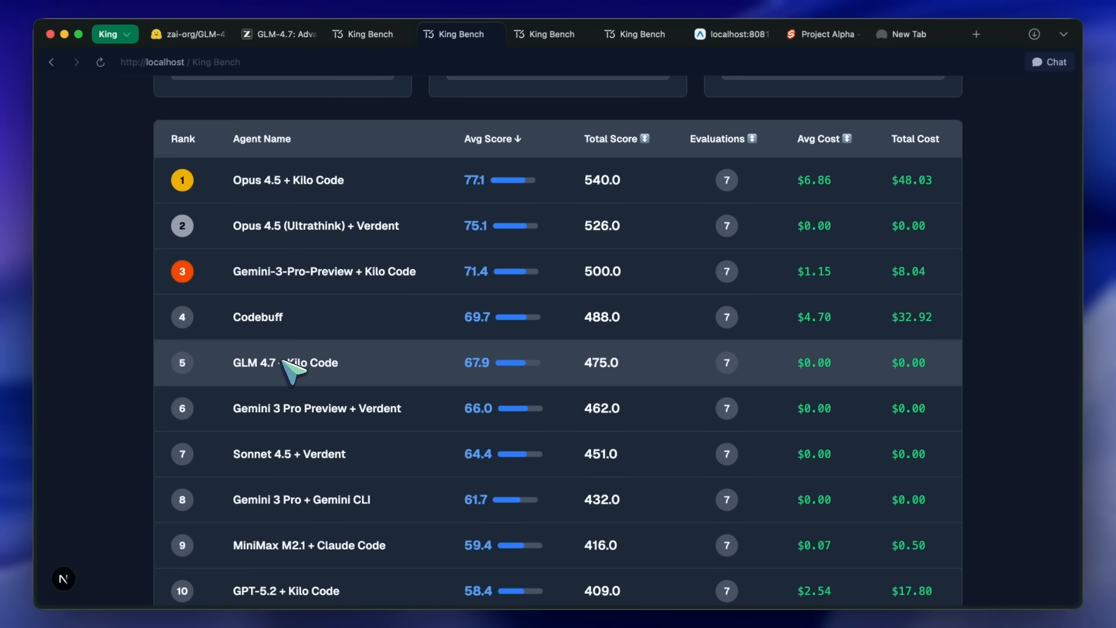
mouse_move(282, 385)
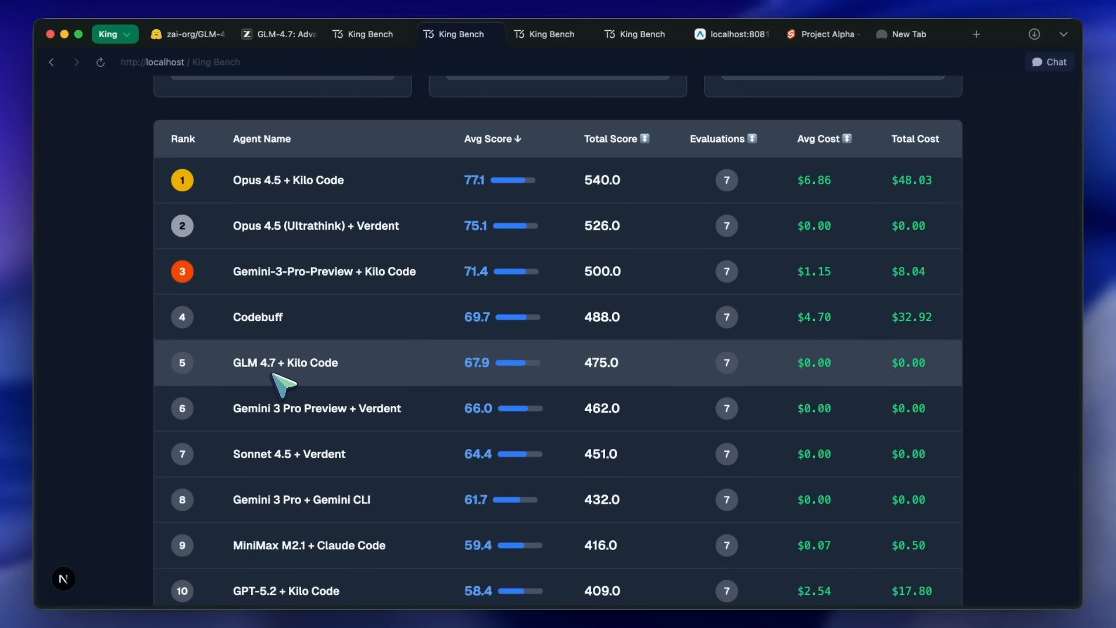
mouse_move(277, 388)
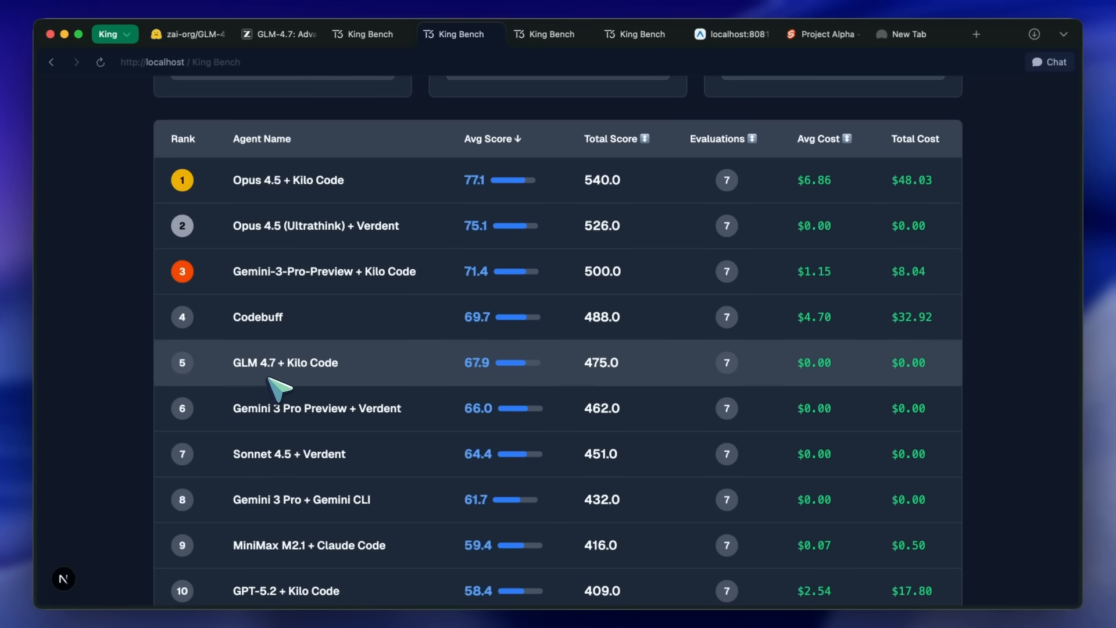
mouse_move(277, 391)
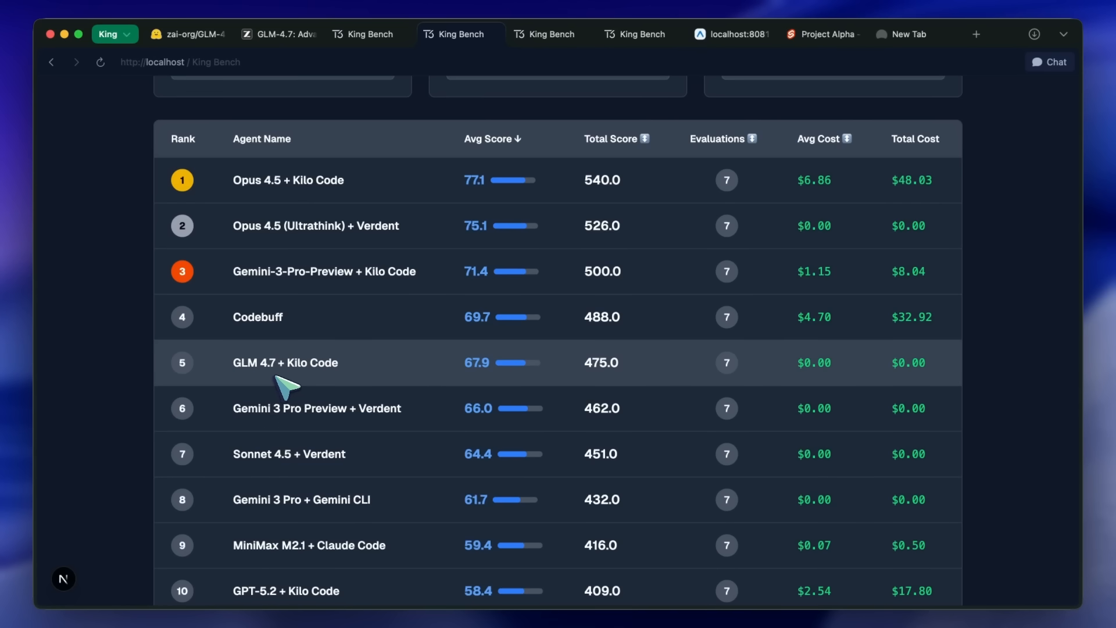
mouse_move(302, 389)
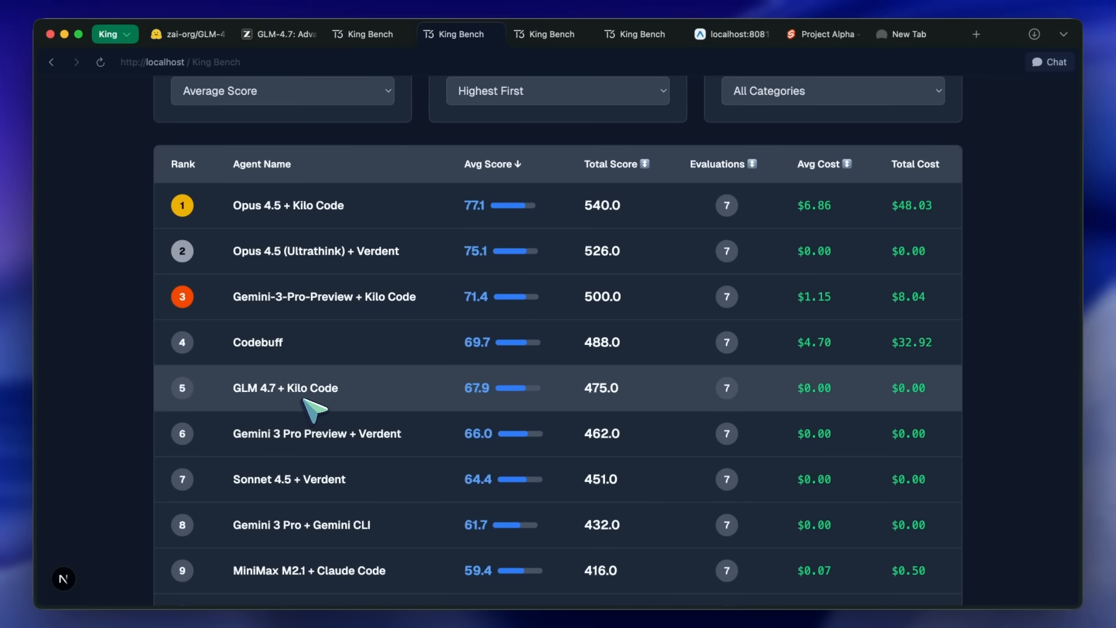
mouse_move(315, 408)
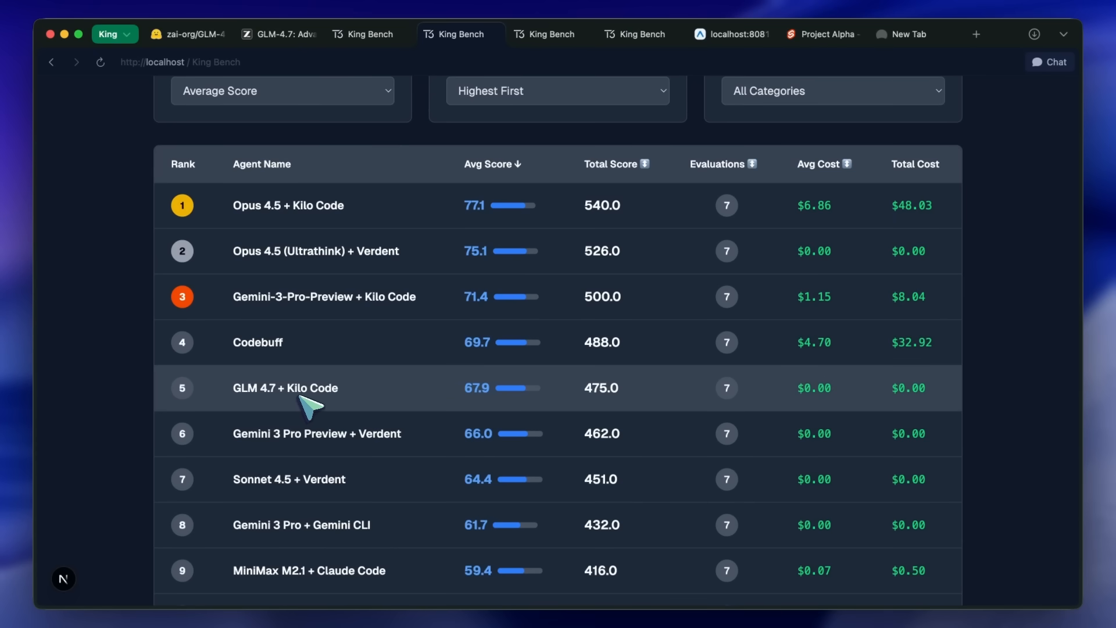
mouse_move(285, 410)
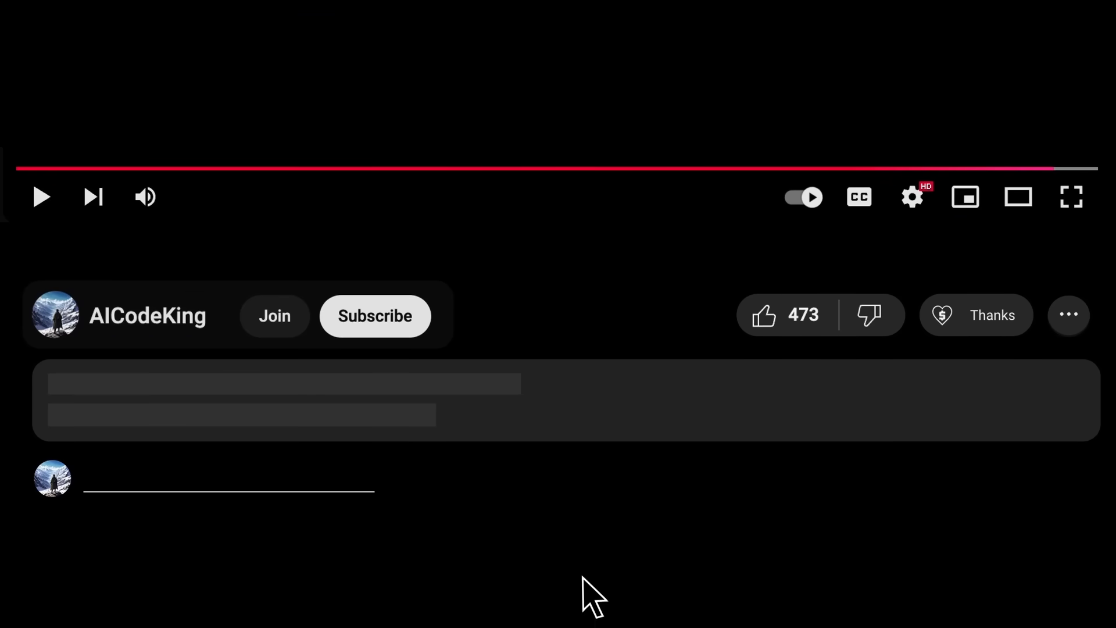
left_click(975, 315)
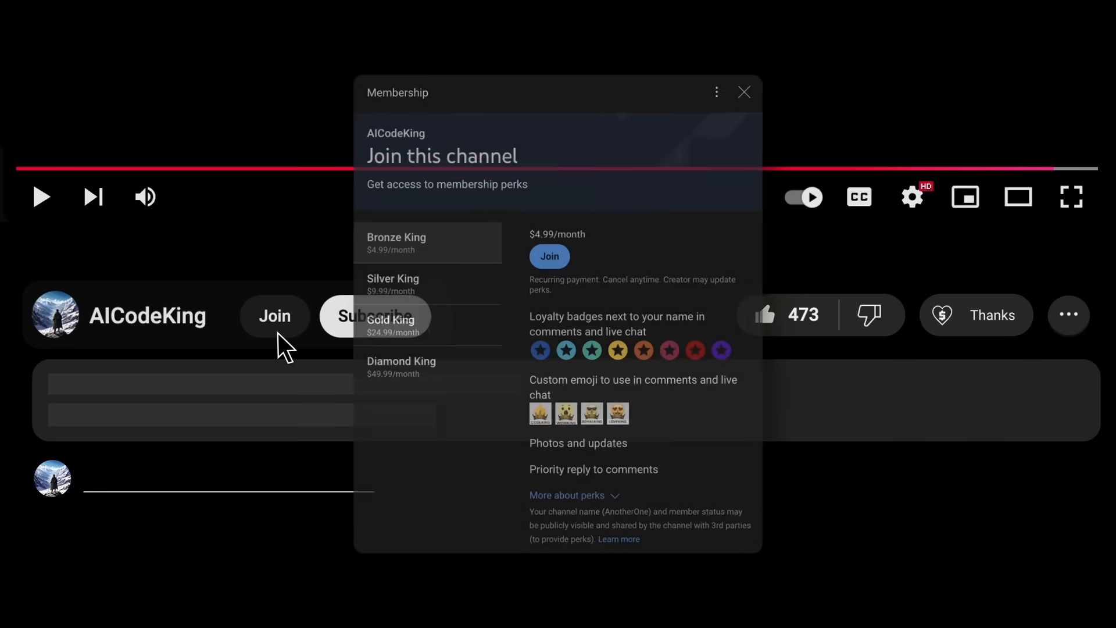
left_click(744, 93)
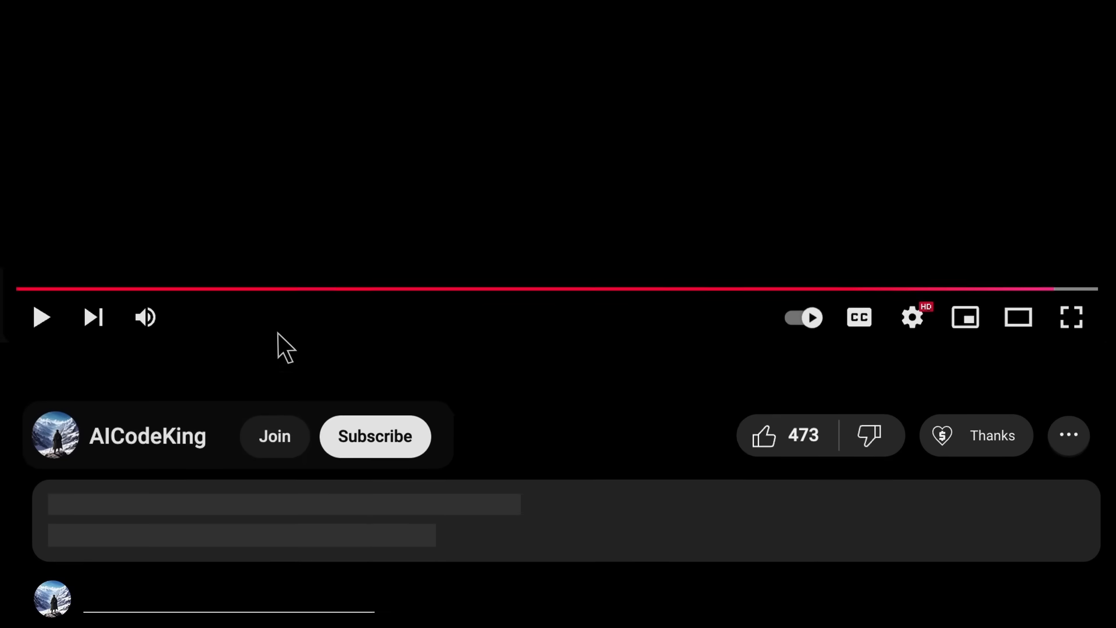